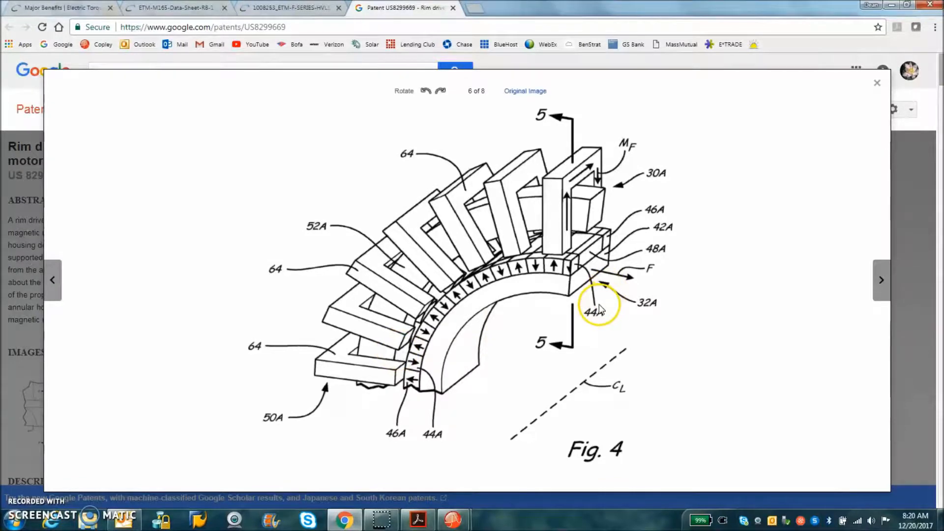
pyautogui.moveTo(610, 303)
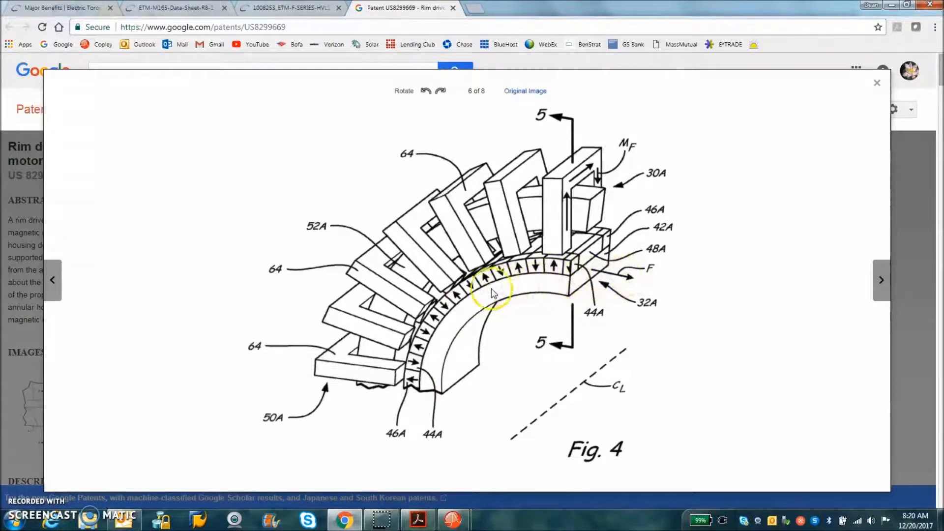
pyautogui.moveTo(524, 303)
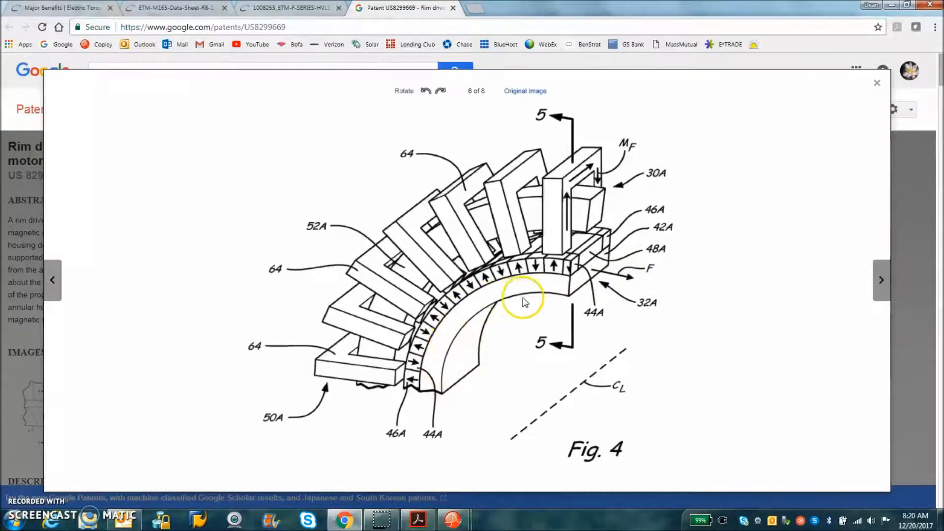
pyautogui.moveTo(419, 388)
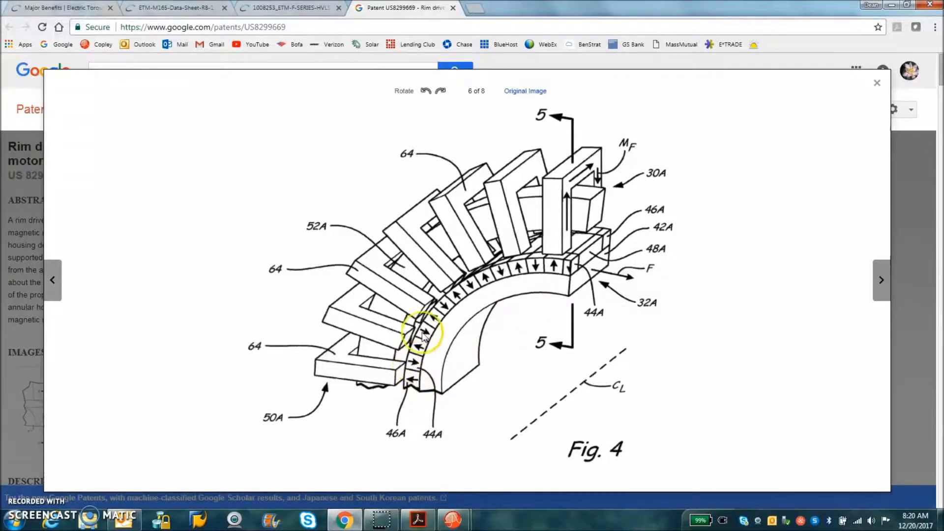
pyautogui.moveTo(416, 378)
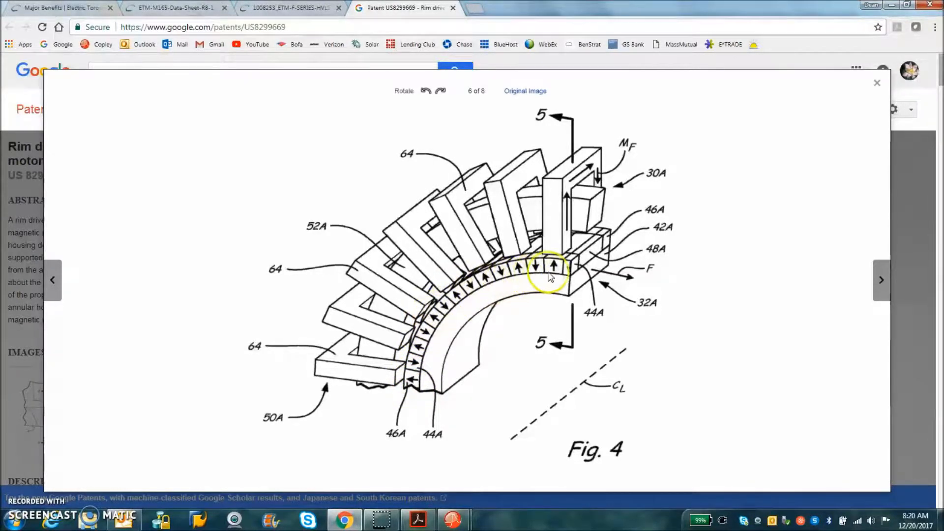
pyautogui.moveTo(582, 218)
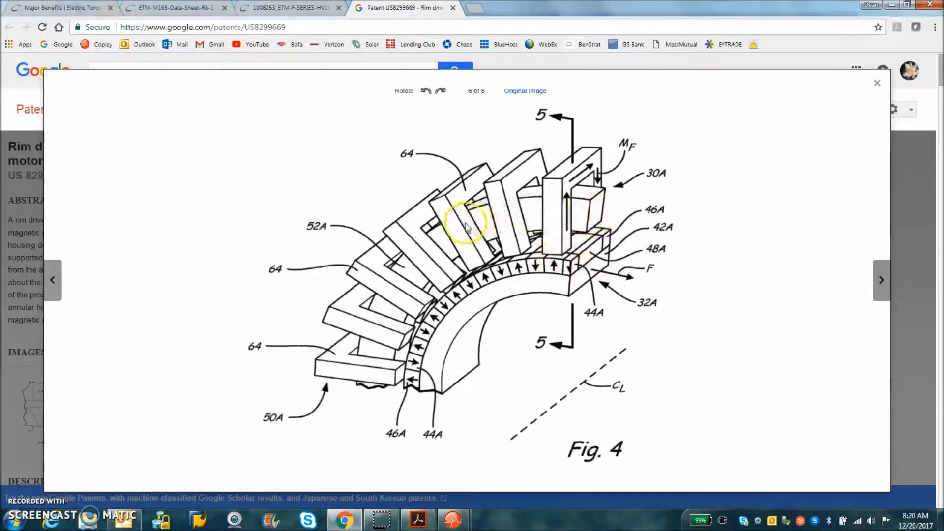
pyautogui.moveTo(564, 207)
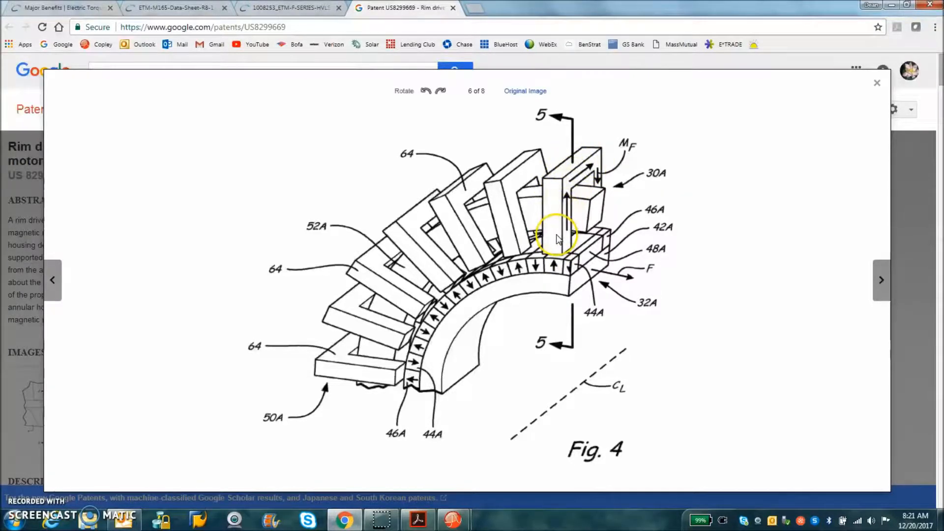
pyautogui.moveTo(541, 266)
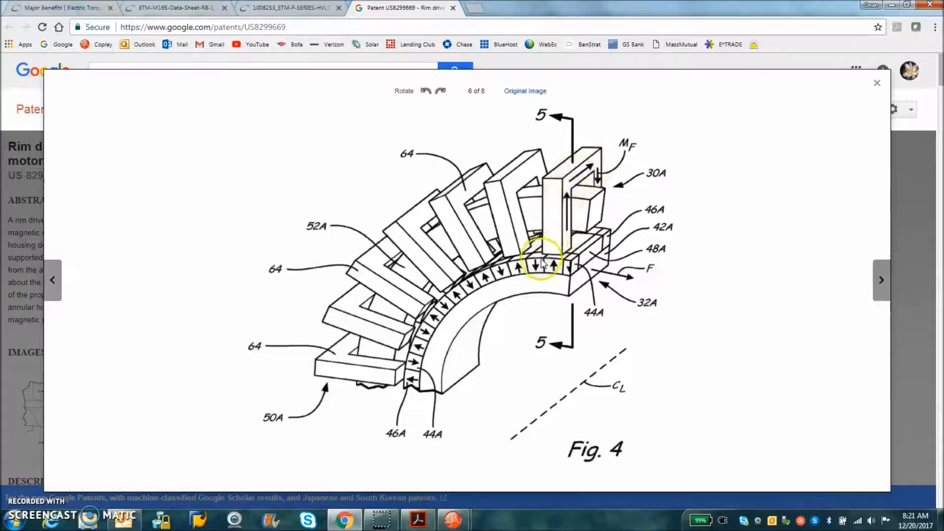
pyautogui.moveTo(555, 250)
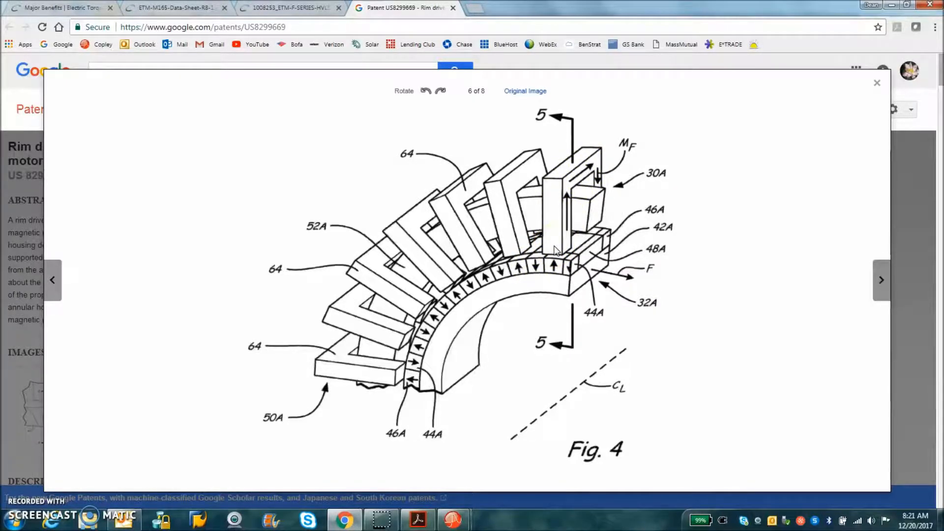
# - Bring the Design_of_Transverse_Flux_Machine.pdf paper into view in Acrobat Reader
pyautogui.click(558, 251)
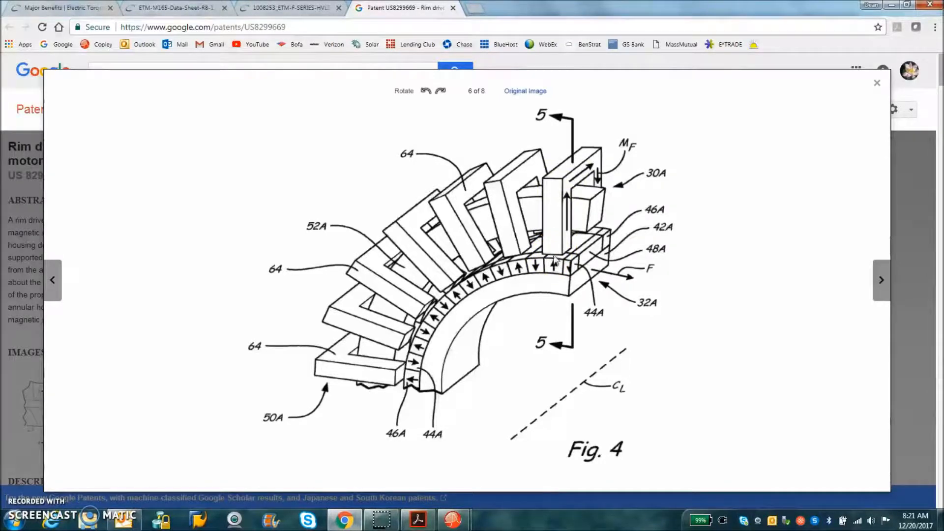
pyautogui.click(554, 257)
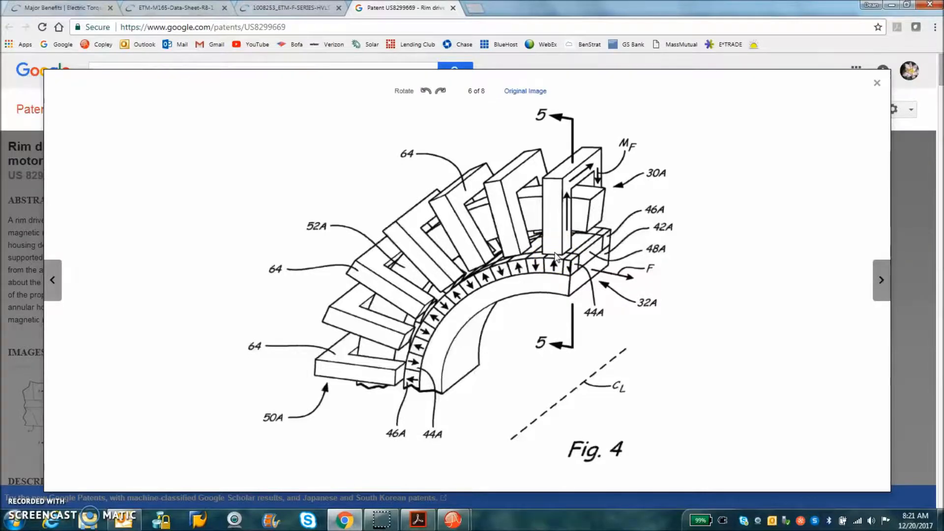
pyautogui.moveTo(560, 260)
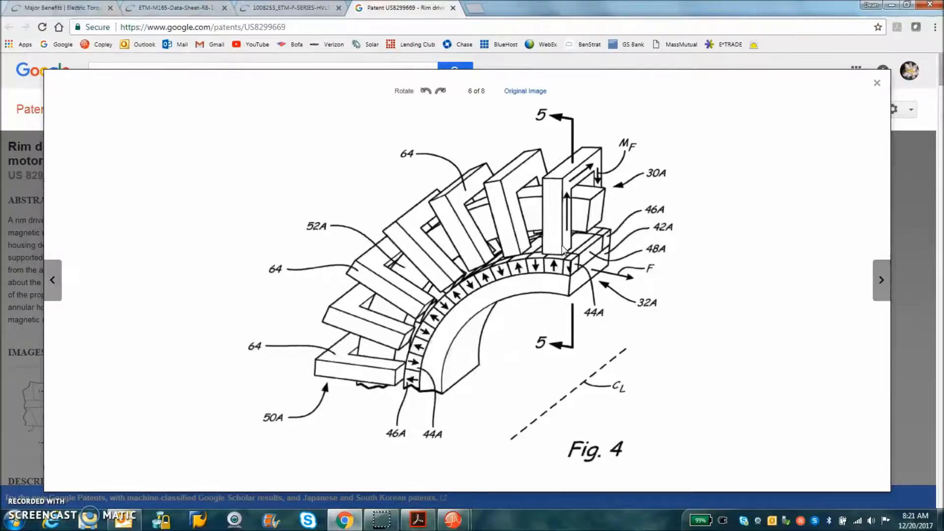
pyautogui.click(556, 257)
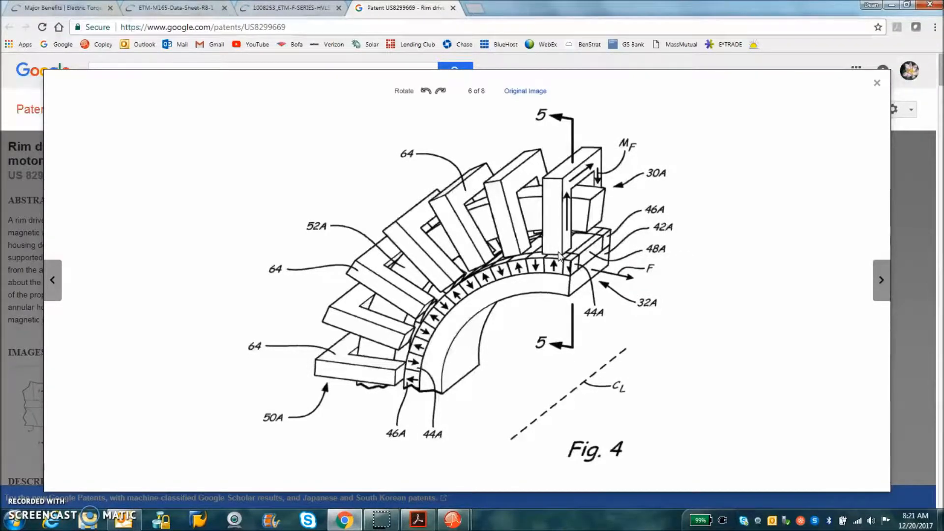
pyautogui.moveTo(21, 495)
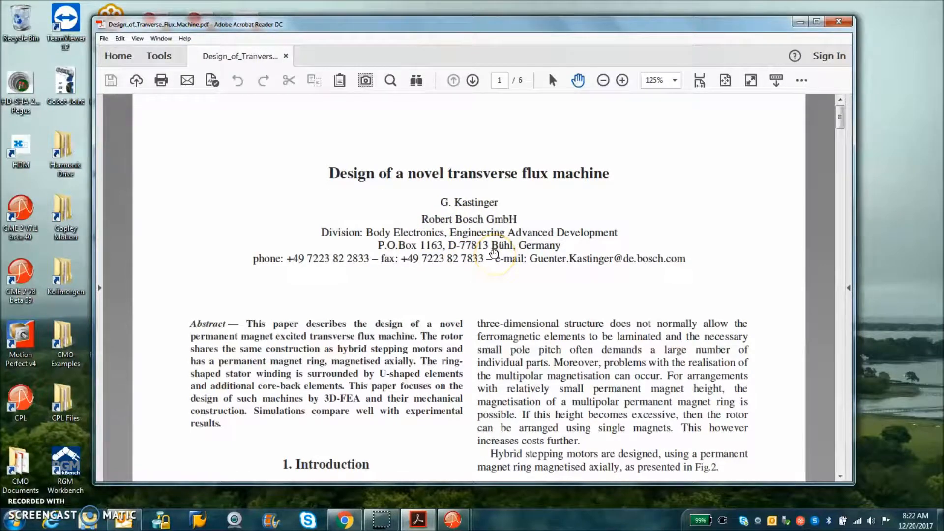
pyautogui.moveTo(508, 286)
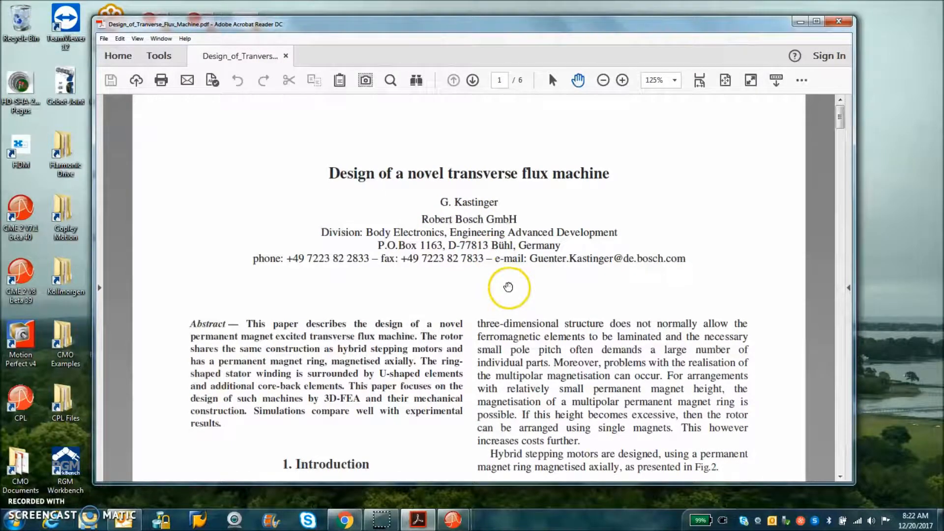
# - Scroll down the first page to the paper's Introduction section and Fig. 2
pyautogui.scroll(-3)
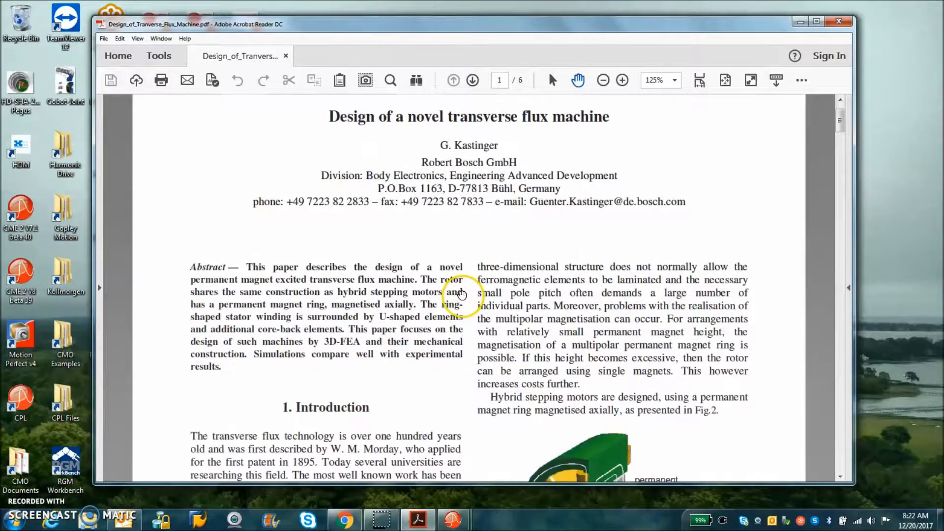
pyautogui.moveTo(483, 245)
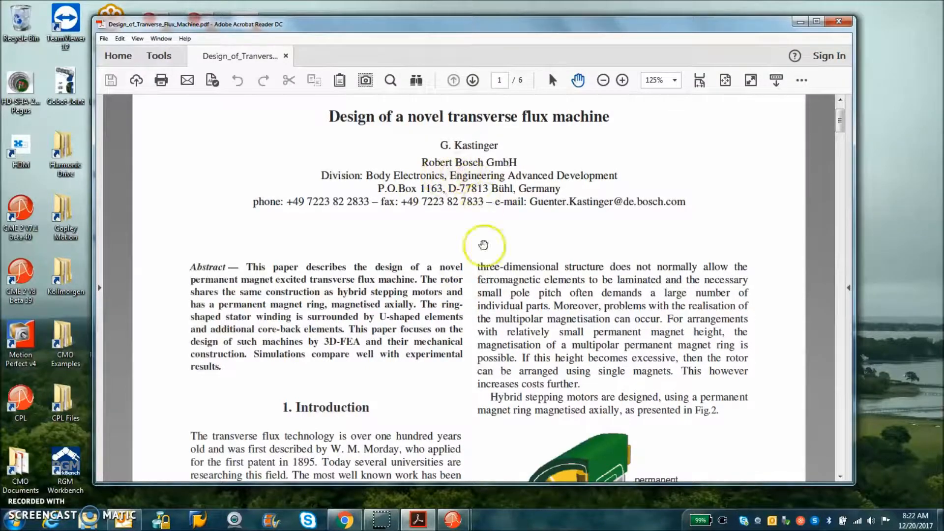
pyautogui.scroll(-3)
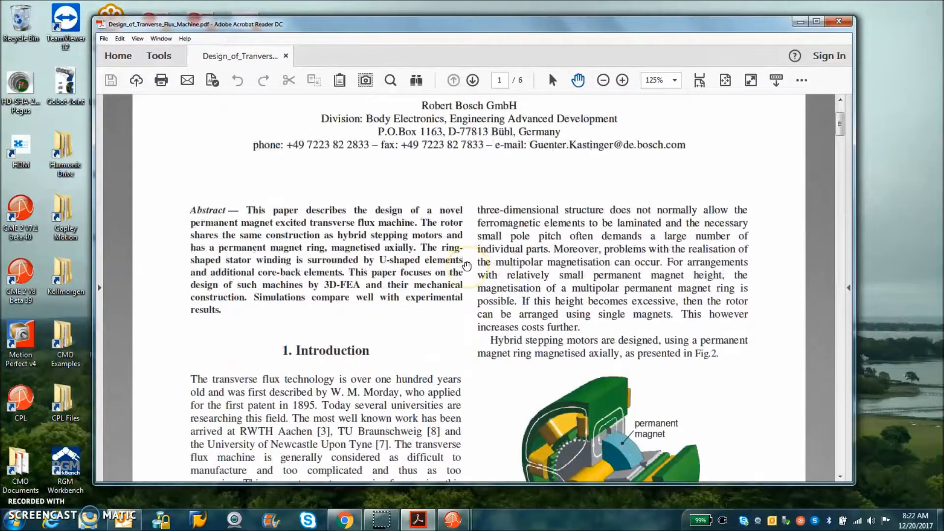
pyautogui.scroll(-3)
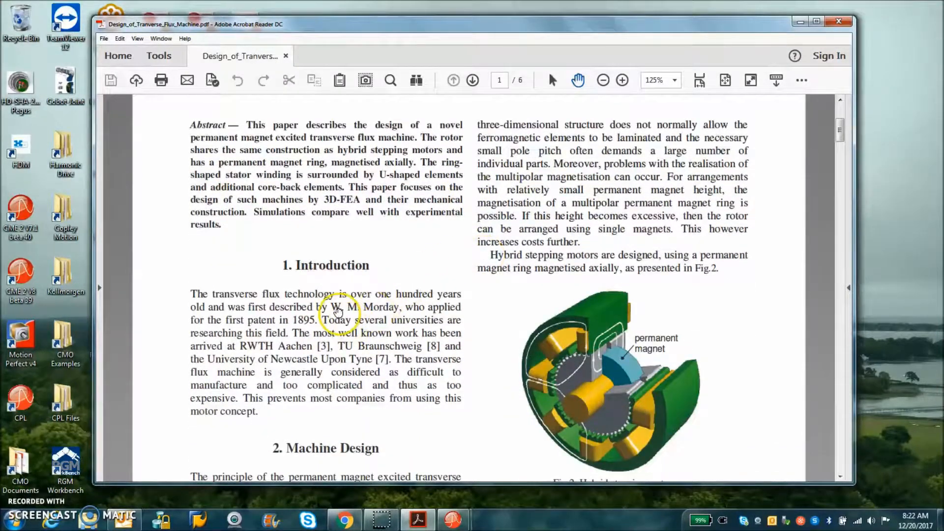
pyautogui.moveTo(387, 314)
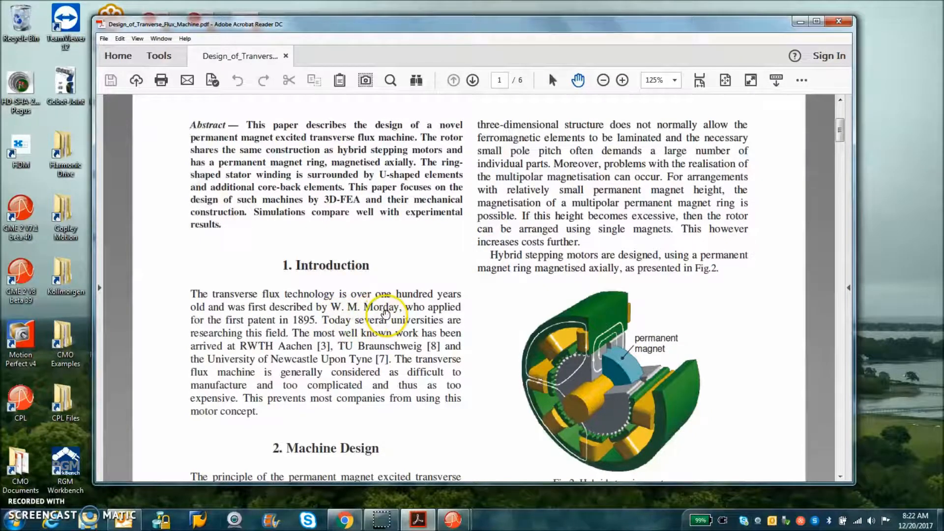
pyautogui.moveTo(304, 331)
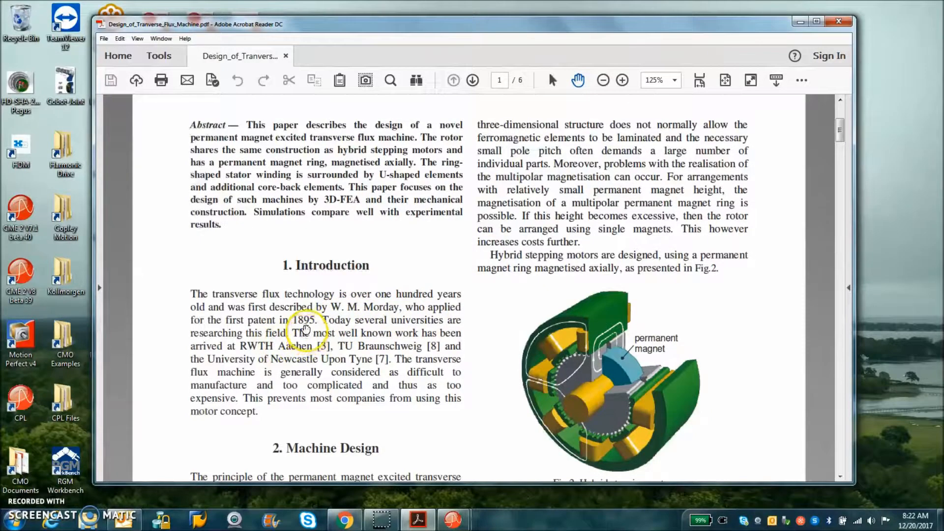
pyautogui.moveTo(341, 362)
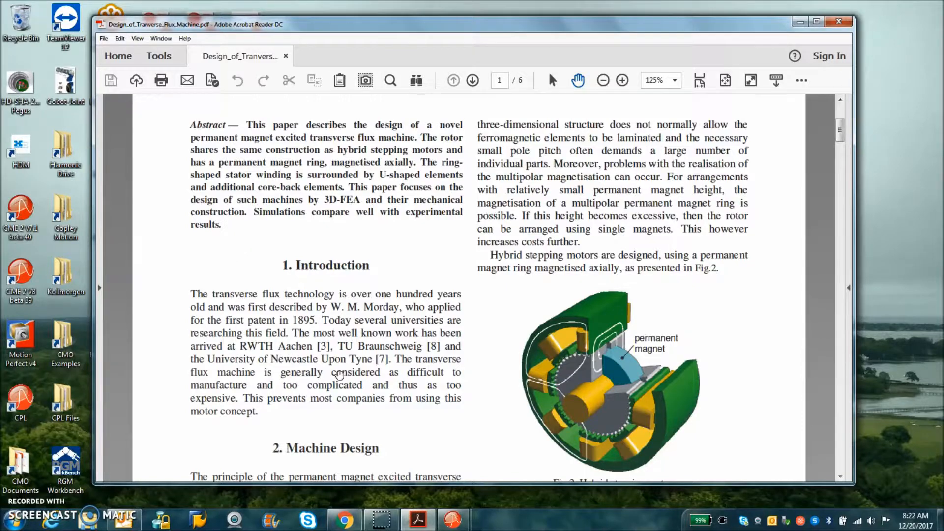
# - Scroll through the Machine Design section past Fig. 1 and Fig. 3 onto page 2
pyautogui.scroll(-3)
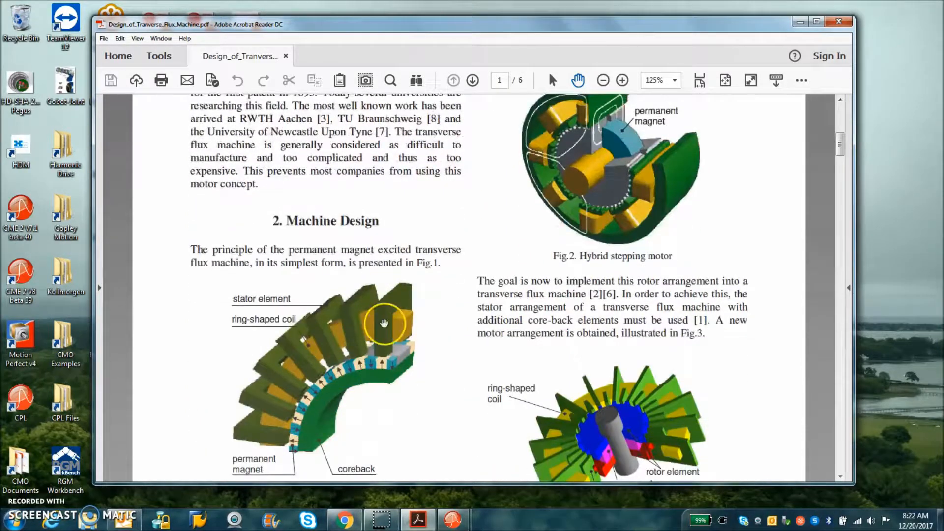
pyautogui.scroll(-3)
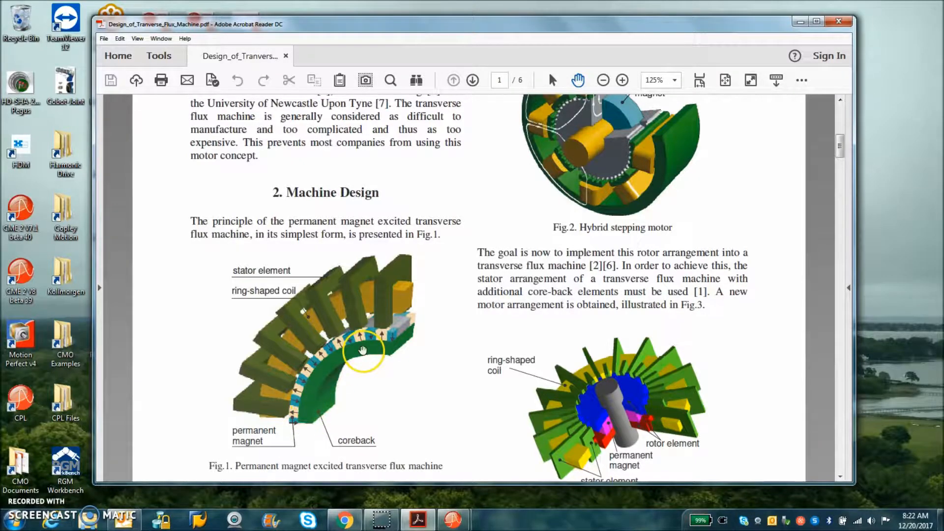
pyautogui.moveTo(293, 270)
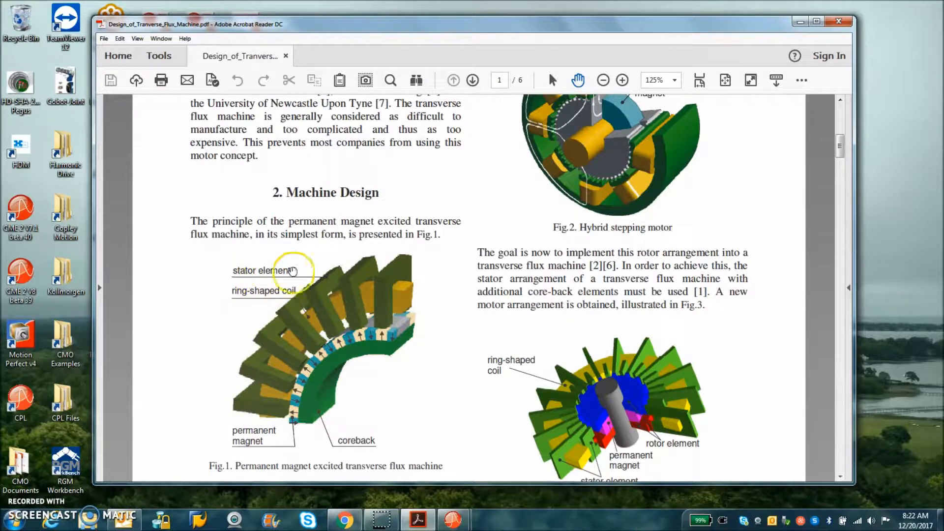
pyautogui.moveTo(371, 393)
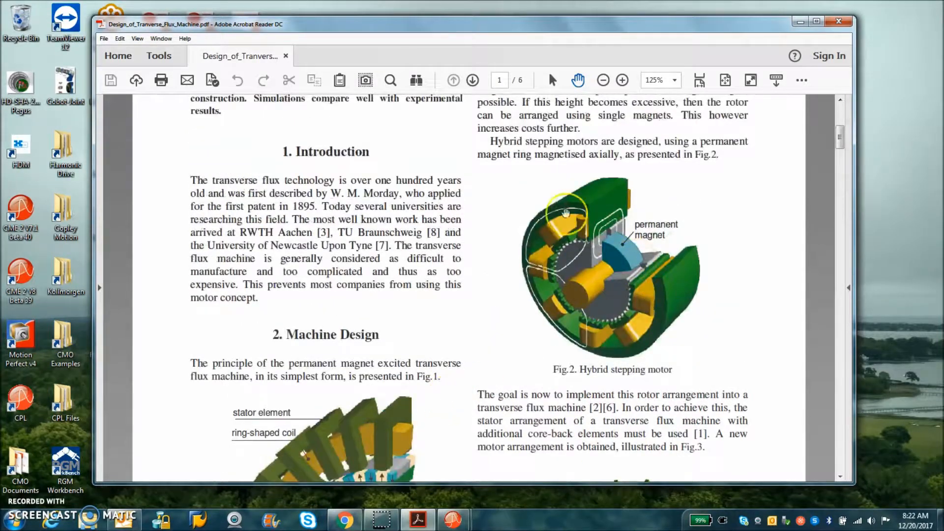
pyautogui.moveTo(662, 332)
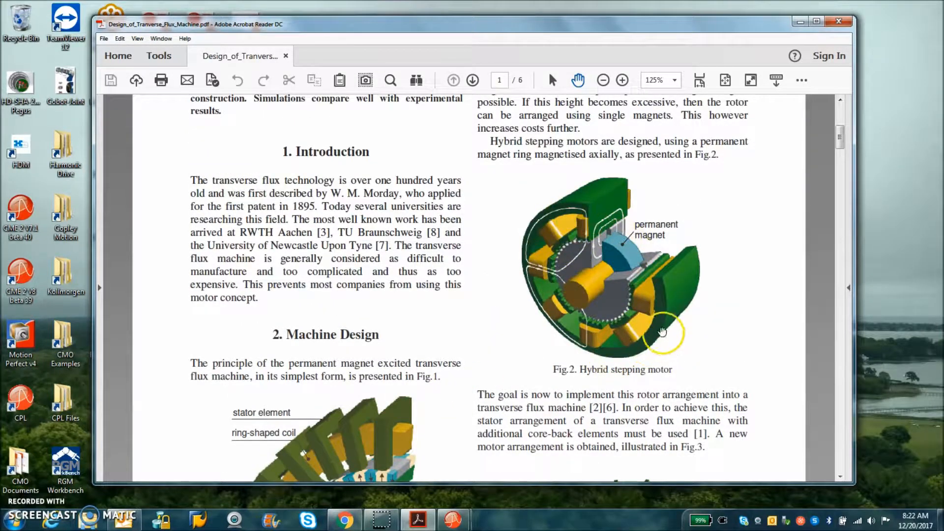
pyautogui.scroll(-3)
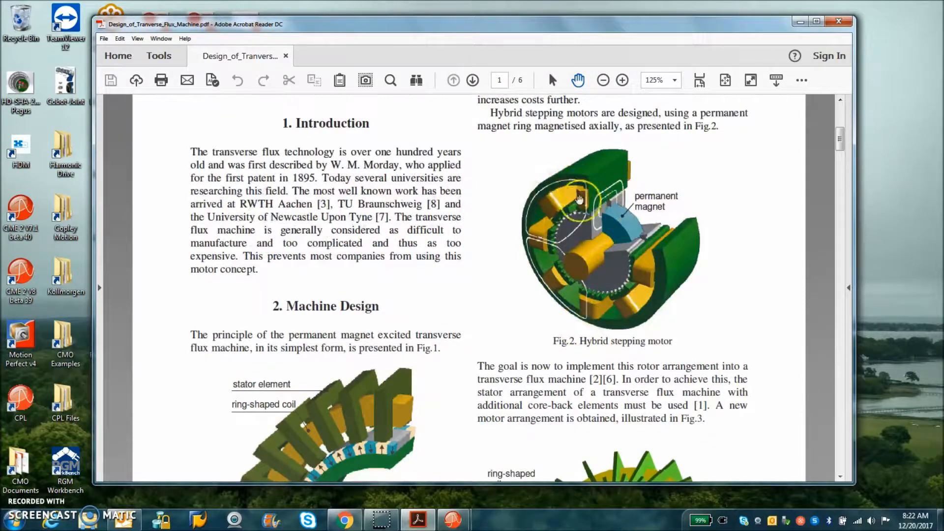
pyautogui.scroll(-3)
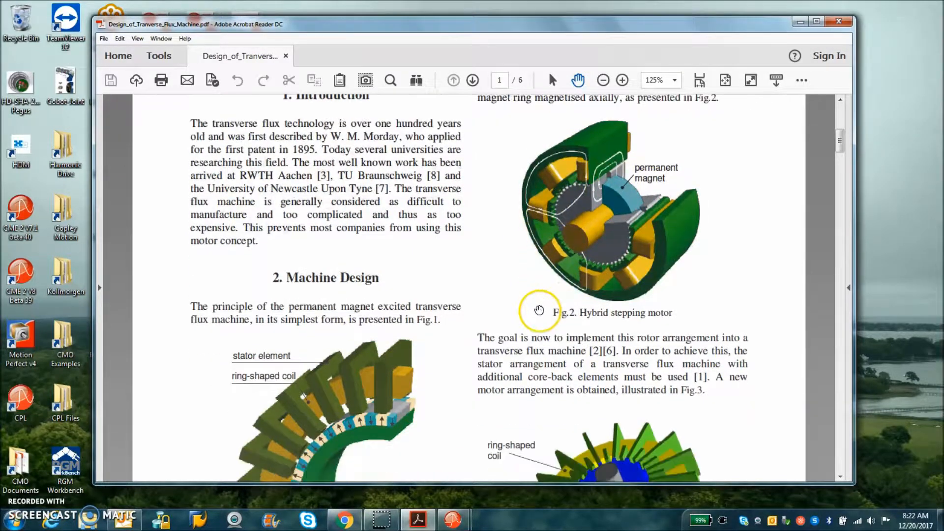
pyautogui.scroll(-3)
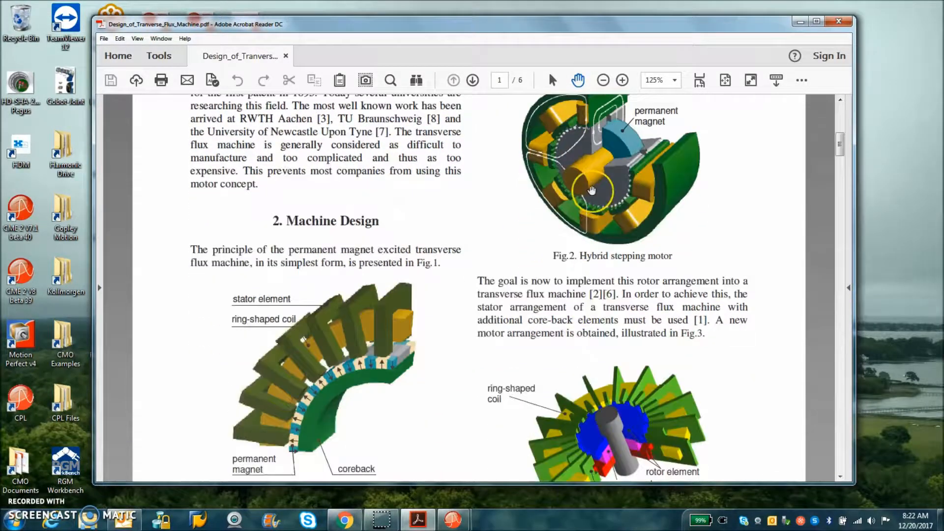
pyautogui.scroll(-3)
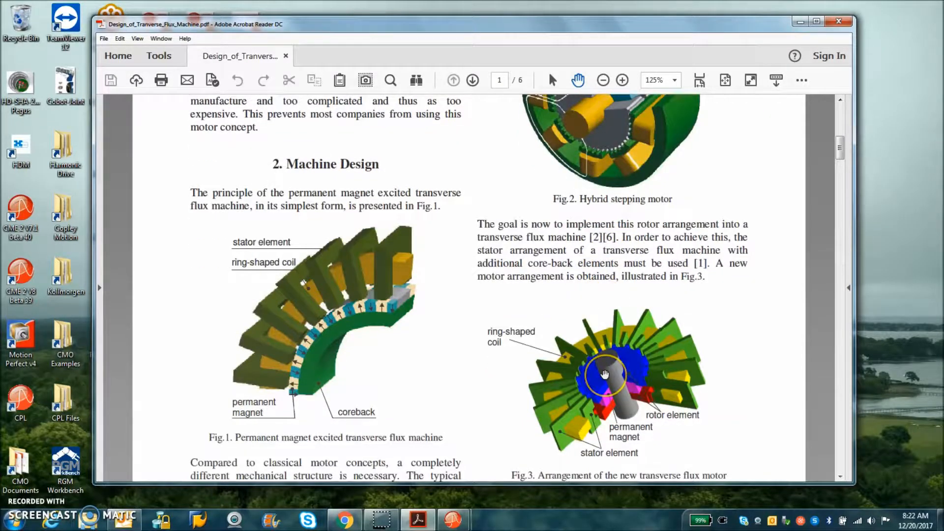
pyautogui.scroll(-3)
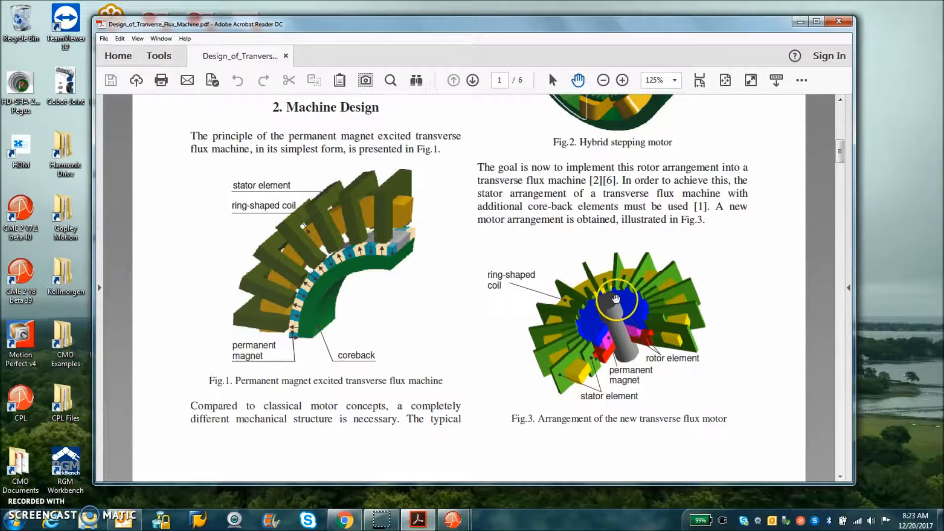
pyautogui.moveTo(558, 386)
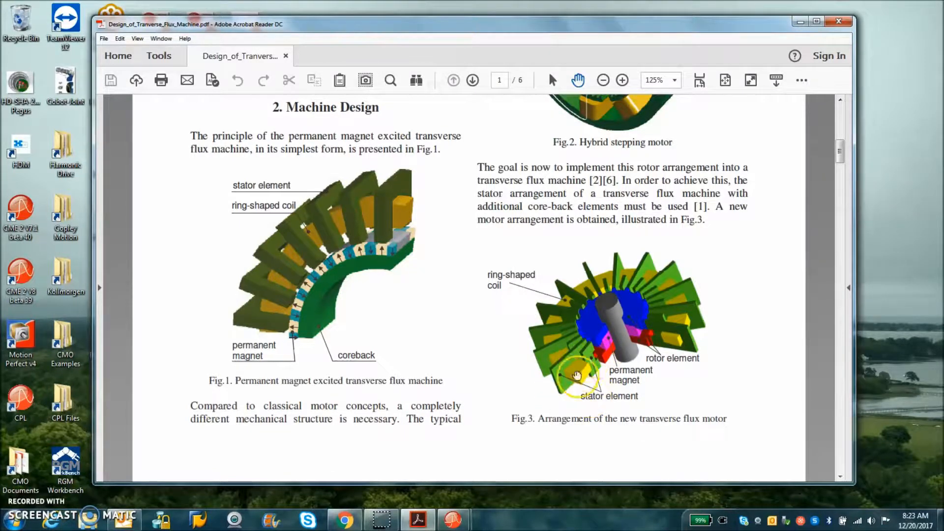
pyautogui.moveTo(630, 411)
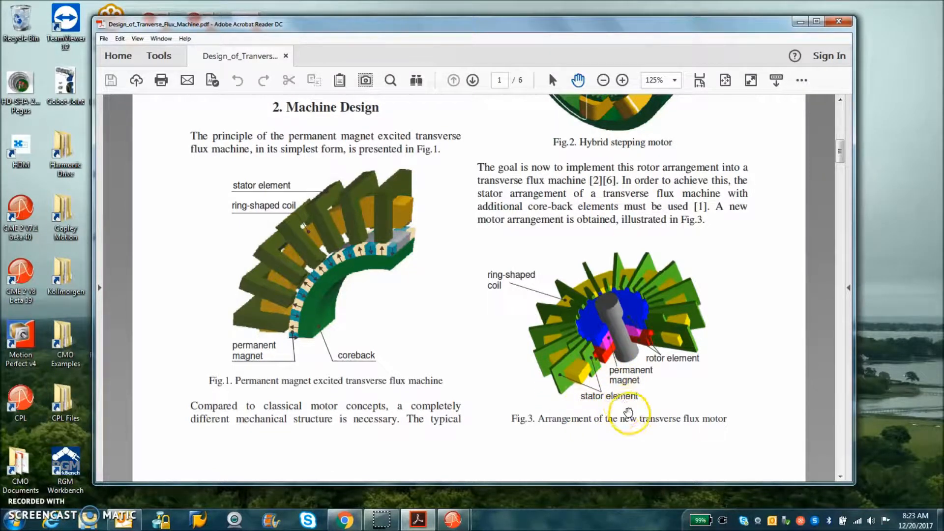
pyautogui.click(472, 80)
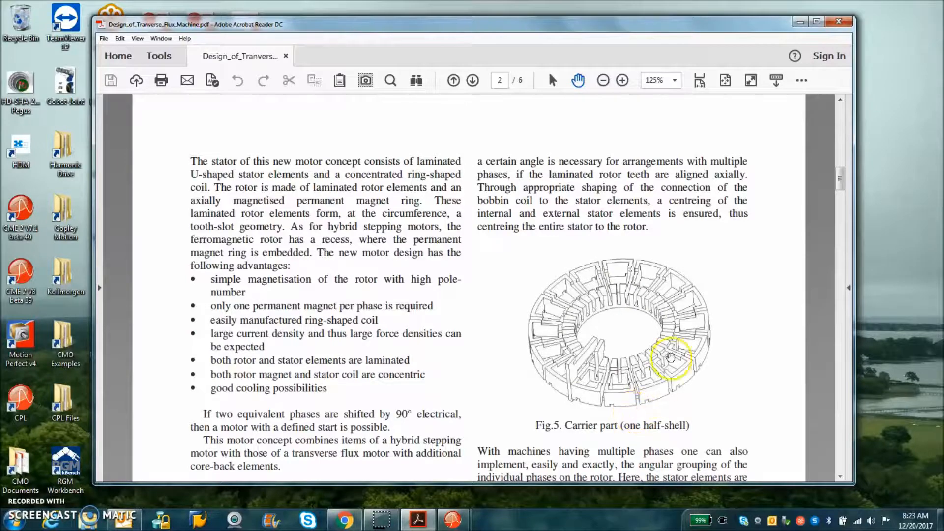
# - Scroll down through the paper's middle pages of machine design and analysis
pyautogui.scroll(-3)
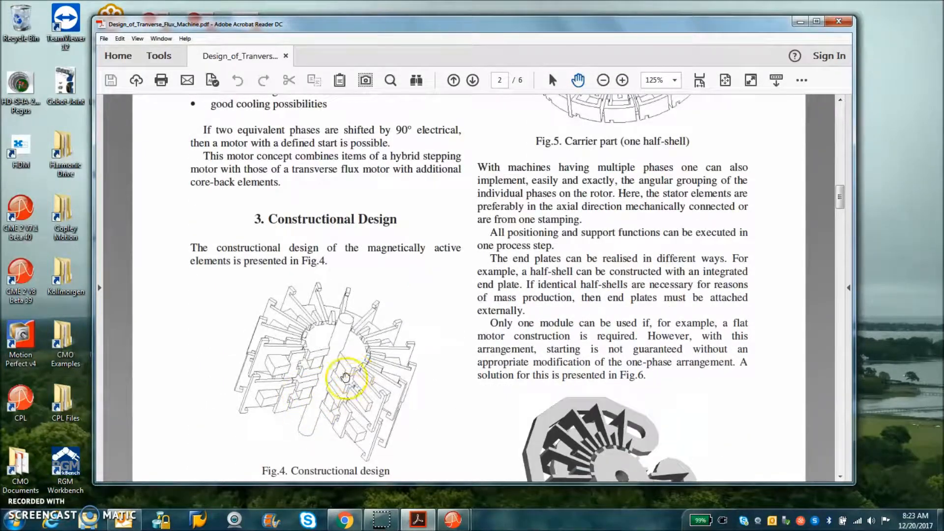
pyautogui.moveTo(386, 420)
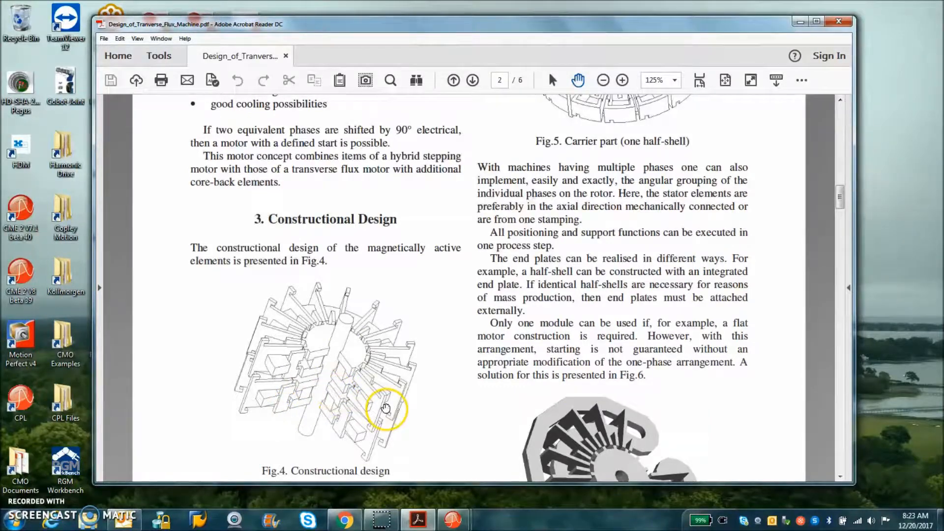
pyautogui.scroll(-3)
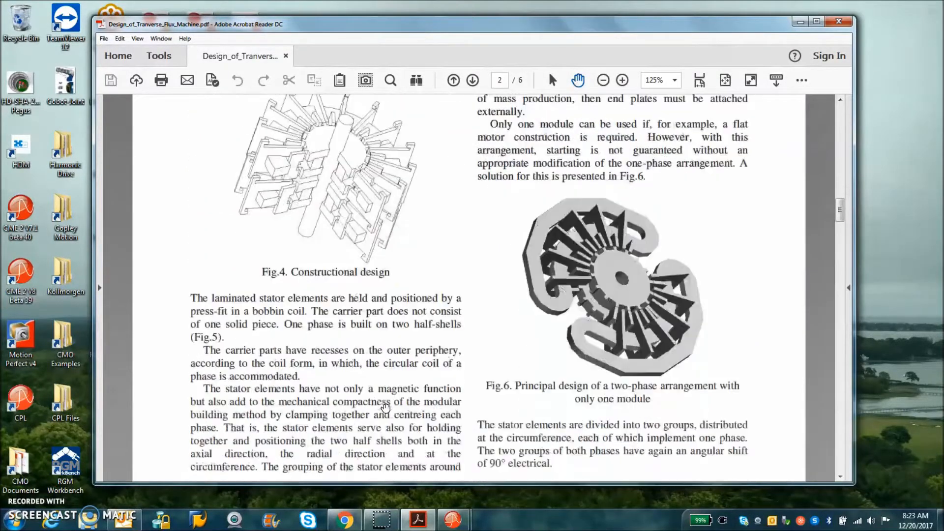
pyautogui.scroll(-3)
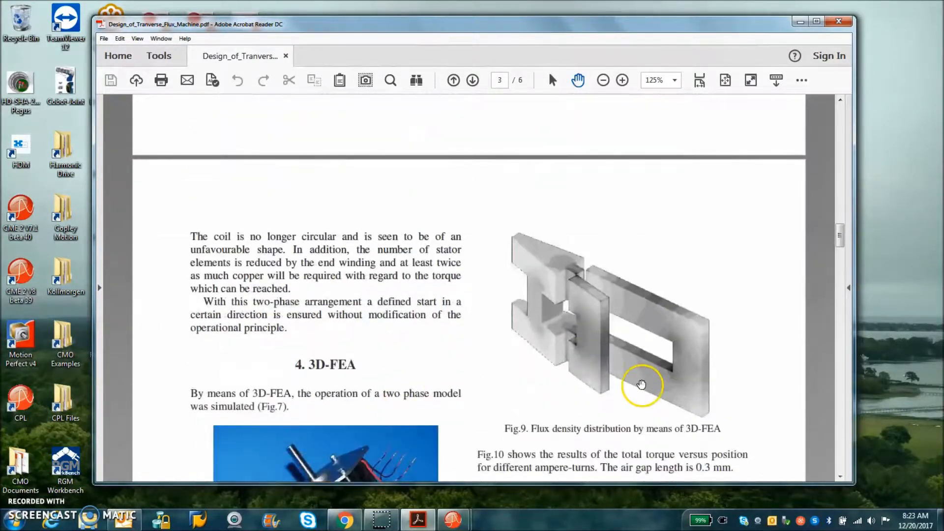
pyautogui.scroll(-3)
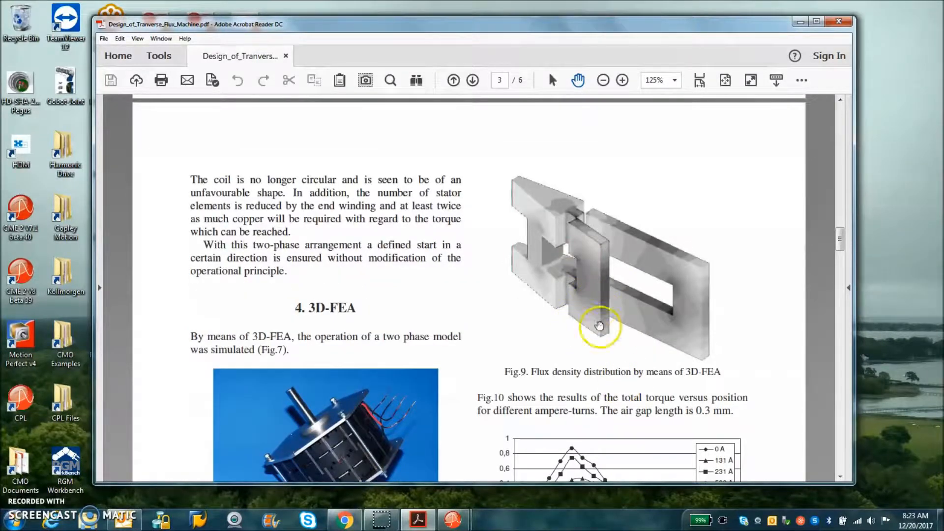
pyautogui.scroll(-3)
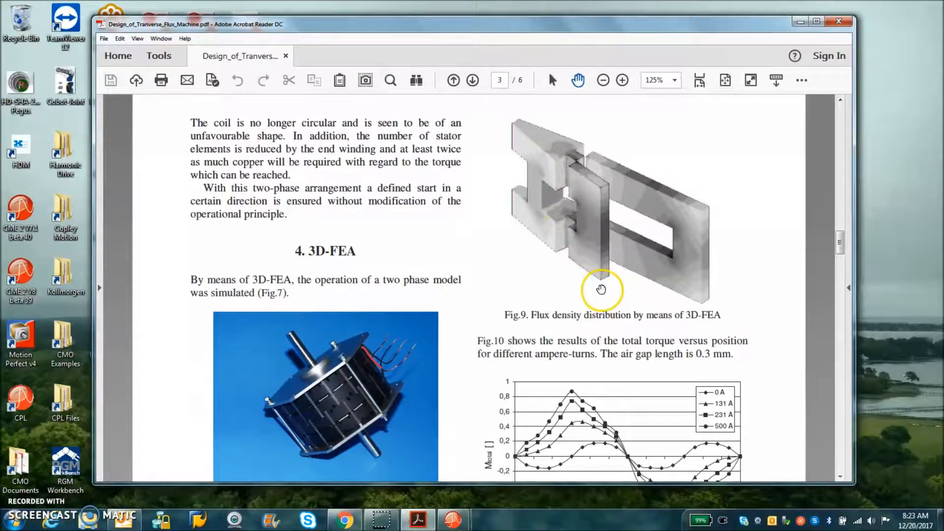
pyautogui.scroll(-3)
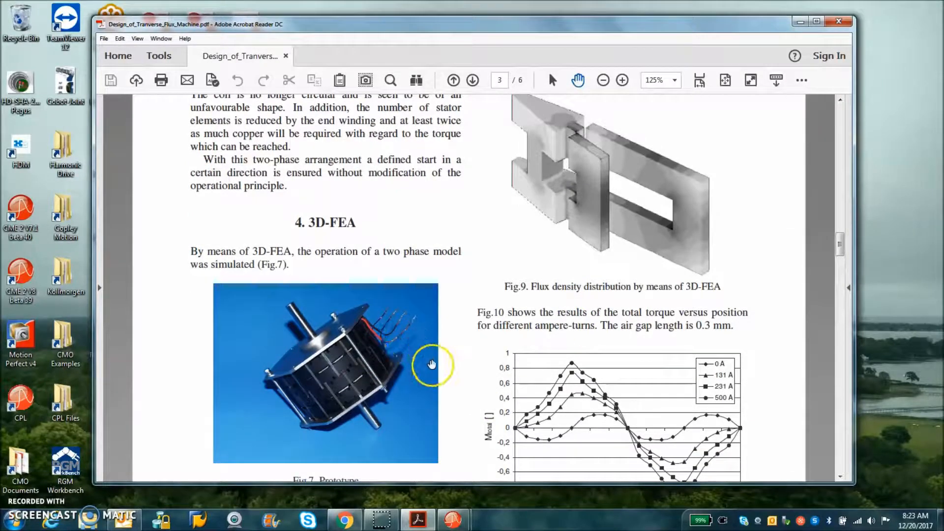
pyautogui.scroll(-3)
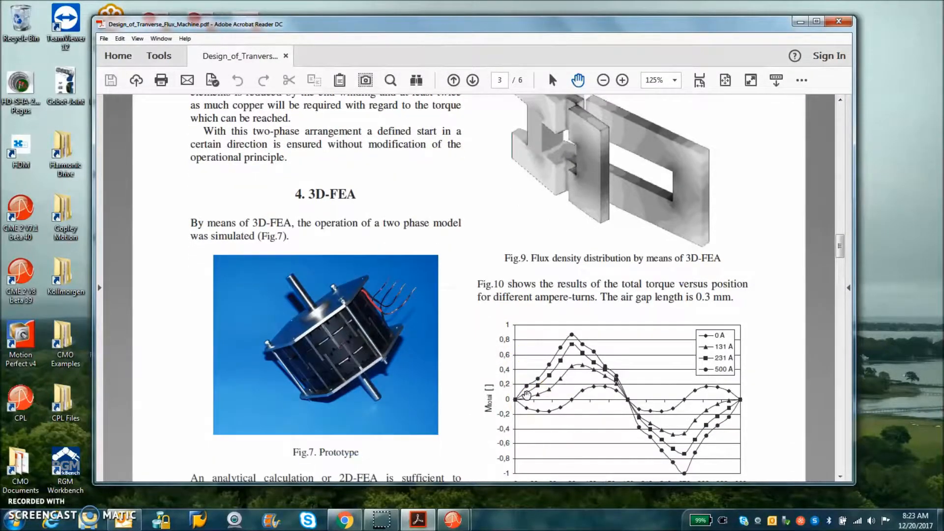
pyautogui.scroll(-3)
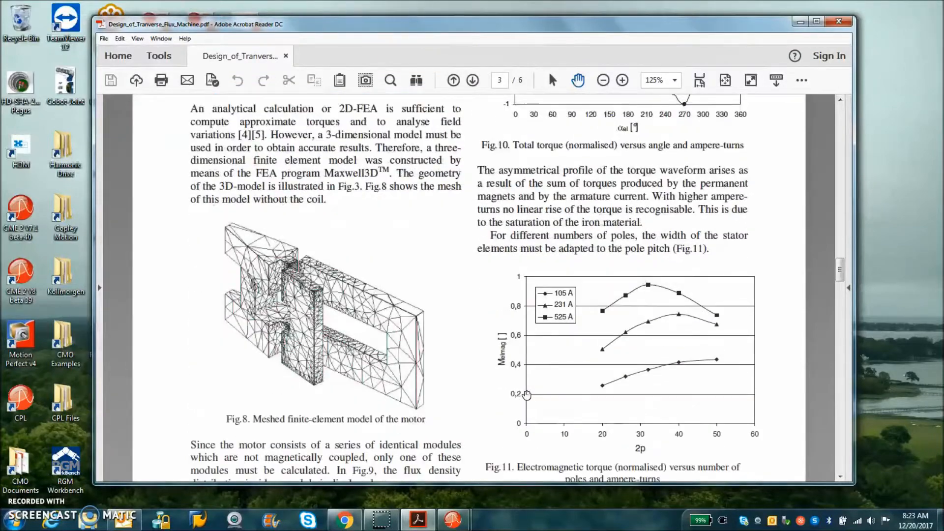
# - Continue to the last page with the Fig. 19 experimental set-up and references
pyautogui.click(473, 80)
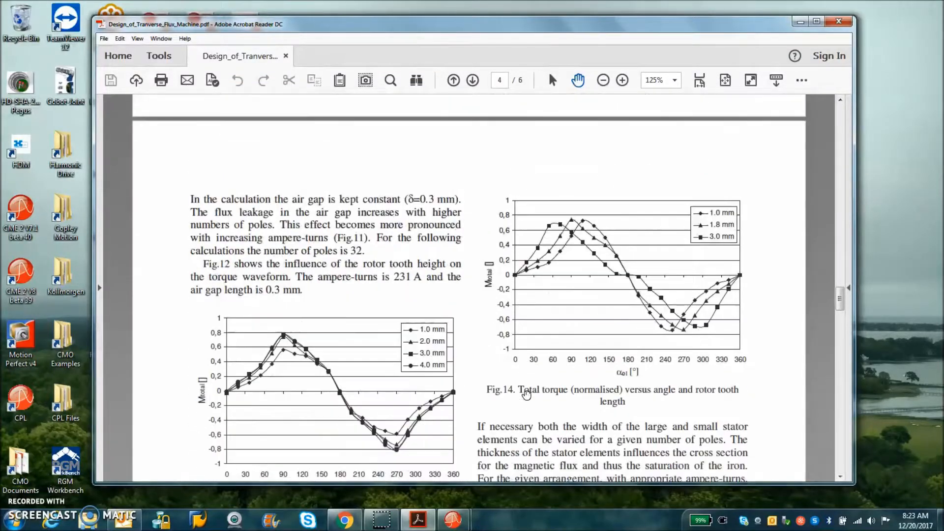
pyautogui.scroll(-3)
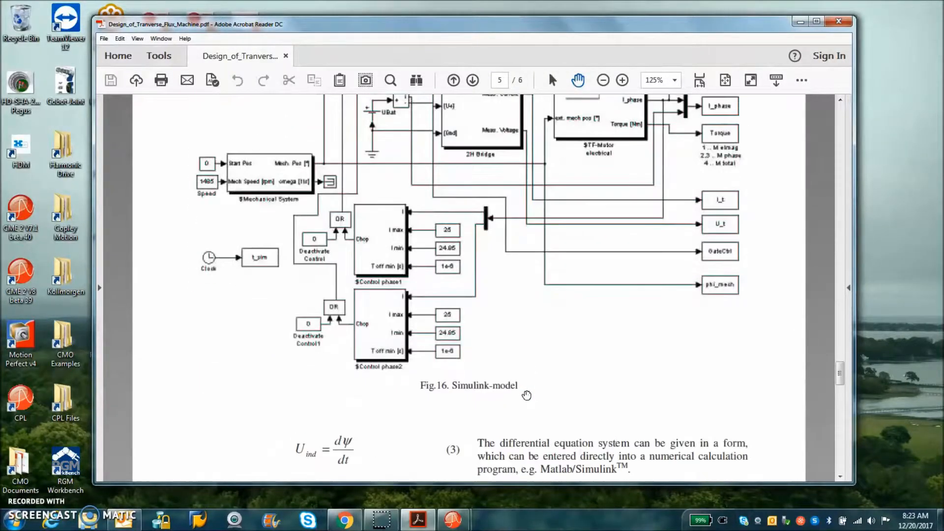
pyautogui.scroll(-3)
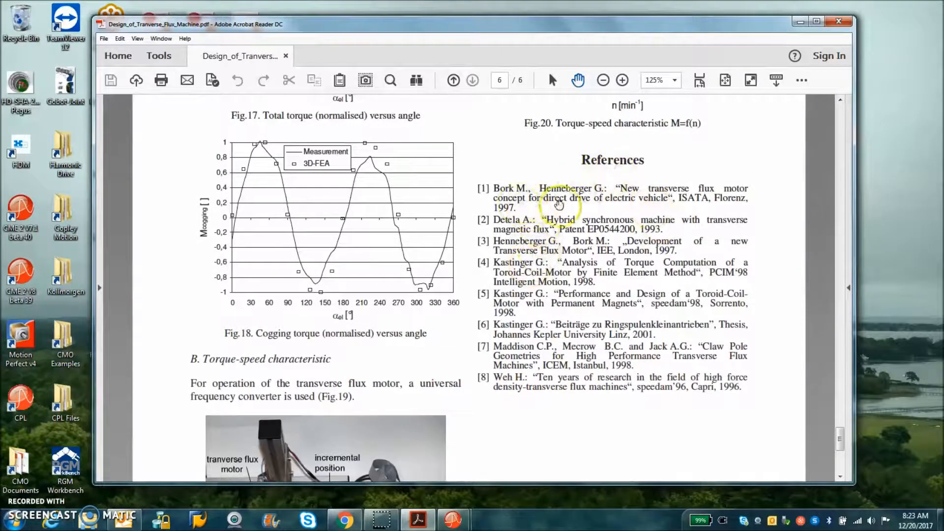
pyautogui.scroll(-3)
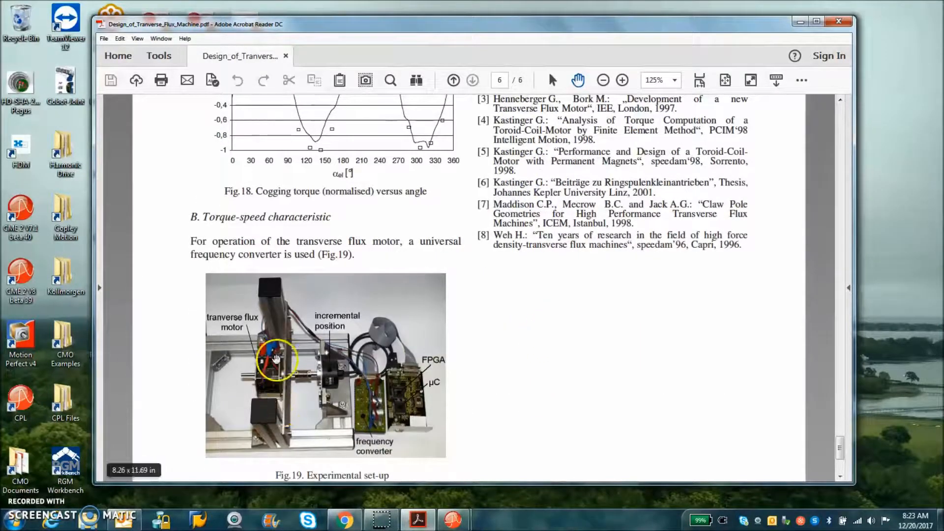
pyautogui.moveTo(395, 355)
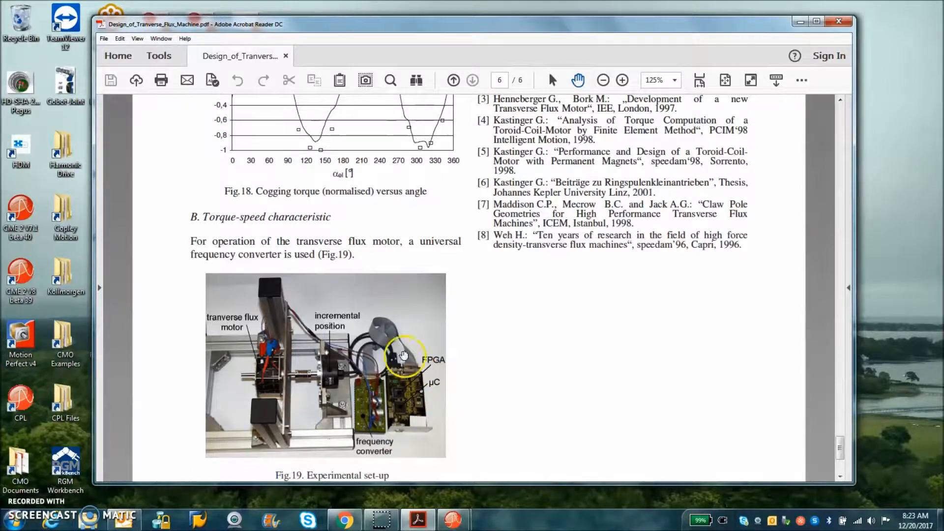
pyautogui.moveTo(274, 401)
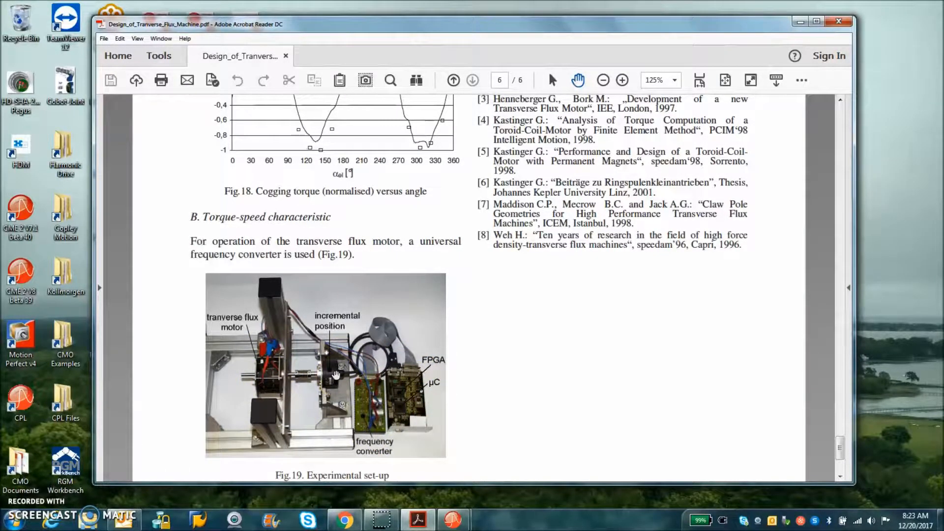
pyautogui.moveTo(595, 331)
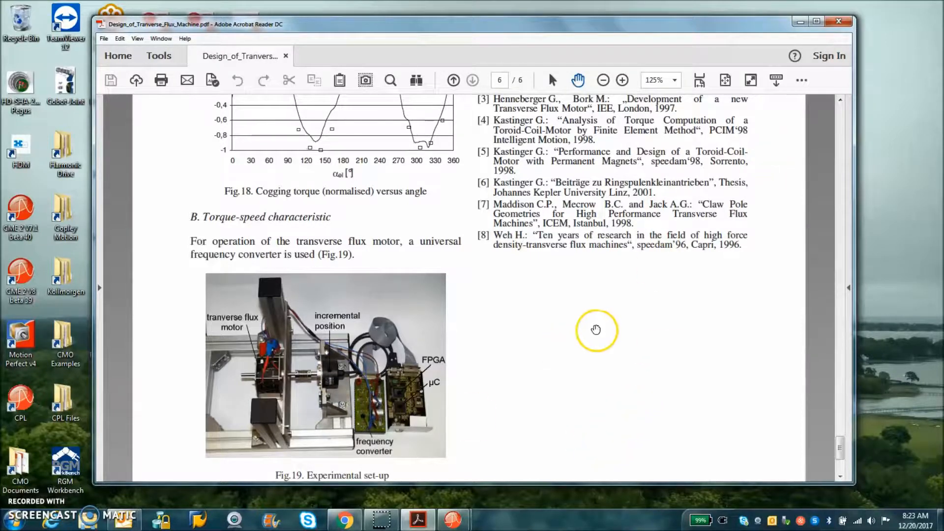
# - Close the PDF and accept the brushless rotary motor and feedback options in Basic Setup
pyautogui.click(836, 20)
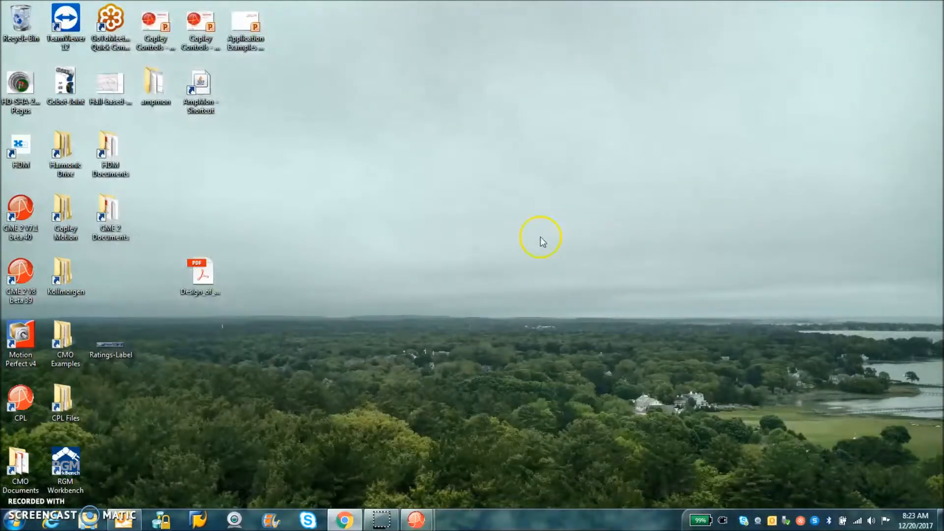
pyautogui.moveTo(427, 526)
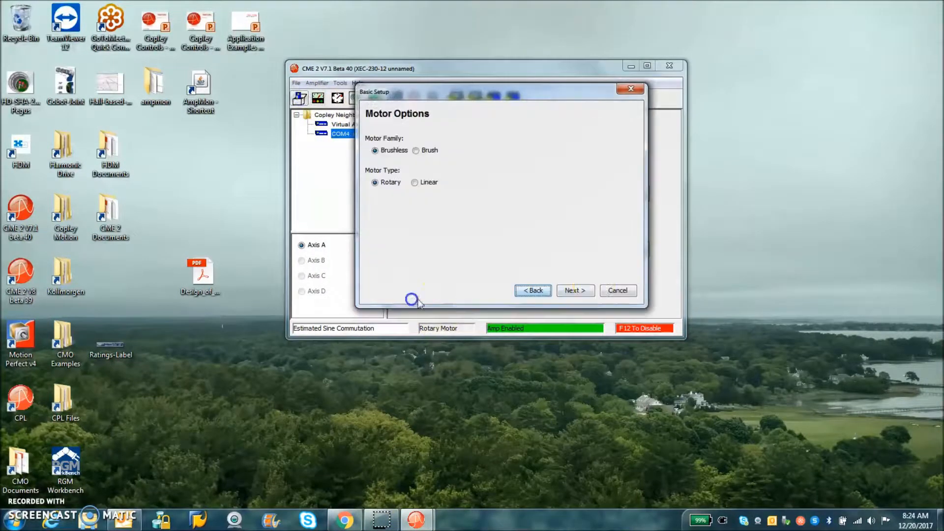
pyautogui.click(574, 290)
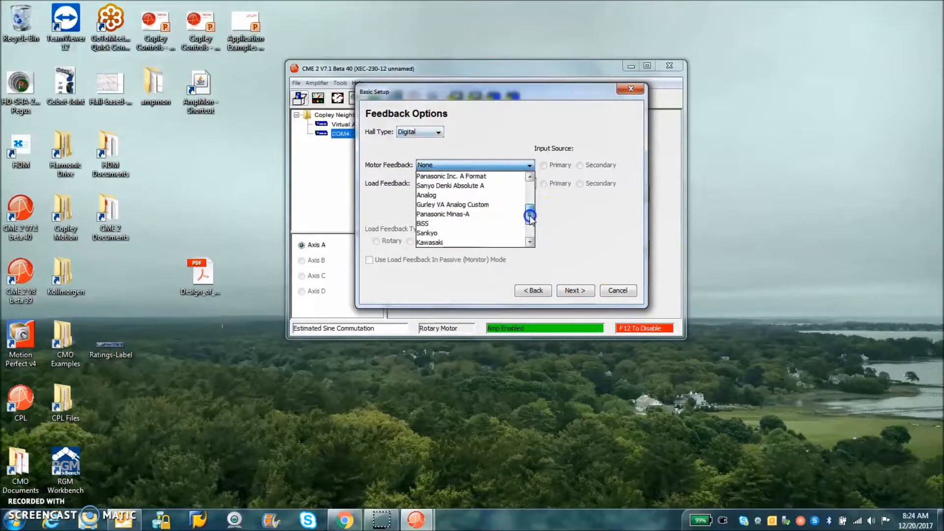
pyautogui.click(575, 291)
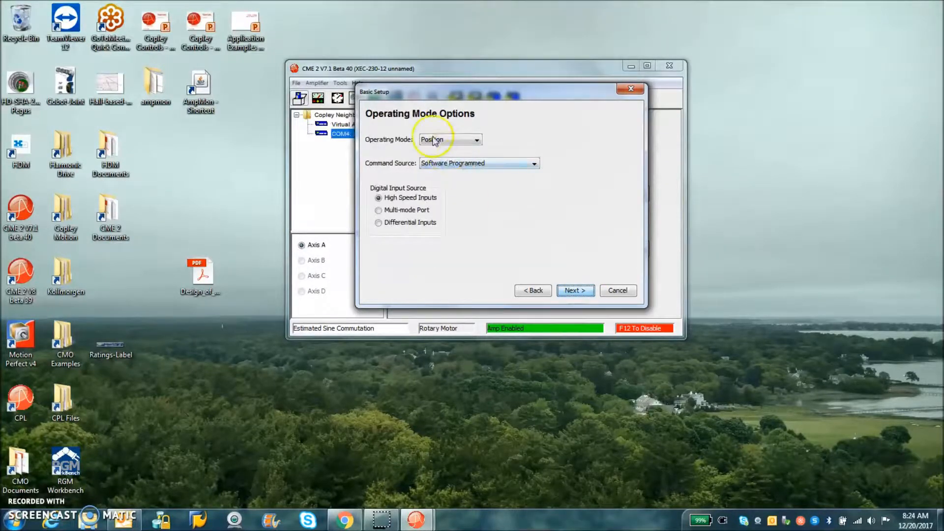
# - Keep Position as the operating mode and continue to Miscellaneous Options
pyautogui.click(476, 140)
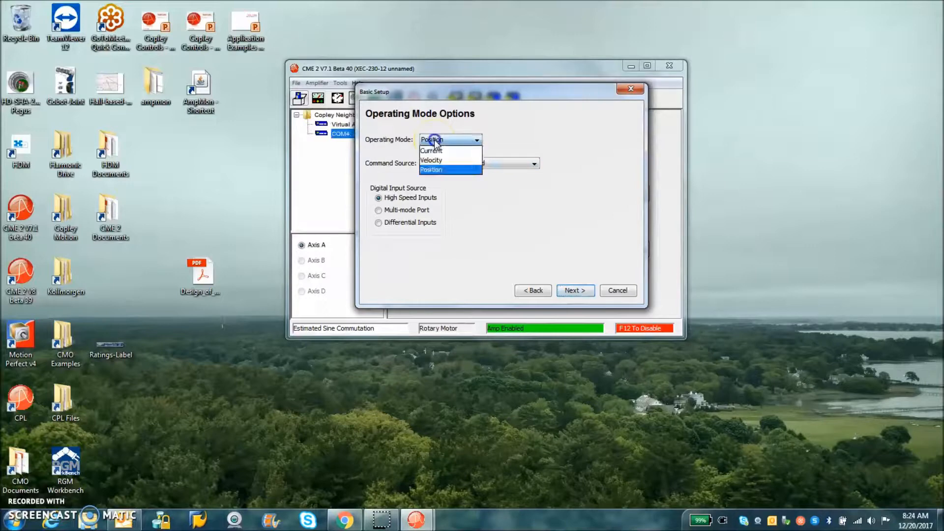
pyautogui.moveTo(435, 160)
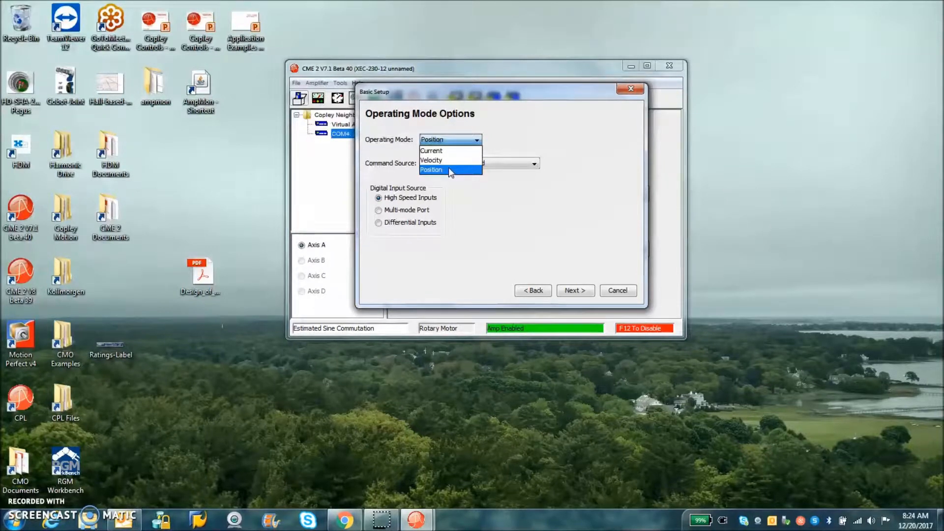
pyautogui.moveTo(453, 162)
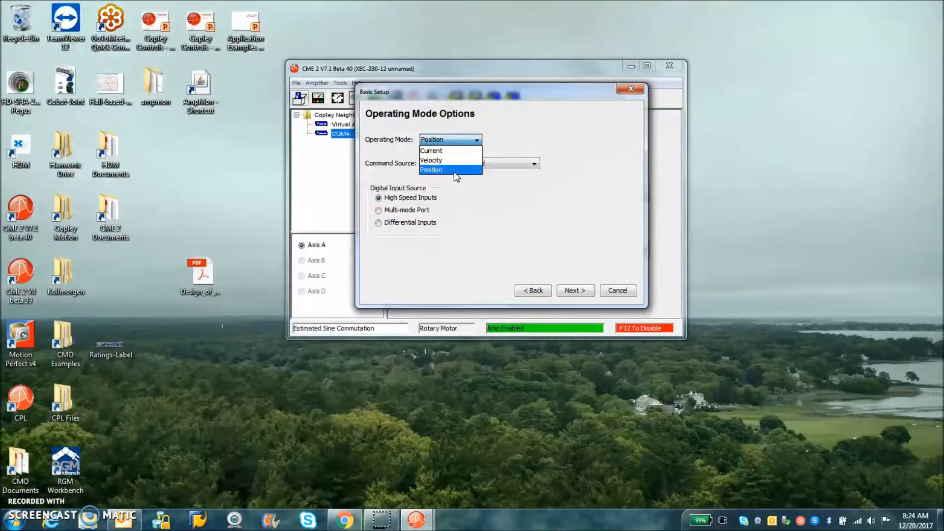
pyautogui.click(432, 169)
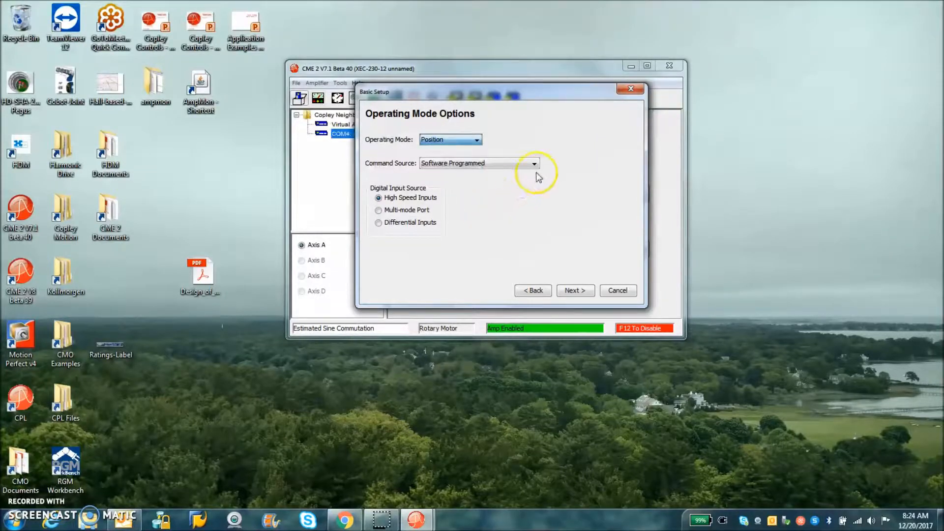
pyautogui.click(578, 290)
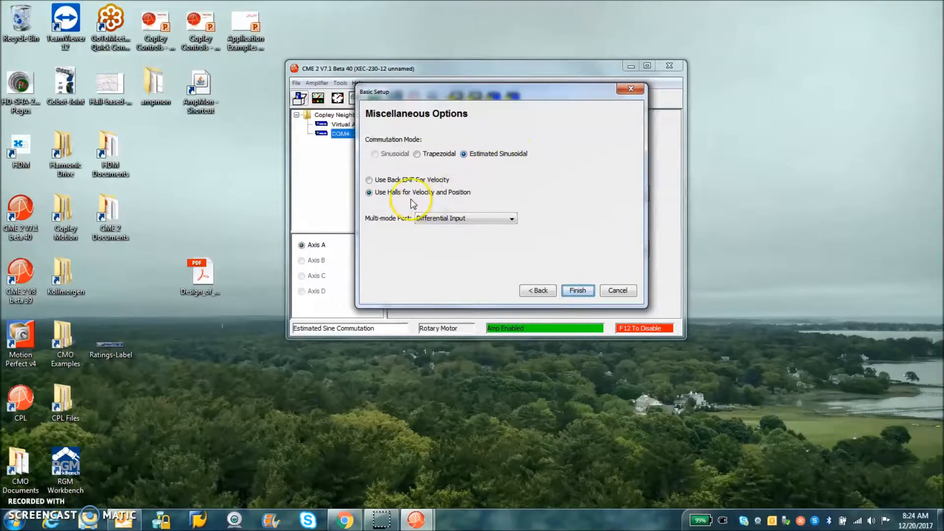
pyautogui.moveTo(579, 290)
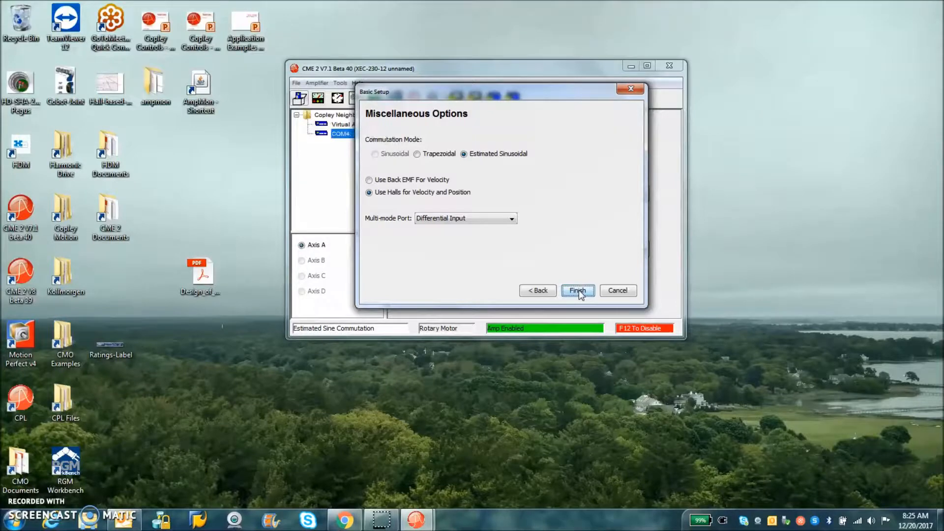
# - Finish Basic Setup and show the back emf constant as 481.71 V/krpm in Motor/Feedback
pyautogui.click(577, 290)
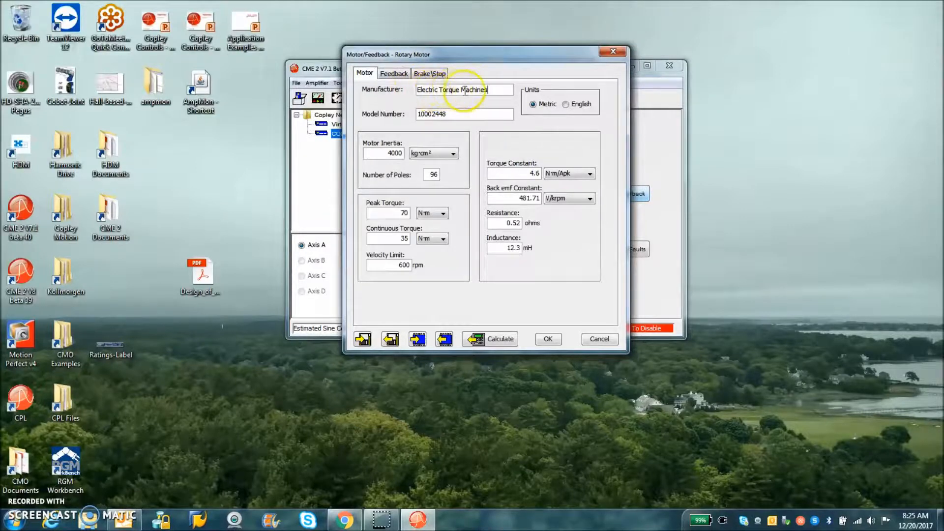
pyautogui.click(389, 152)
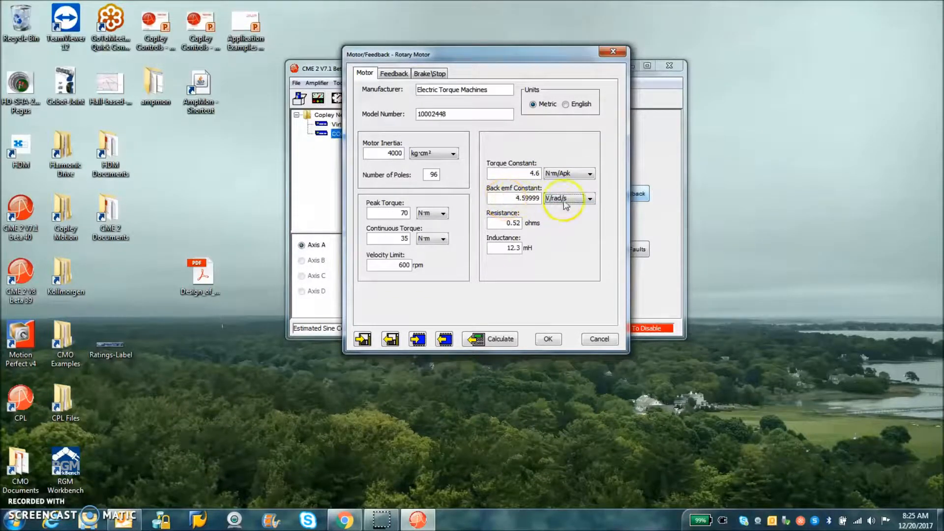
pyautogui.click(595, 198)
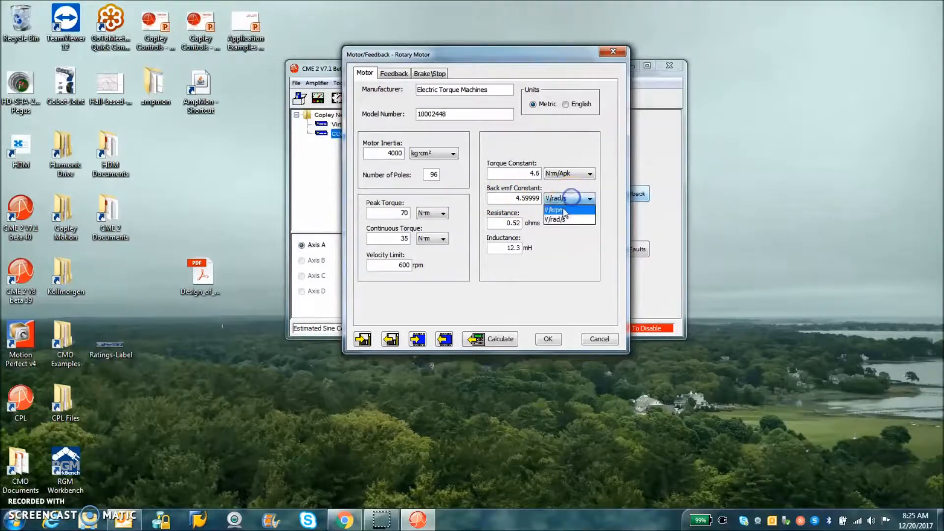
pyautogui.click(558, 206)
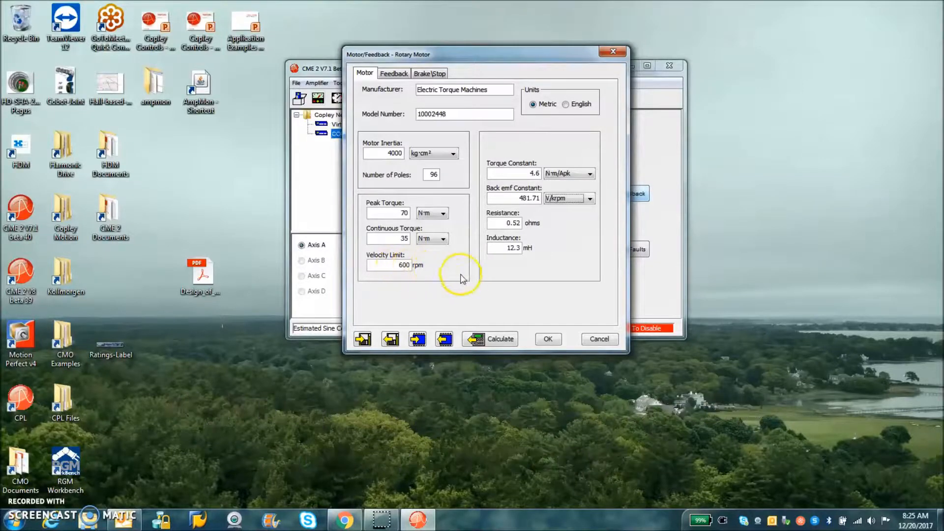
pyautogui.moveTo(615, 53)
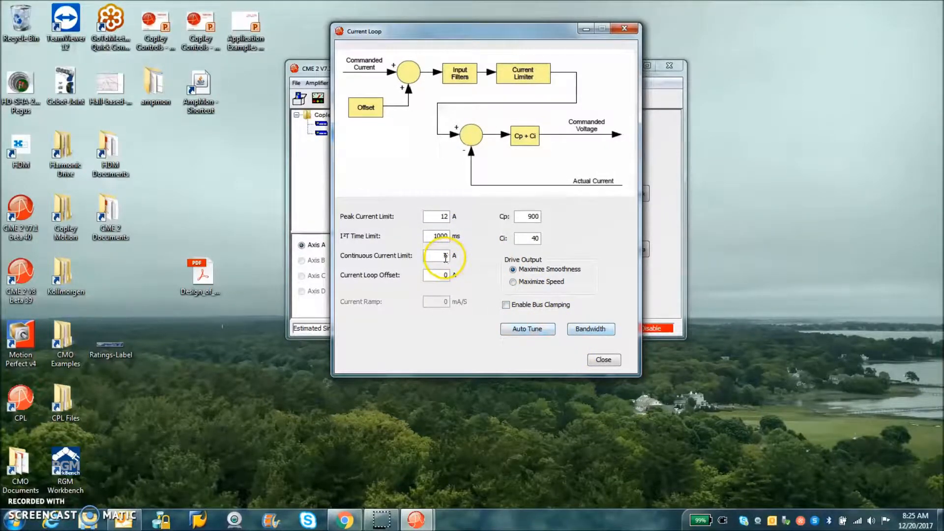
pyautogui.moveTo(443, 275)
pyautogui.write('6')
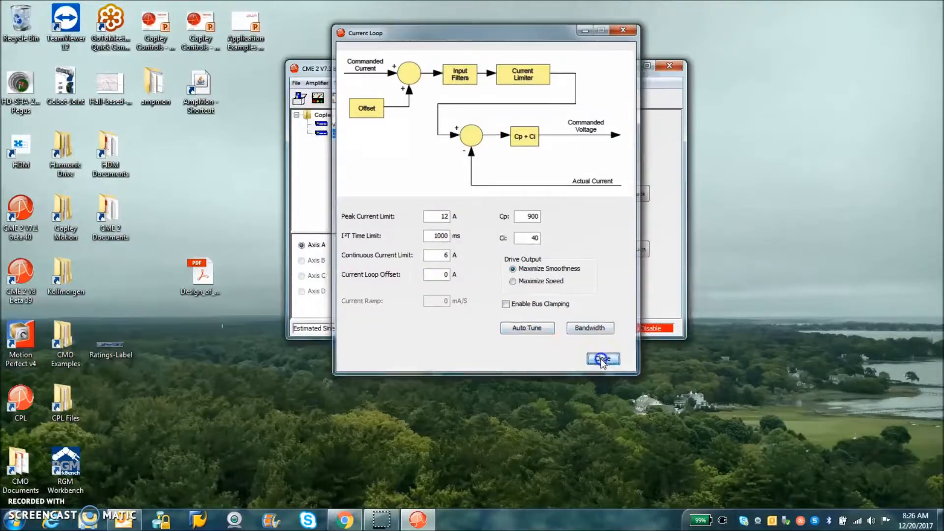
# - Close the current loop settings with 12 A peak and 6 A continuous limits
pyautogui.click(603, 358)
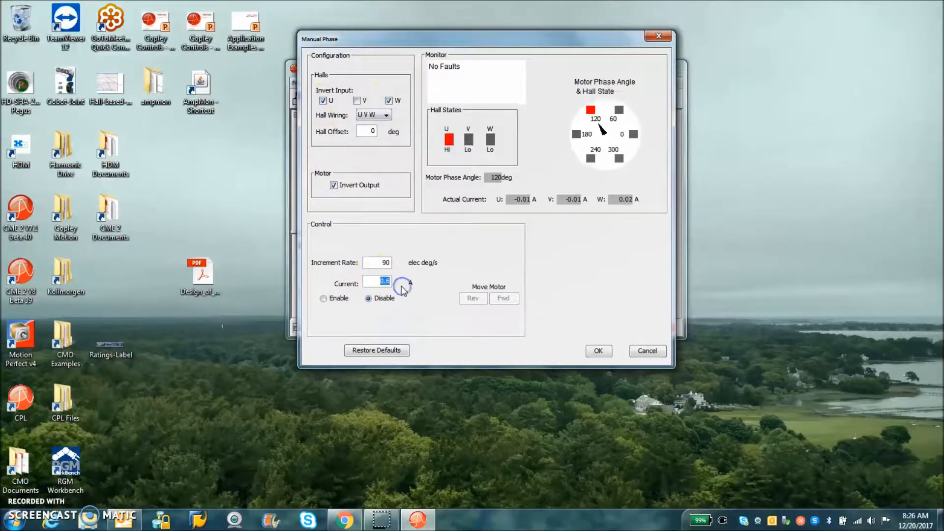
# - Enable manual phasing at 1 A, step forward and reverse, and toggle the W Hall inversion
pyautogui.click(323, 298)
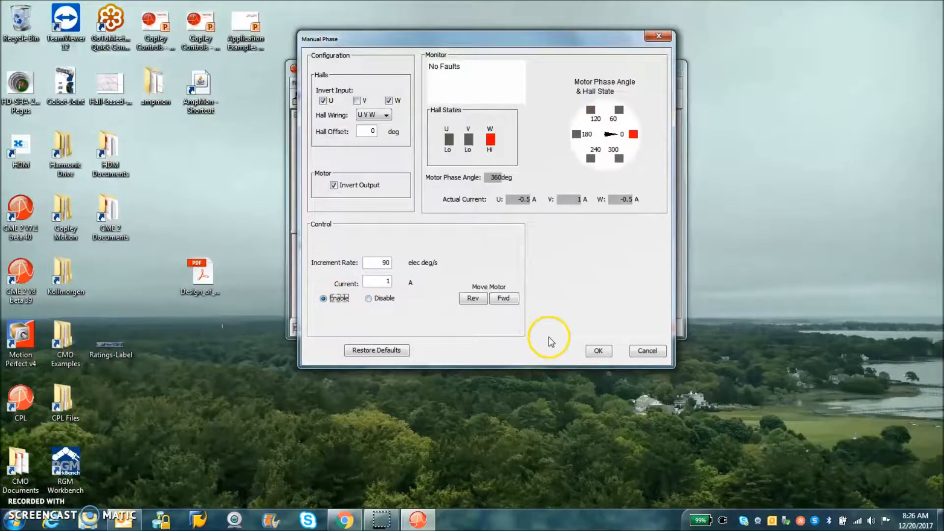
pyautogui.click(504, 299)
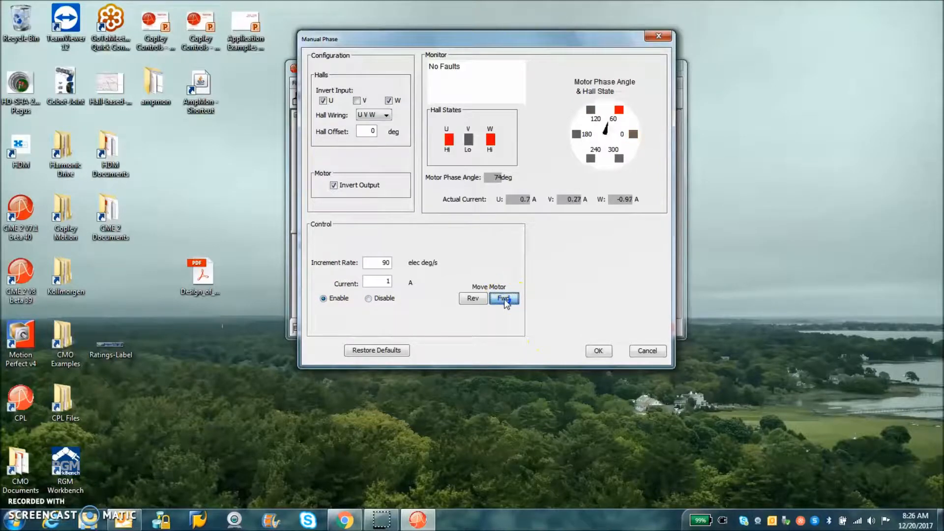
pyautogui.click(473, 299)
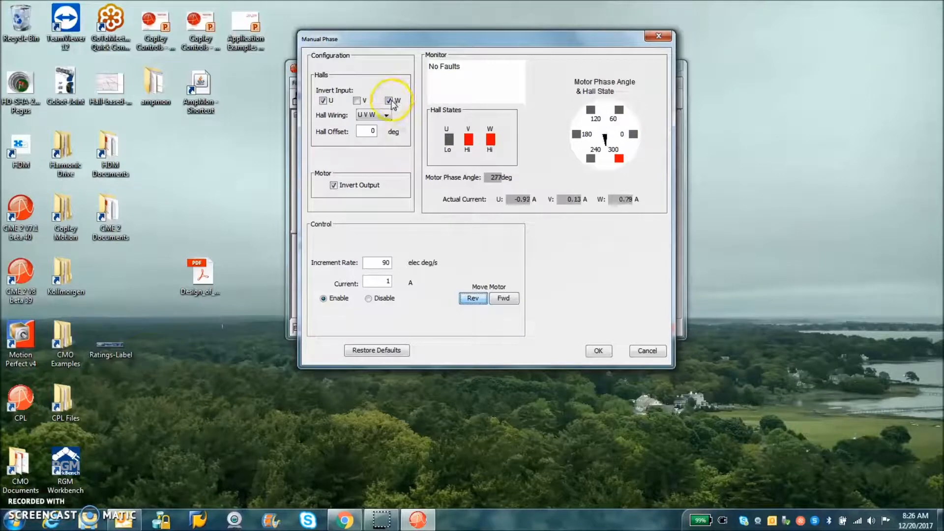
pyautogui.click(390, 101)
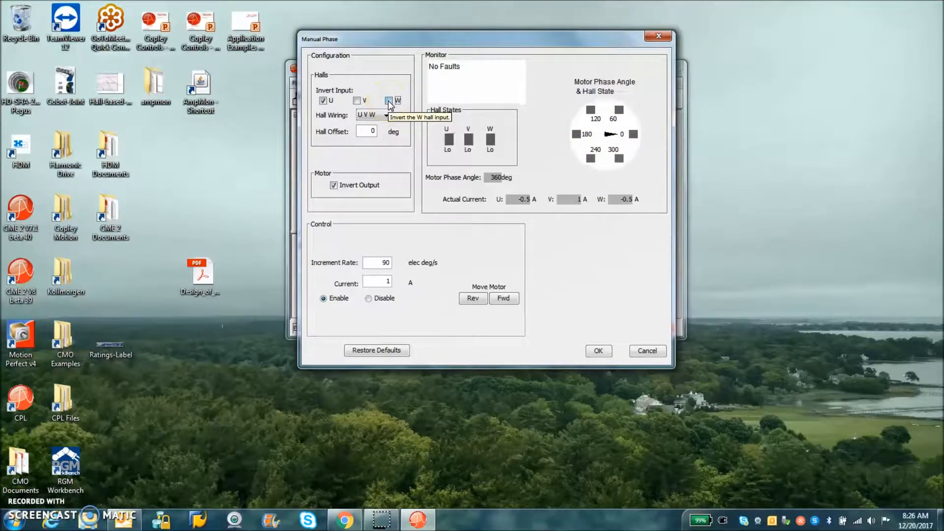
pyautogui.click(389, 100)
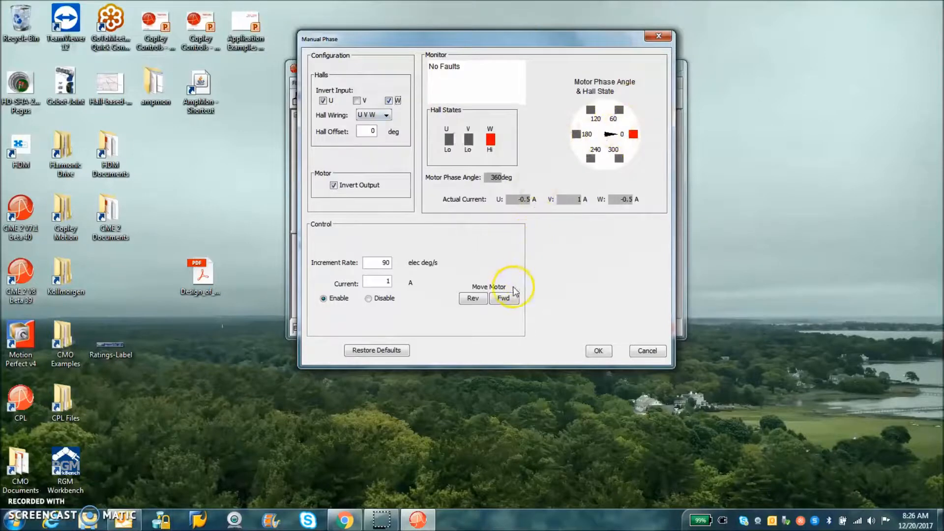
# - Step the phase angle forward and reverse repeatedly while adjusting the Hall offset
pyautogui.click(504, 298)
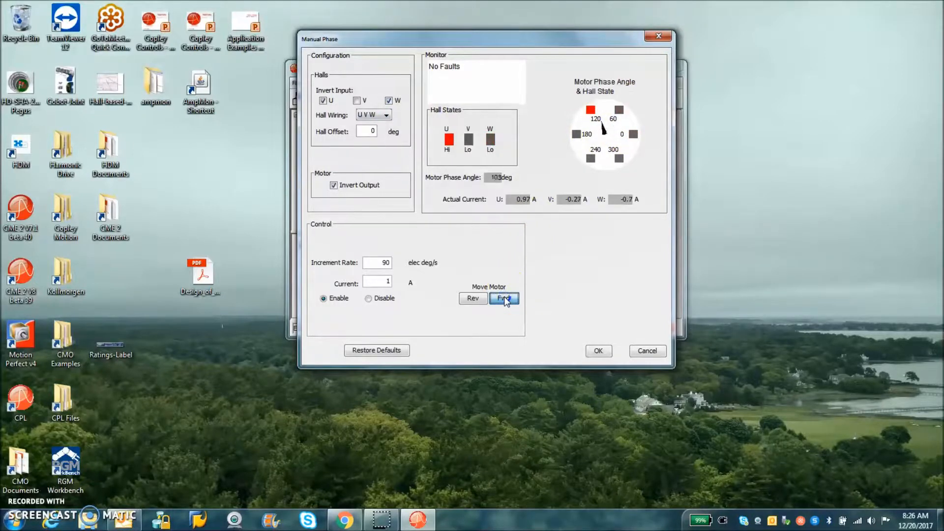
pyautogui.click(505, 299)
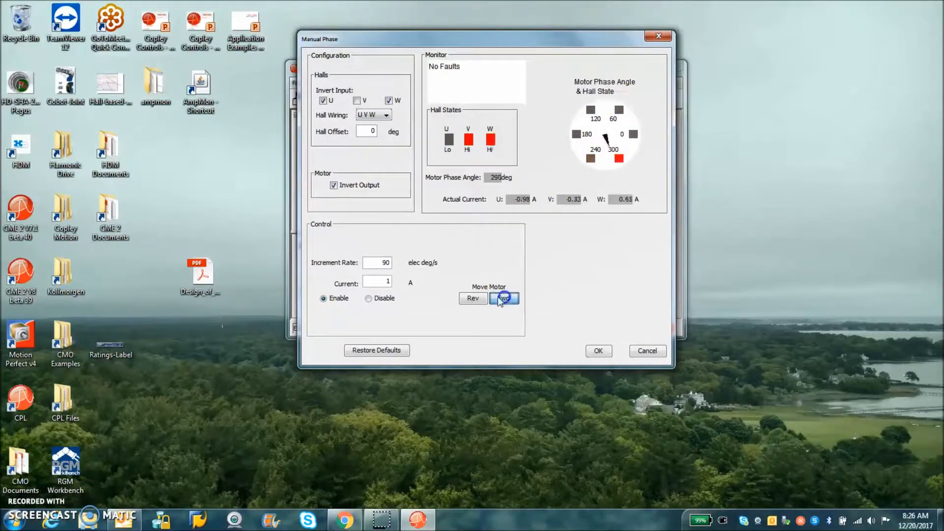
pyautogui.click(474, 299)
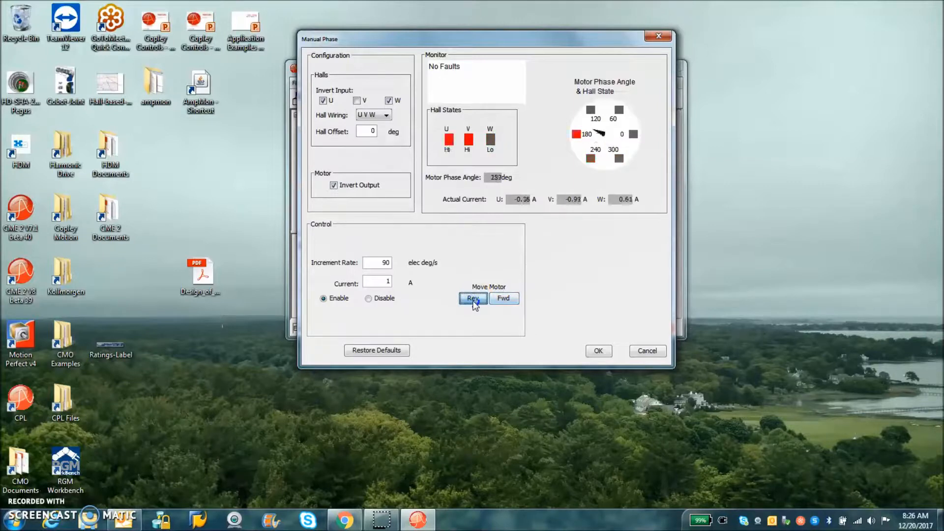
pyautogui.click(504, 298)
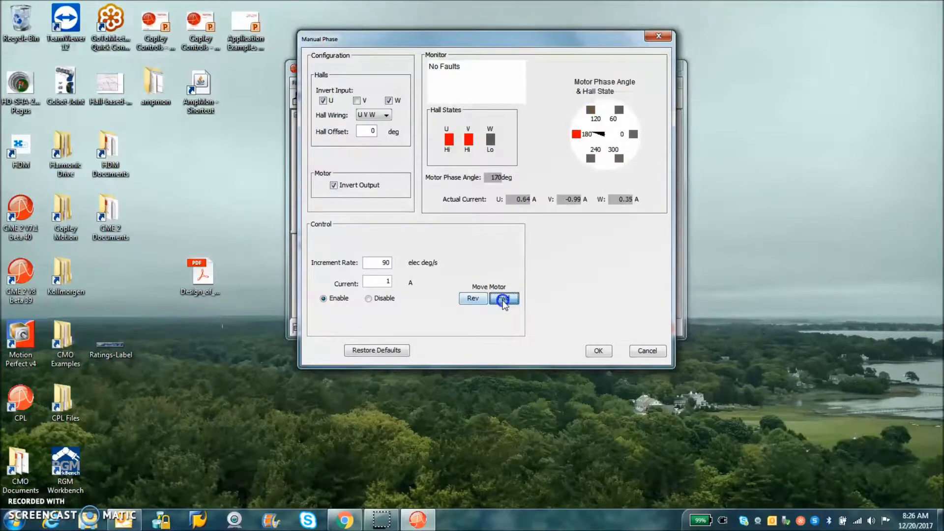
pyautogui.click(503, 299)
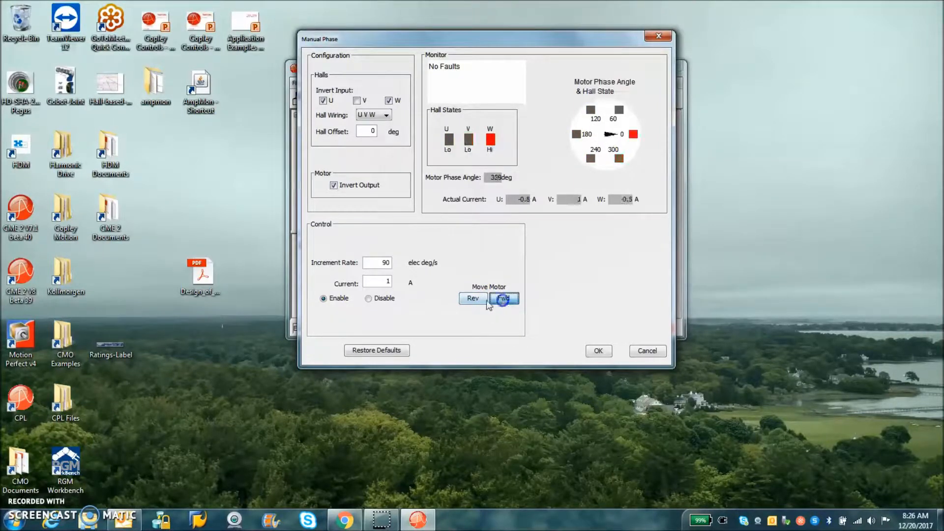
pyautogui.click(472, 298)
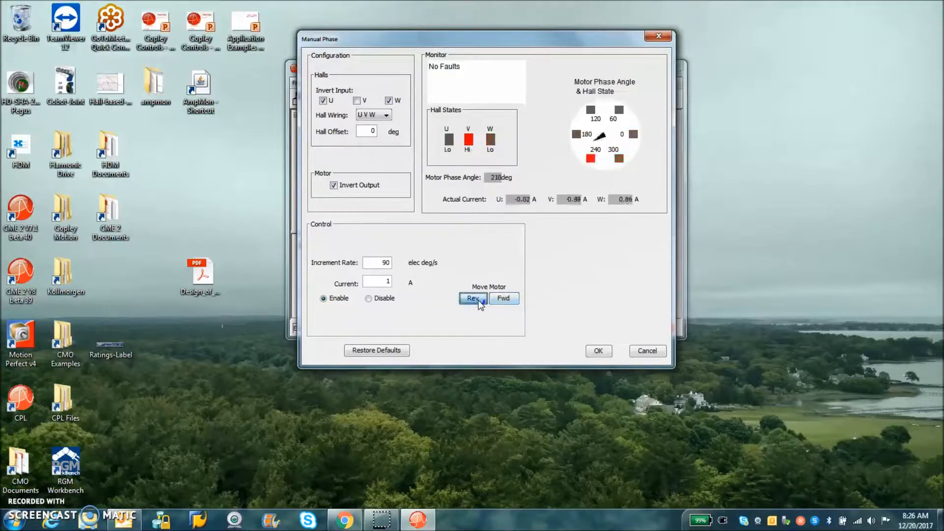
pyautogui.click(504, 299)
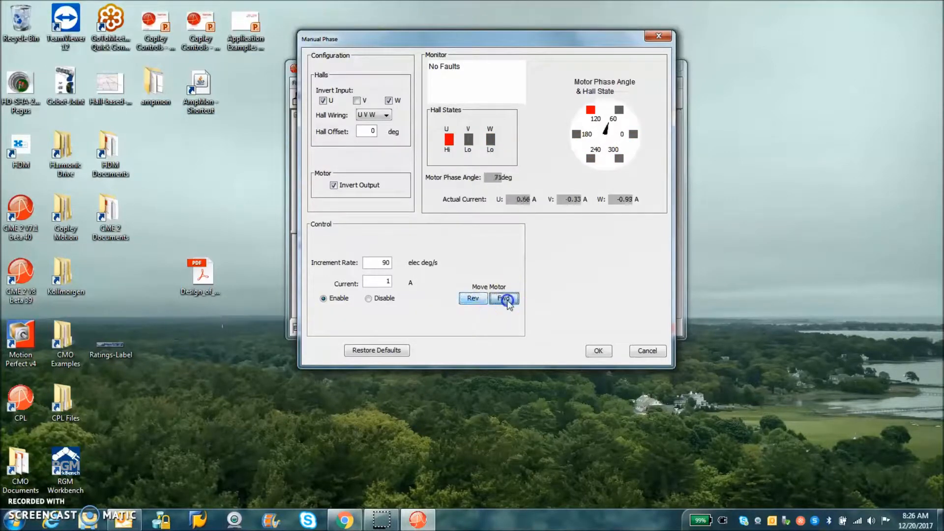
pyautogui.click(504, 299)
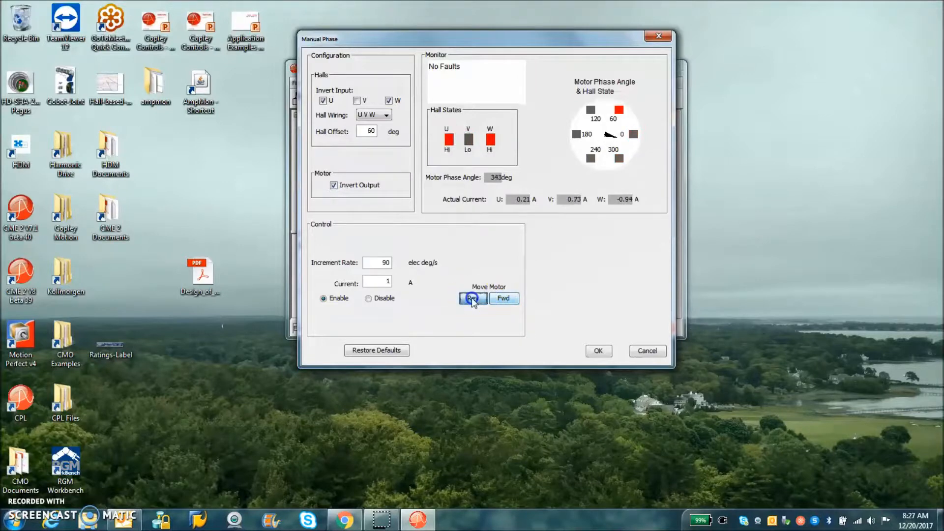
pyautogui.click(472, 299)
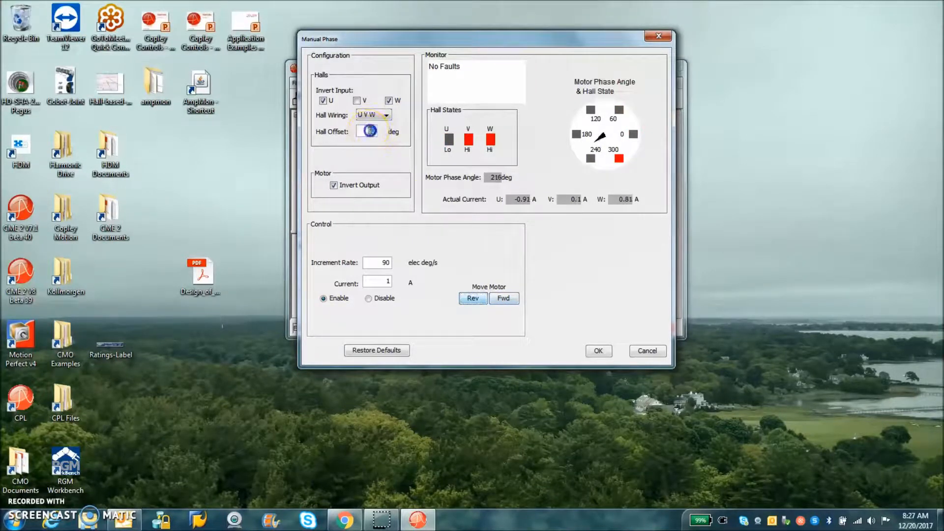
pyautogui.click(505, 299)
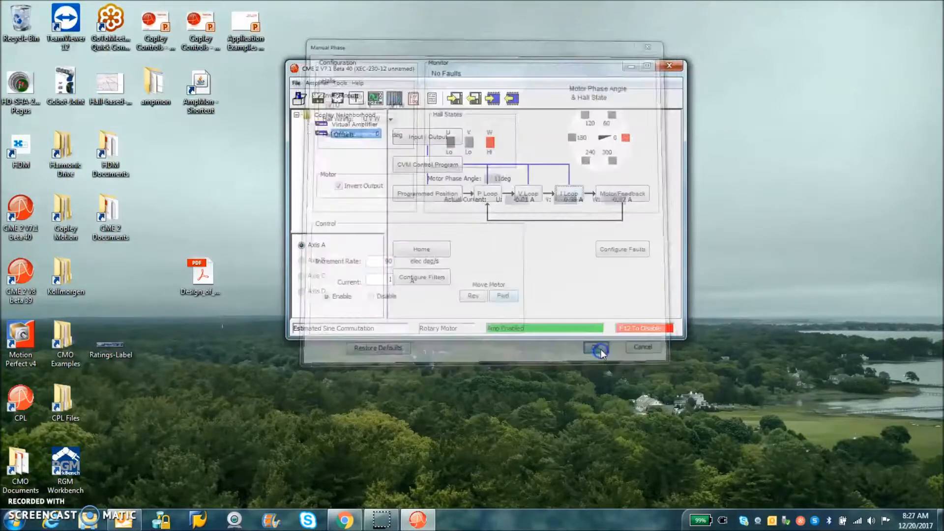
# - Accept phasing, trace a 0.6 A 100 Hz current square wave and view the servo gains
pyautogui.click(597, 347)
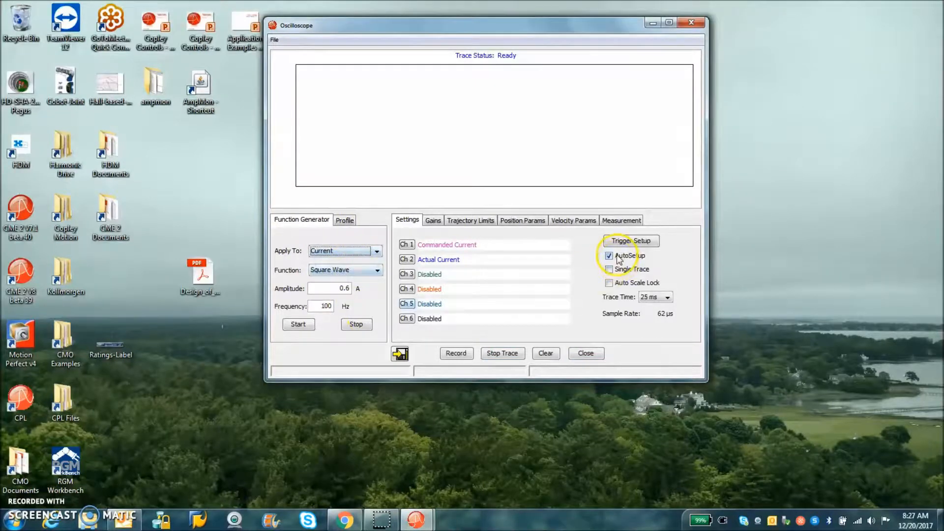
pyautogui.click(298, 325)
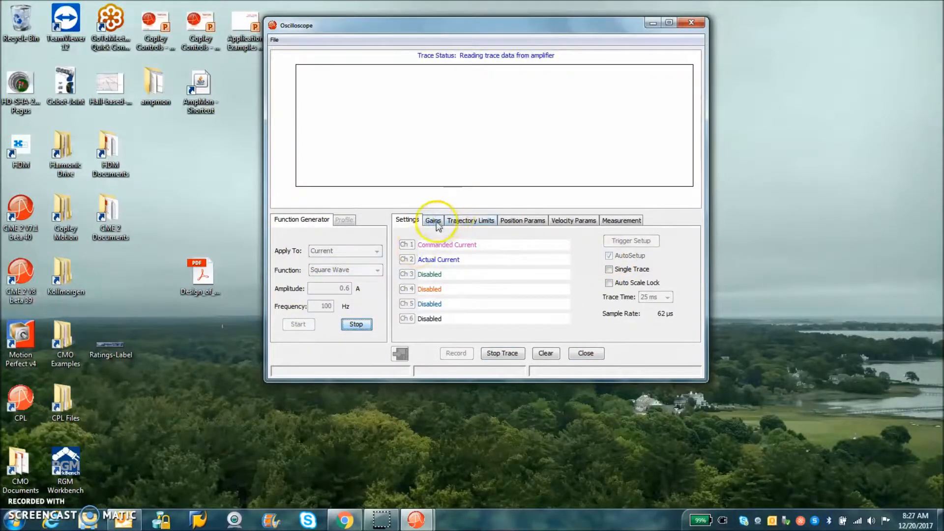
pyautogui.click(433, 220)
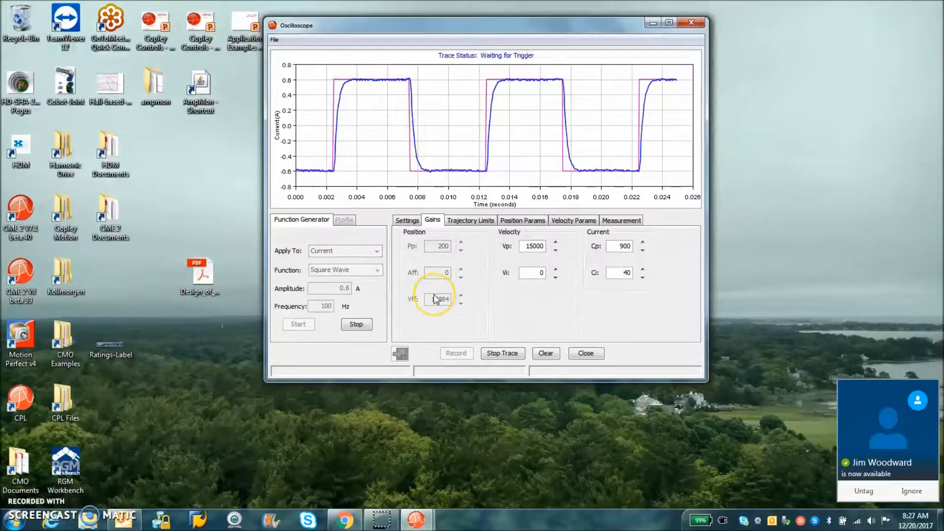
pyautogui.click(356, 324)
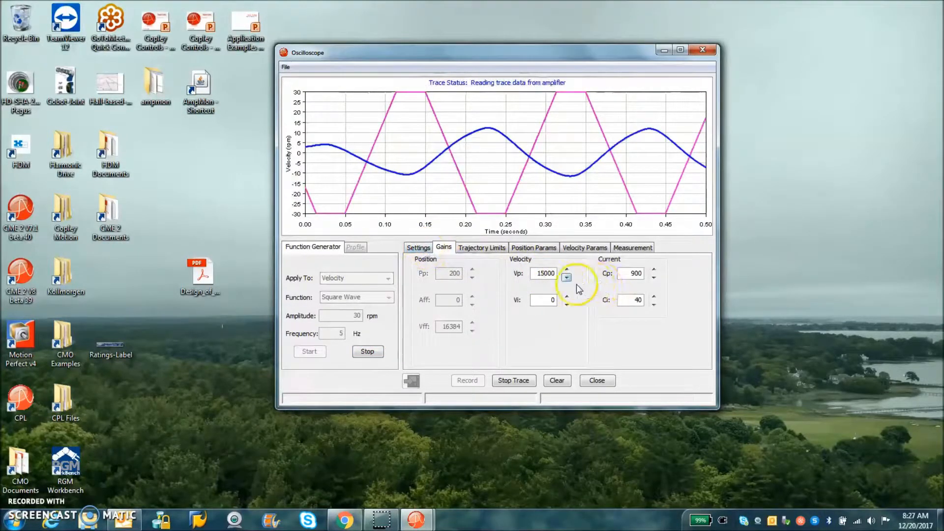
# - Run the 60 rpm velocity square wave, check 10 rps² trajectory limits, then stop the test
pyautogui.click(368, 351)
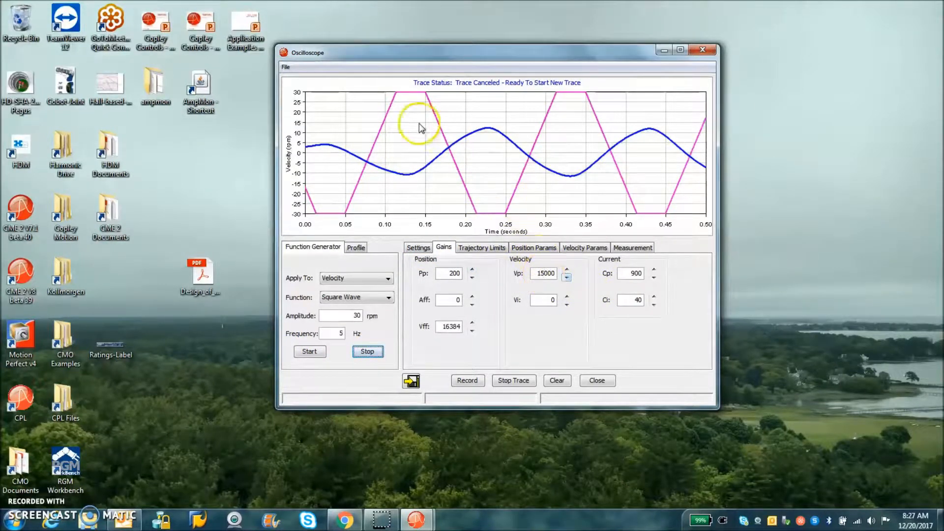
pyautogui.moveTo(511, 159)
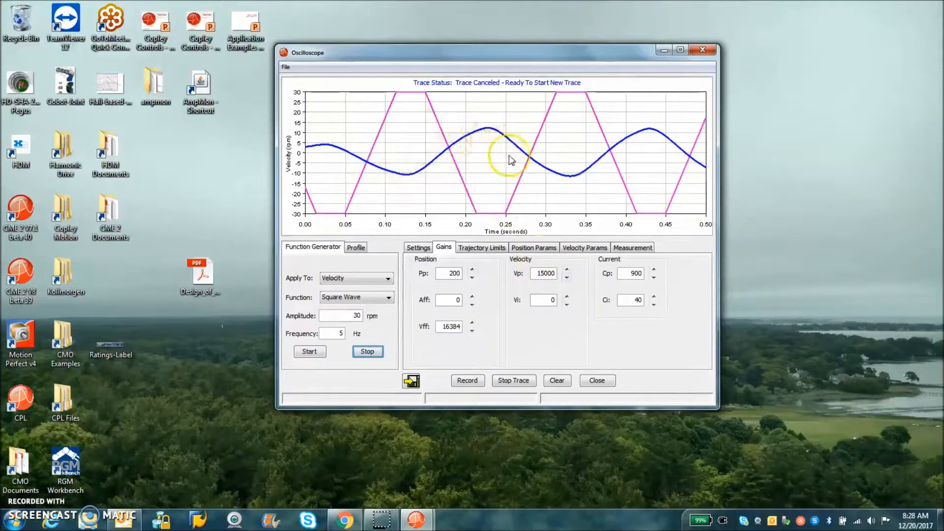
pyautogui.moveTo(516, 289)
pyautogui.write('60')
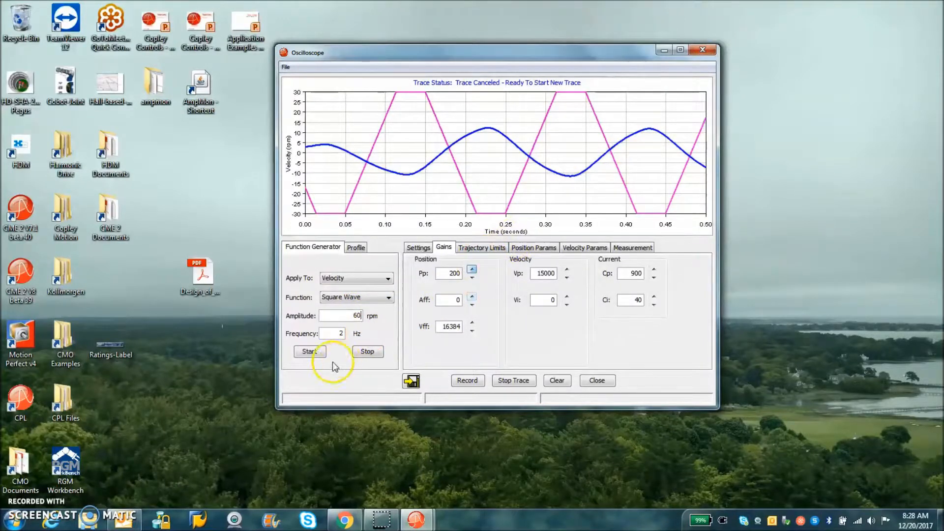
pyautogui.click(309, 351)
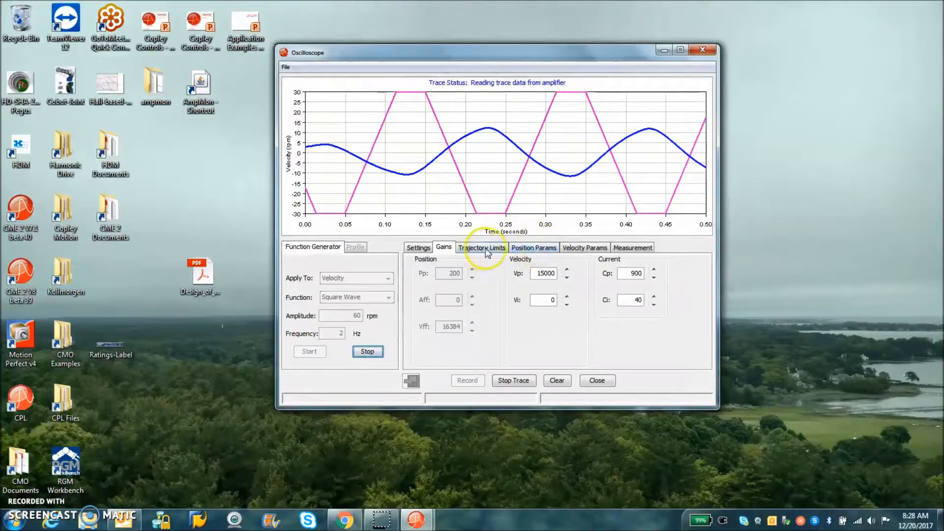
pyautogui.click(584, 247)
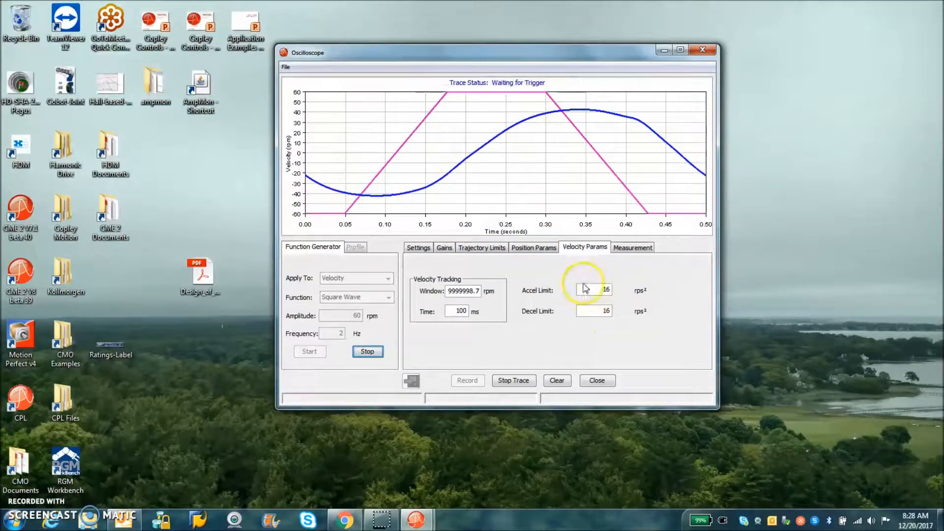
pyautogui.click(418, 248)
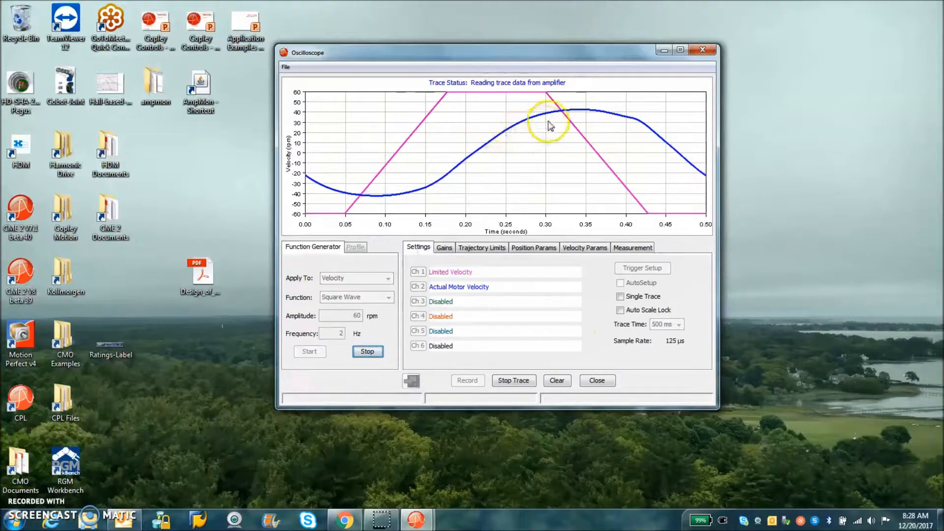
pyautogui.moveTo(599, 105)
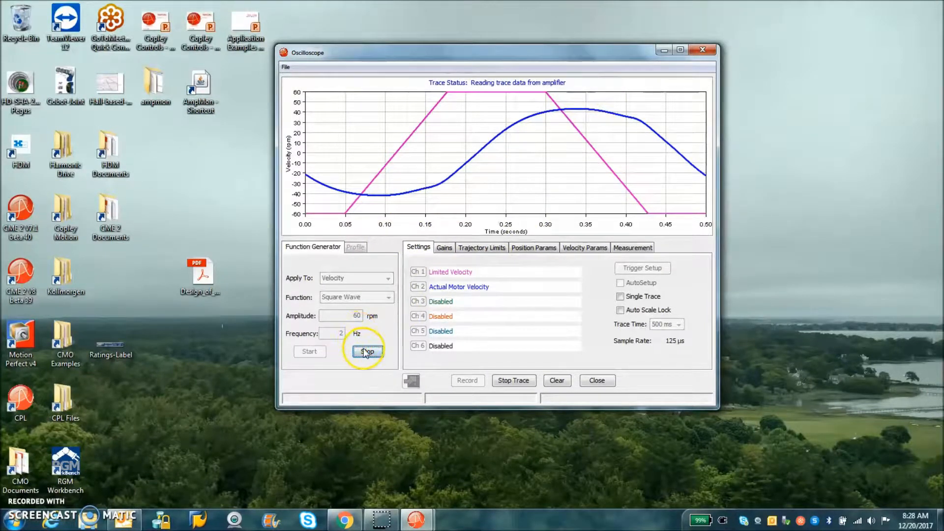
pyautogui.click(482, 248)
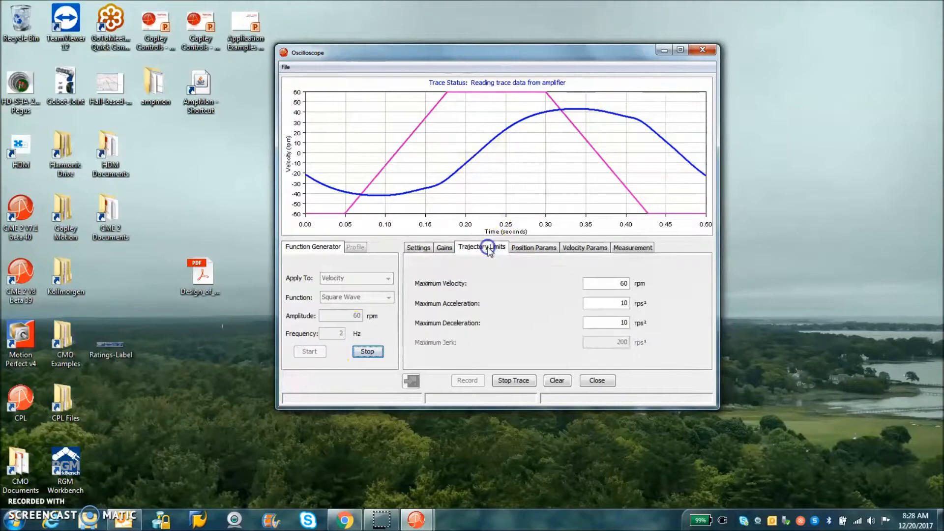
# - Return to the Gains view with Vp 15000 and Vi held at 0
pyautogui.click(444, 248)
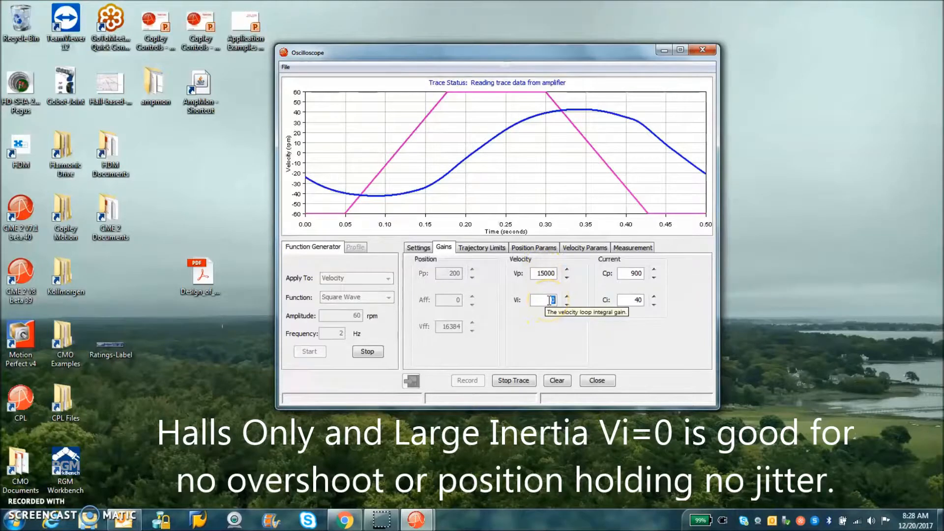
pyautogui.moveTo(545, 273)
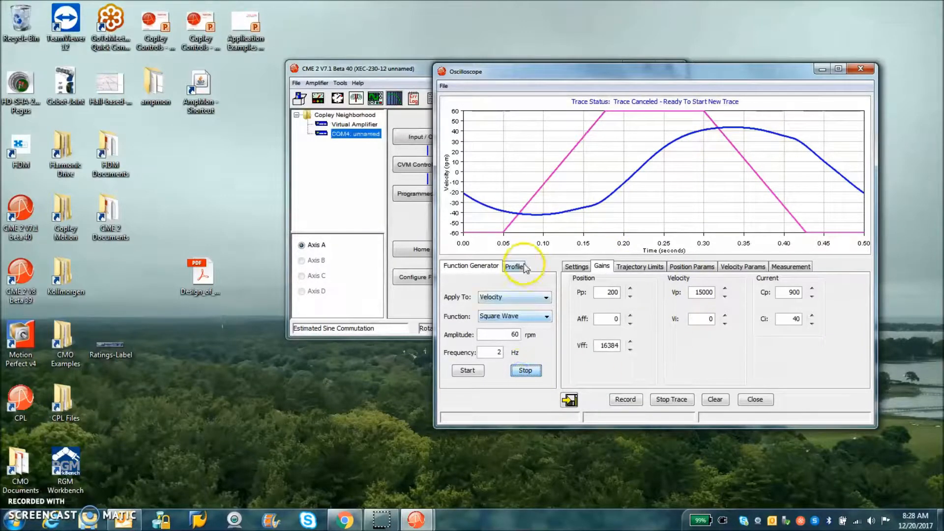
# - Set up a relative trapezoidal 240-count move with Reverse and Repeat, checking its velocity and acceleration limits
pyautogui.click(470, 265)
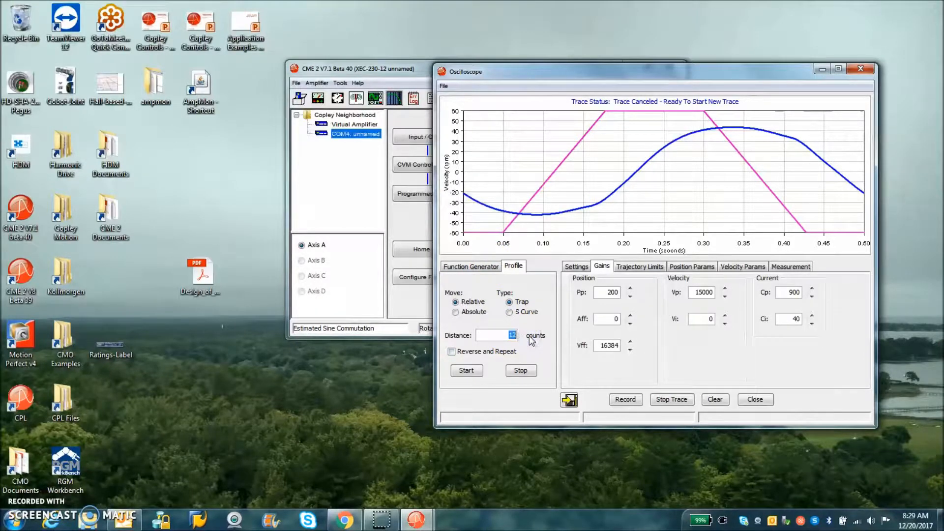
pyautogui.write('240')
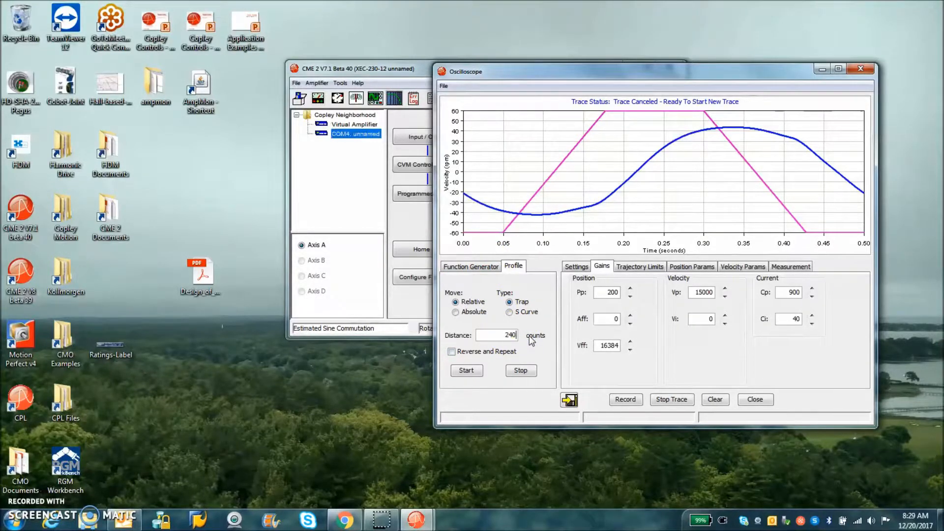
pyautogui.click(576, 266)
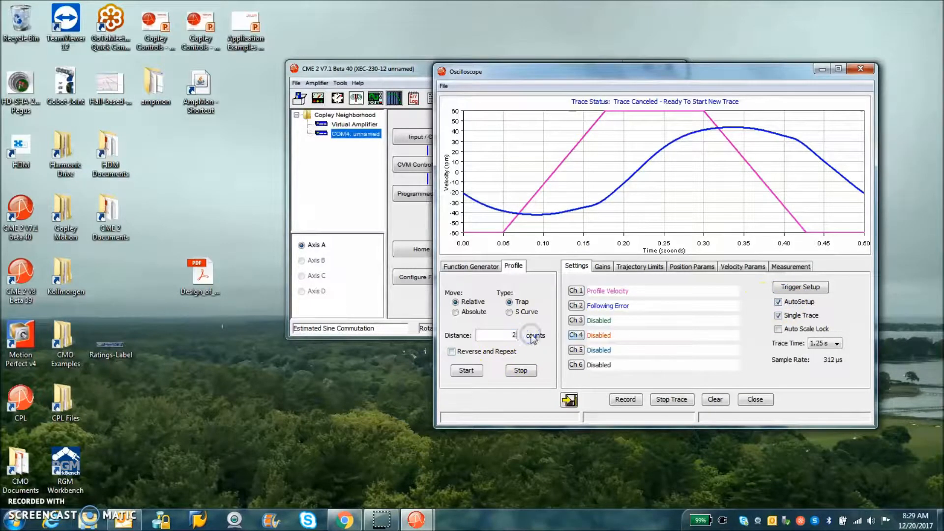
pyautogui.click(639, 267)
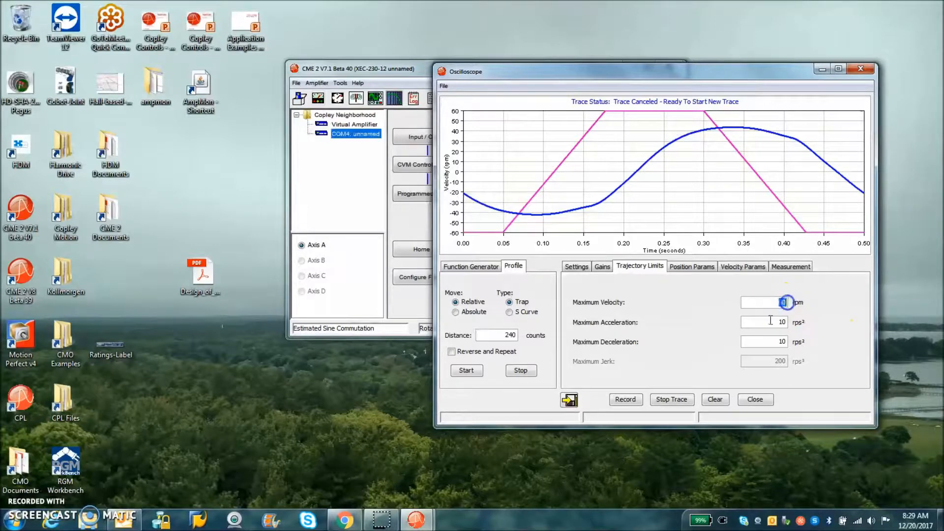
pyautogui.click(576, 265)
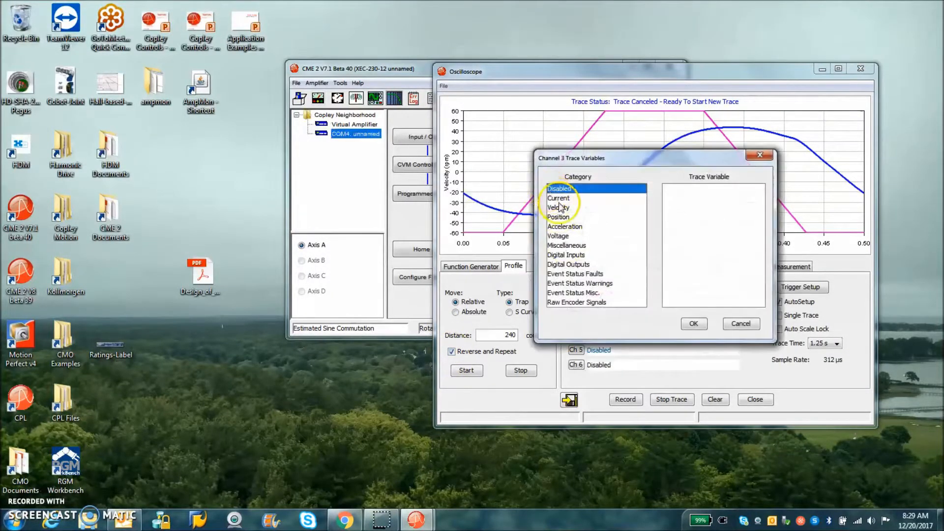
# - Assign Ch3 Actual Current, Ch5 Bus Voltage and Ch6 Terminal Voltage Servo Approx. (Q)
pyautogui.click(694, 324)
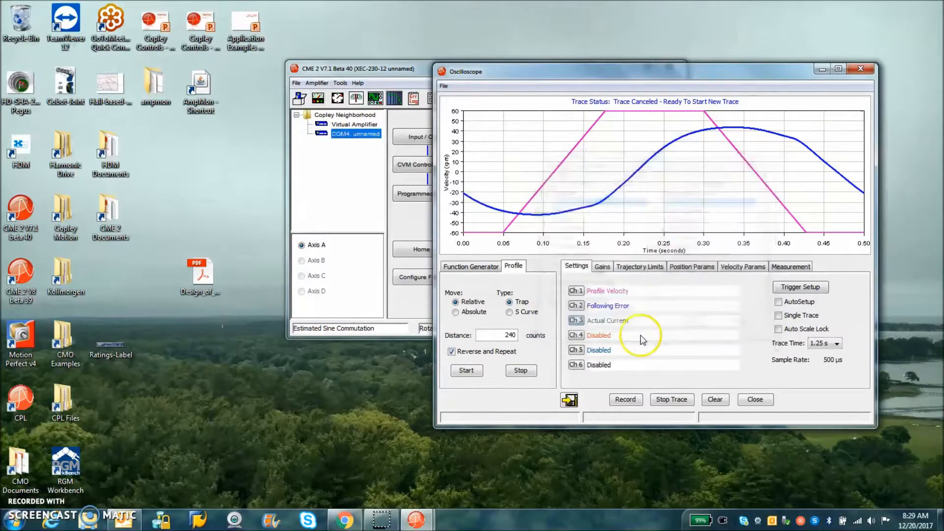
pyautogui.click(575, 350)
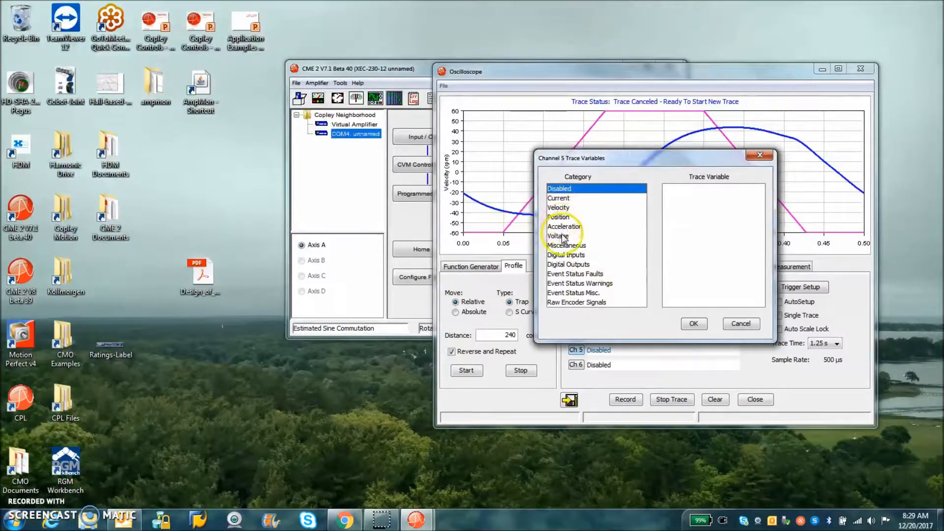
pyautogui.click(557, 236)
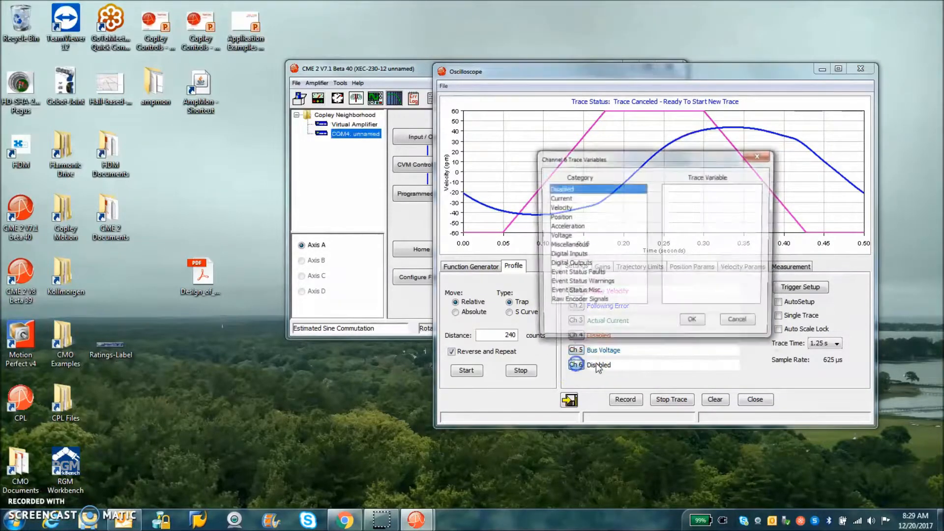
pyautogui.click(558, 236)
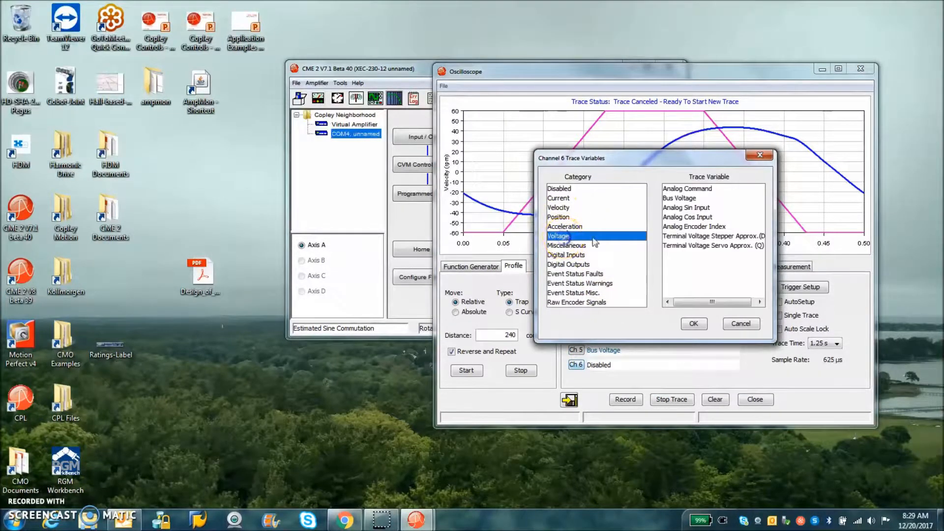
pyautogui.moveTo(681, 250)
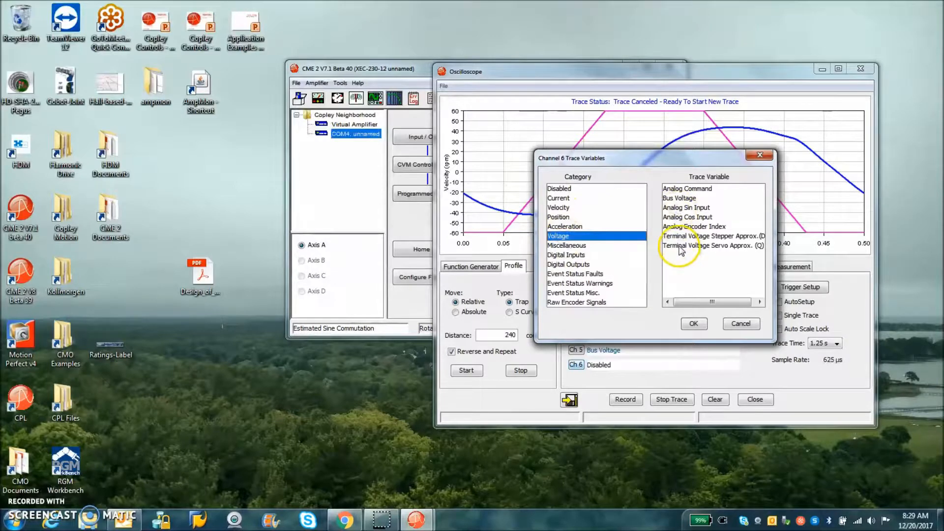
pyautogui.click(694, 324)
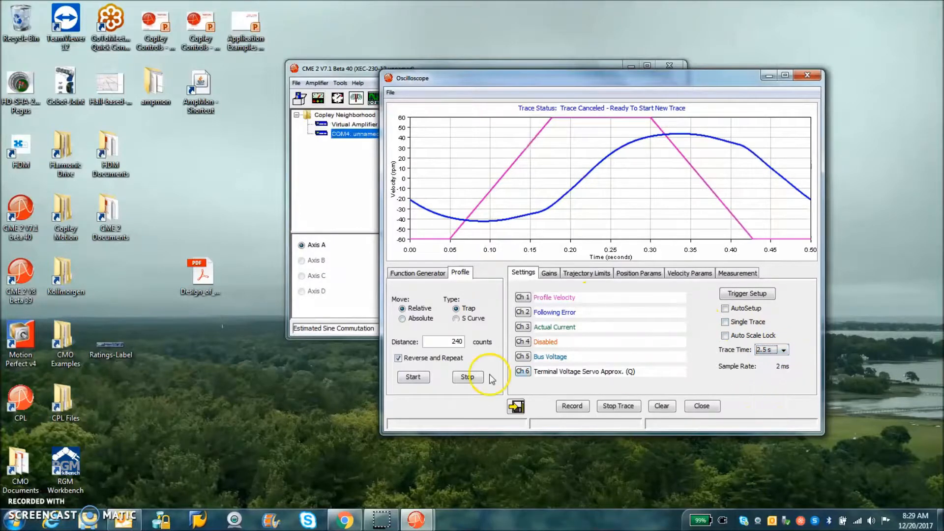
# - Start the repeating trapezoidal move and trace actual motor velocity on channel 4
pyautogui.click(413, 377)
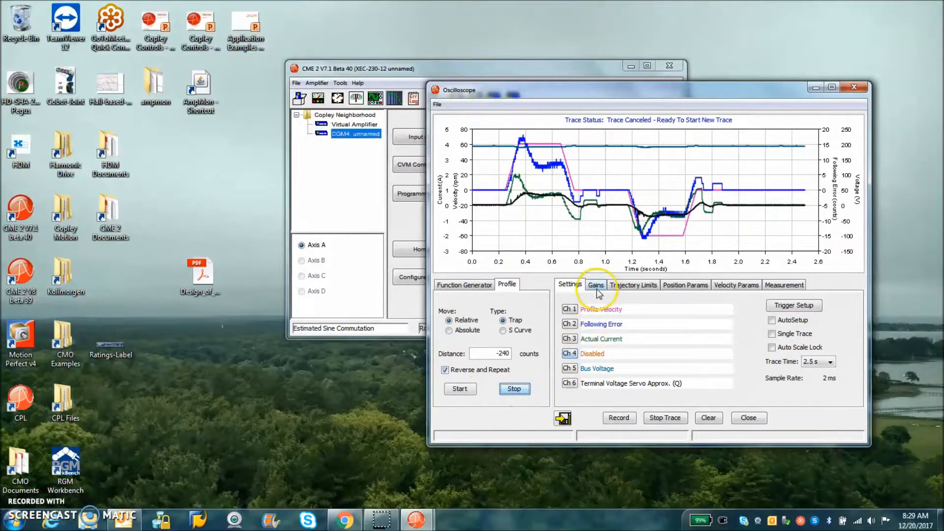
pyautogui.click(596, 285)
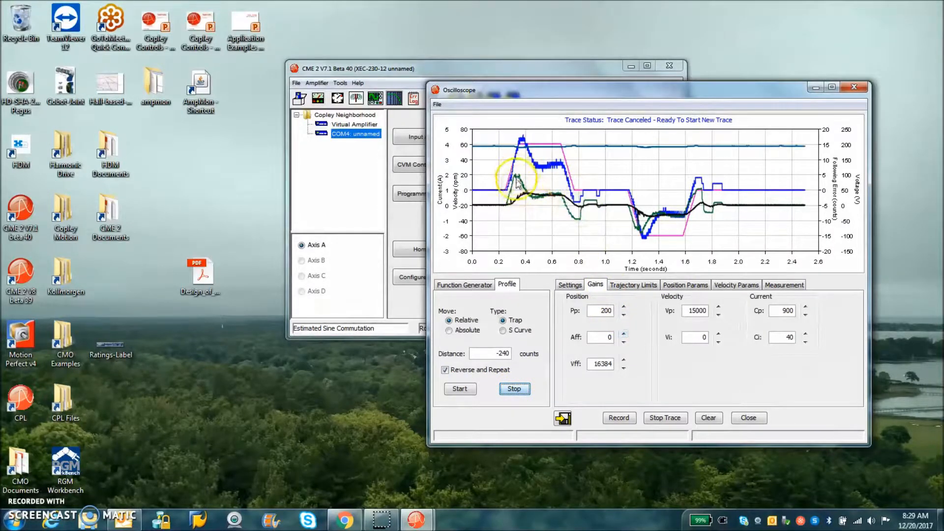
pyautogui.click(570, 286)
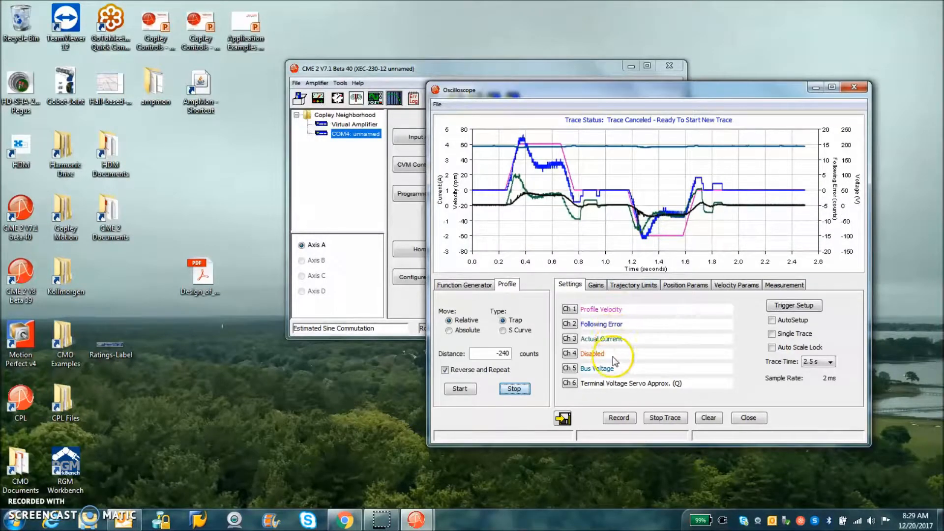
pyautogui.click(592, 353)
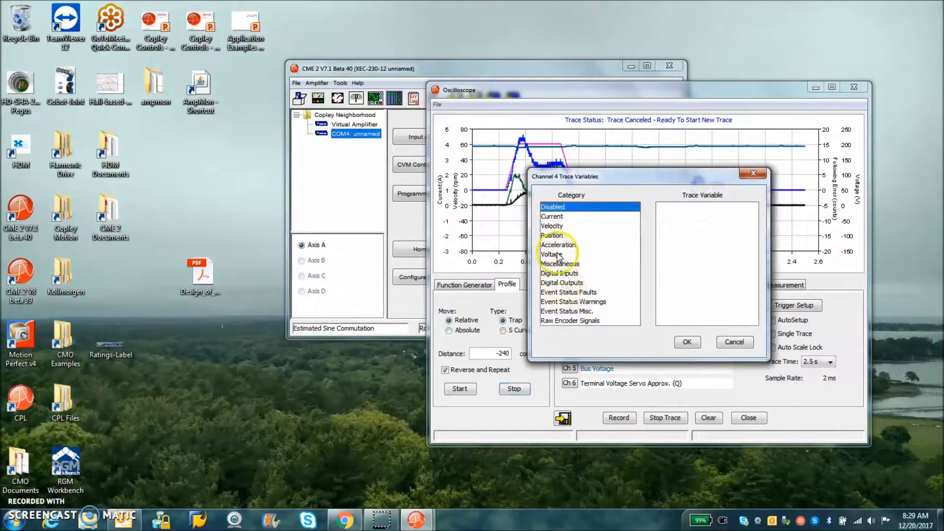
pyautogui.click(551, 226)
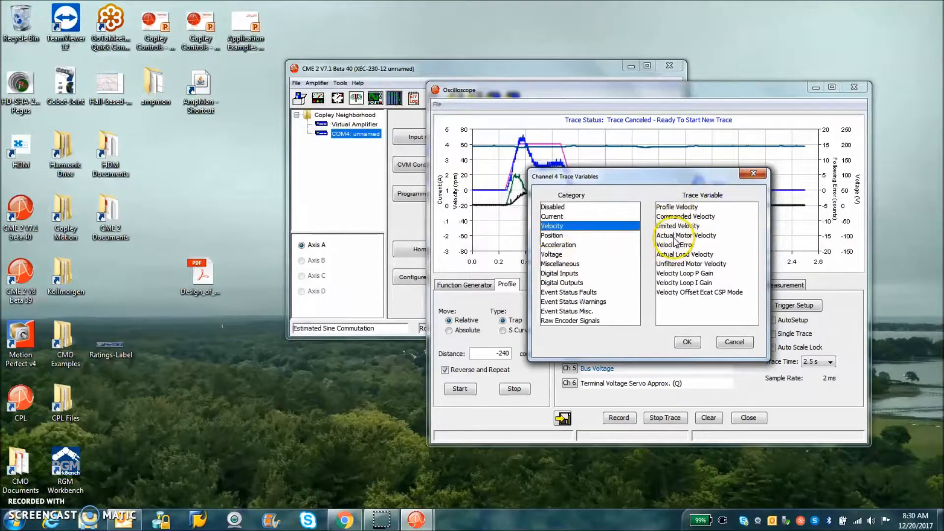
pyautogui.click(686, 342)
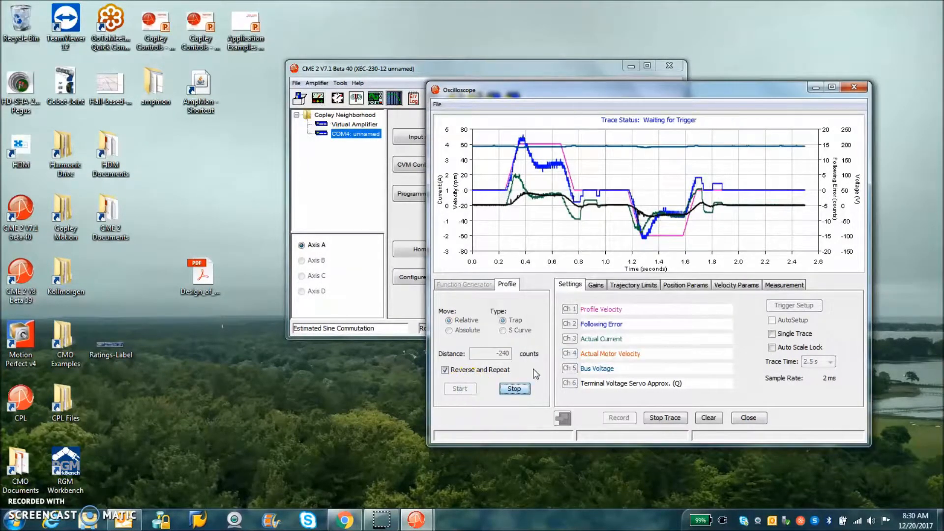
# - Stop the repeating move and review the gains Pp 200, Vp 15000, Cp 900 with Vi 0
pyautogui.click(514, 388)
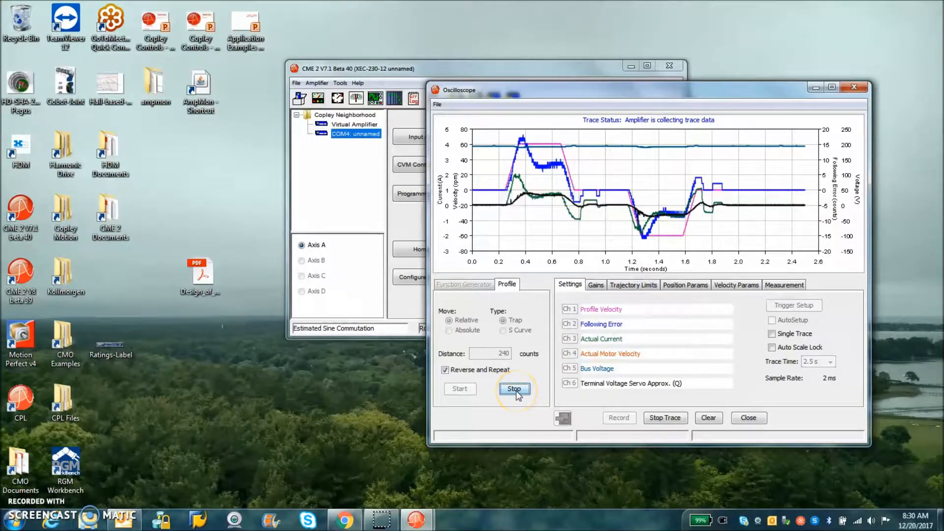
pyautogui.click(515, 388)
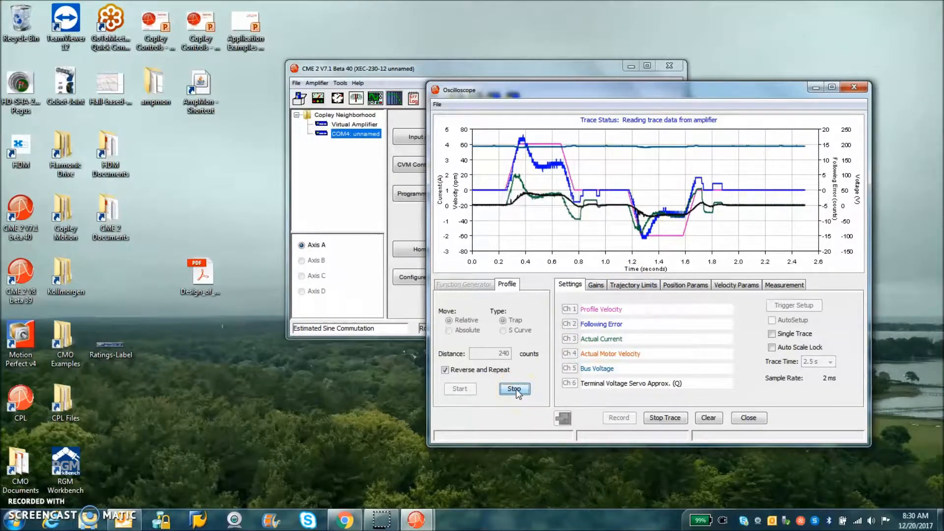
pyautogui.click(514, 388)
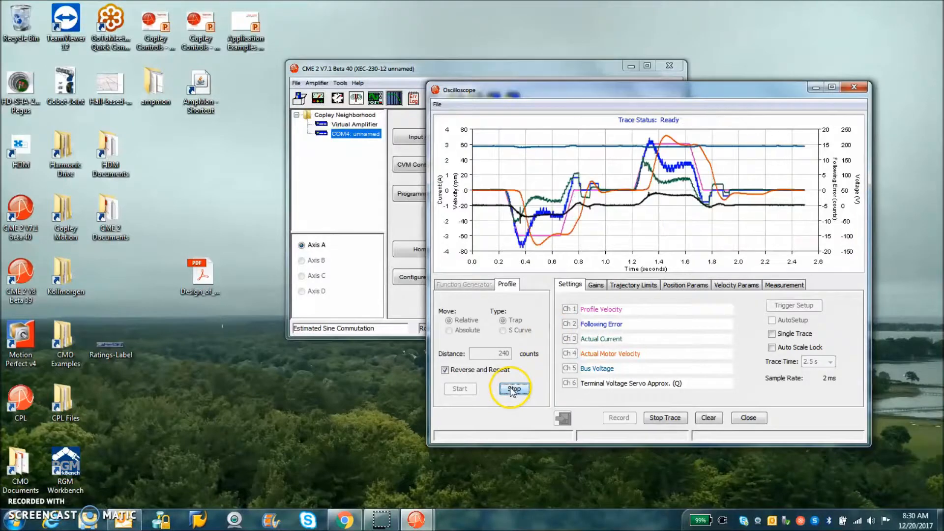
pyautogui.click(515, 389)
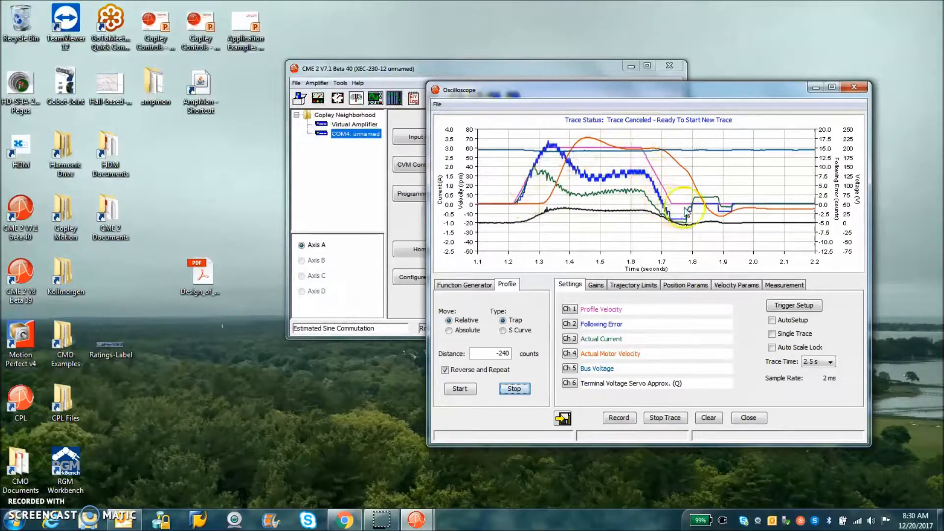
pyautogui.moveTo(532, 211)
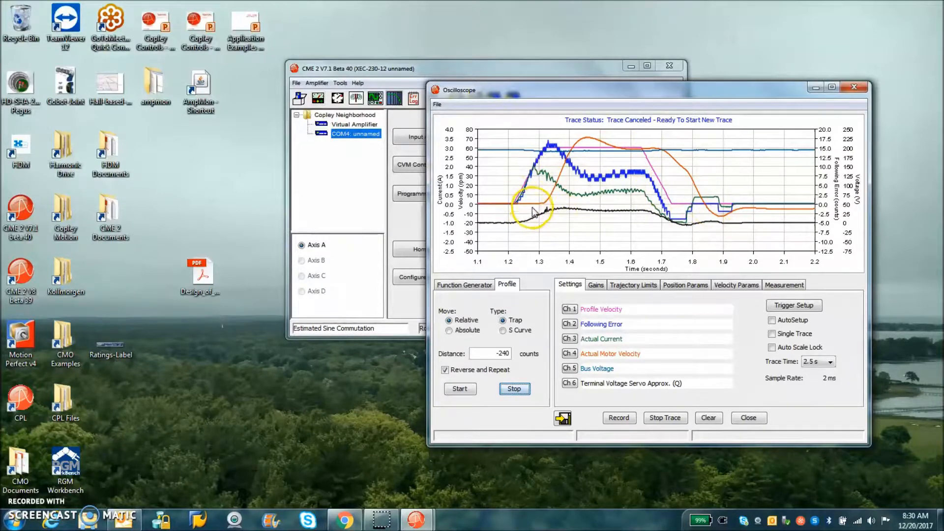
pyautogui.moveTo(591, 142)
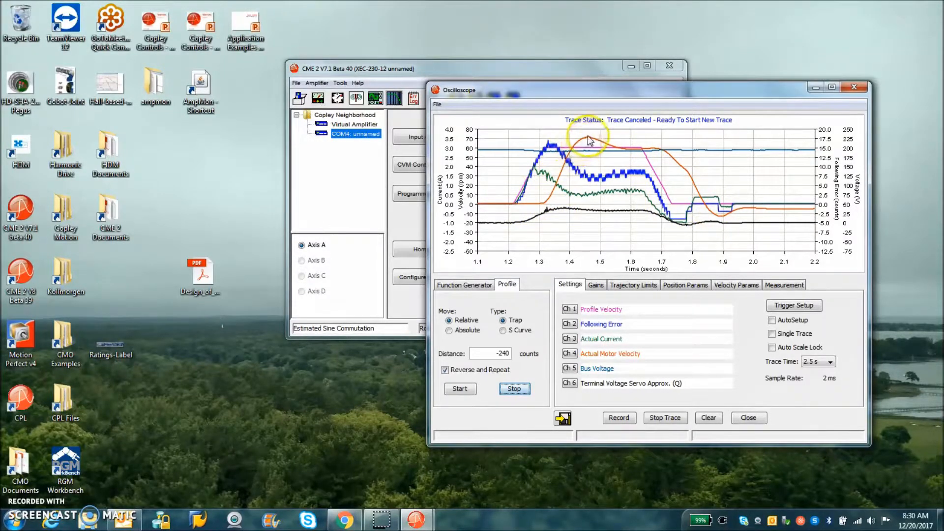
pyautogui.moveTo(647, 151)
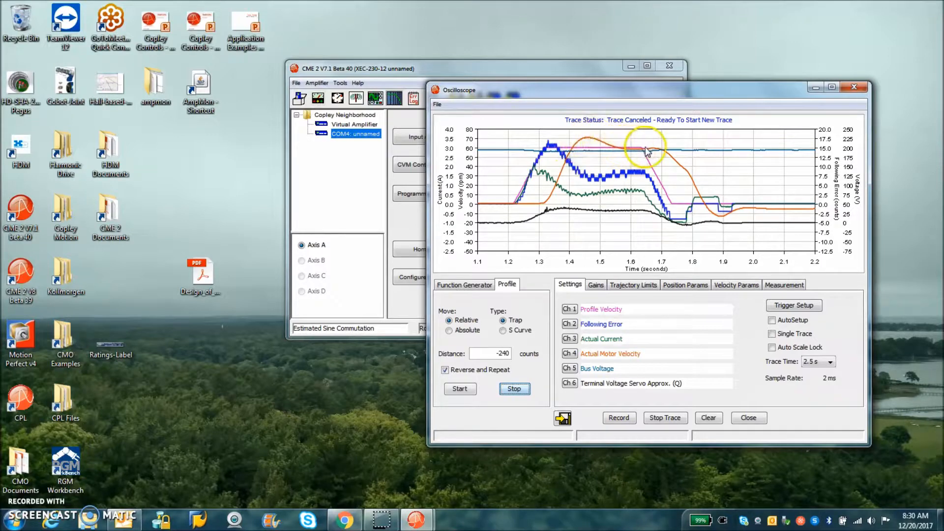
pyautogui.moveTo(536, 202)
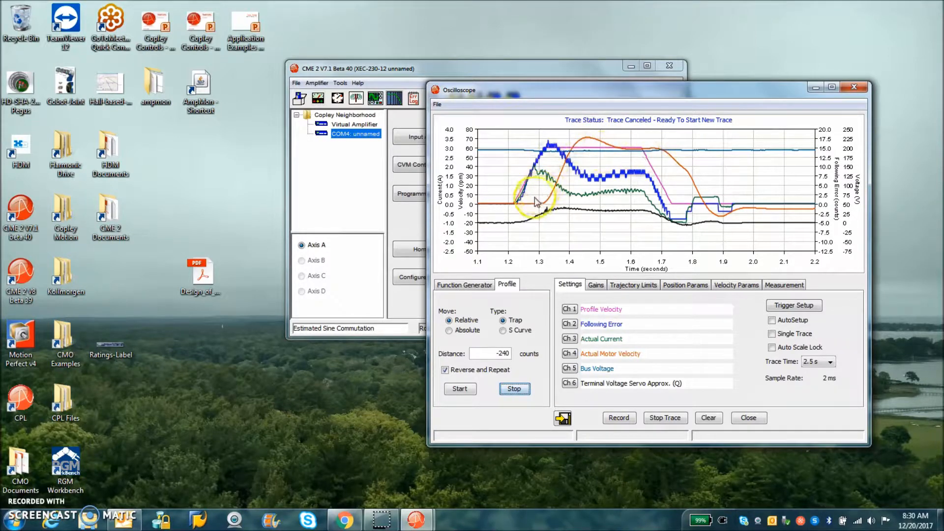
pyautogui.moveTo(558, 159)
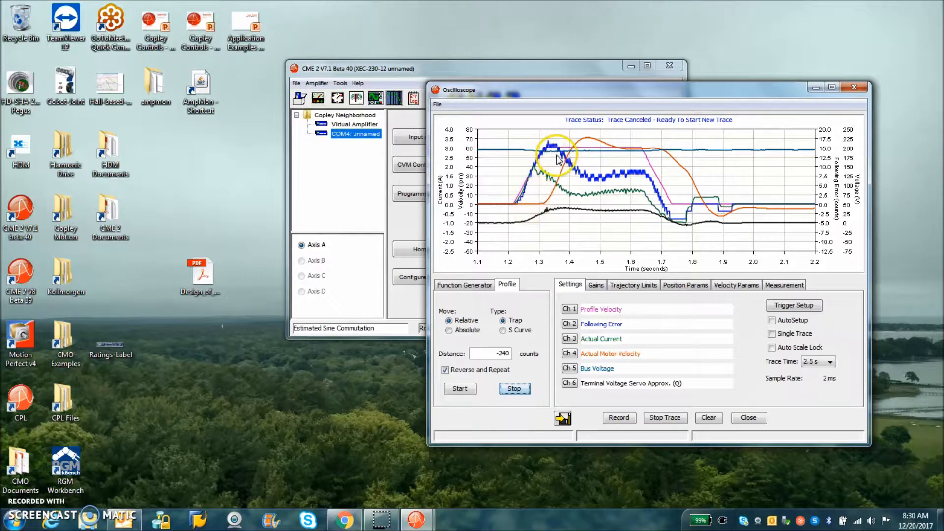
pyautogui.moveTo(632, 183)
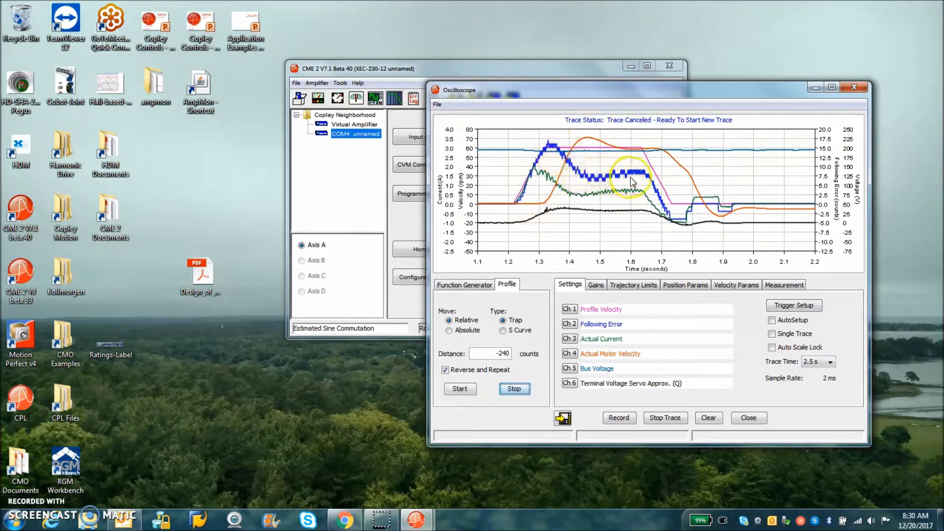
pyautogui.click(596, 285)
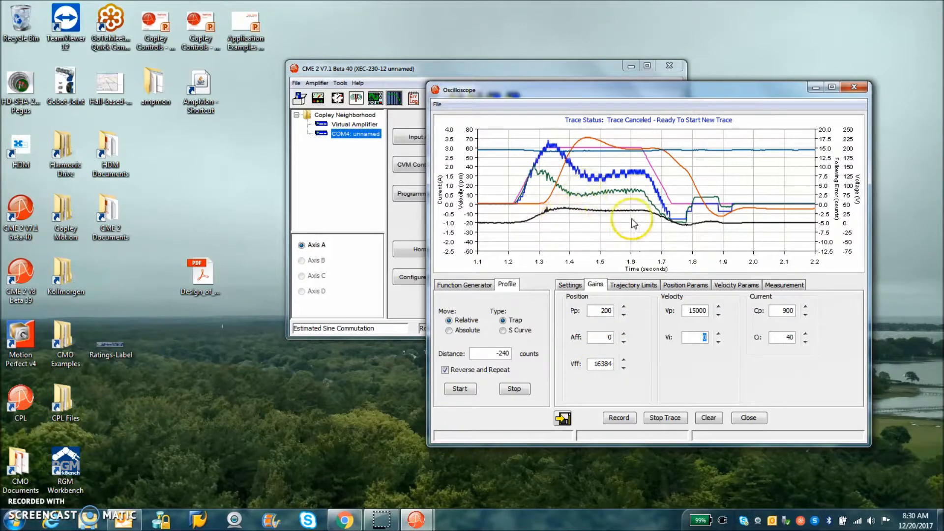
pyautogui.moveTo(575, 212)
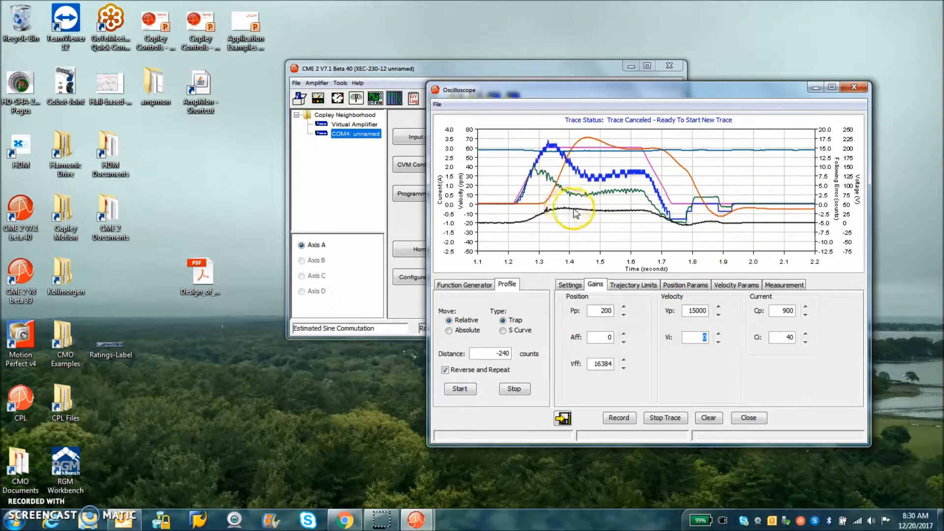
pyautogui.moveTo(618, 198)
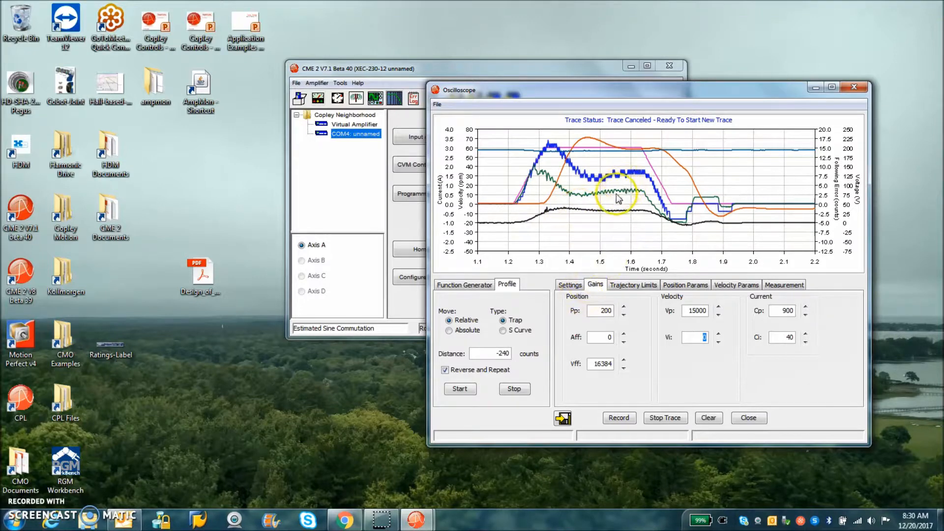
pyautogui.moveTo(698, 227)
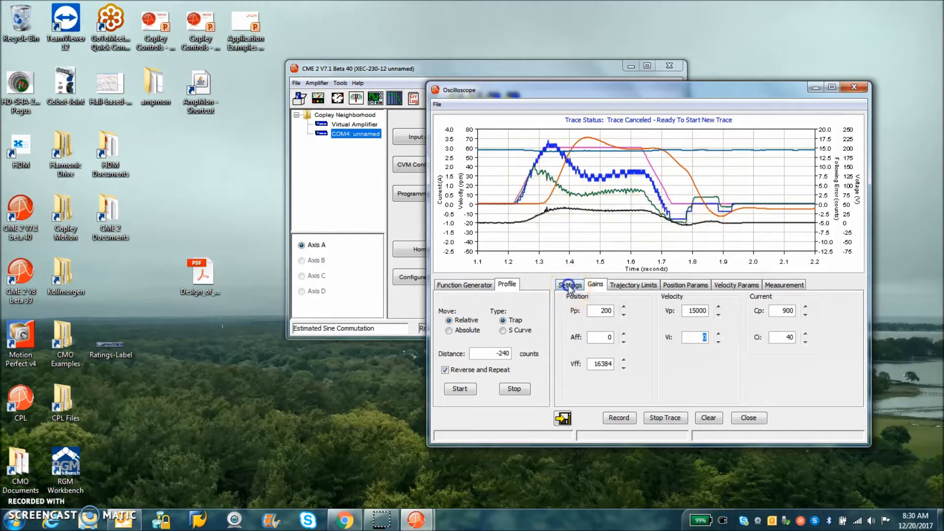
# - Show the channel assignments for the trapezoidal trace, then bring the CME 2 main window forward
pyautogui.click(569, 284)
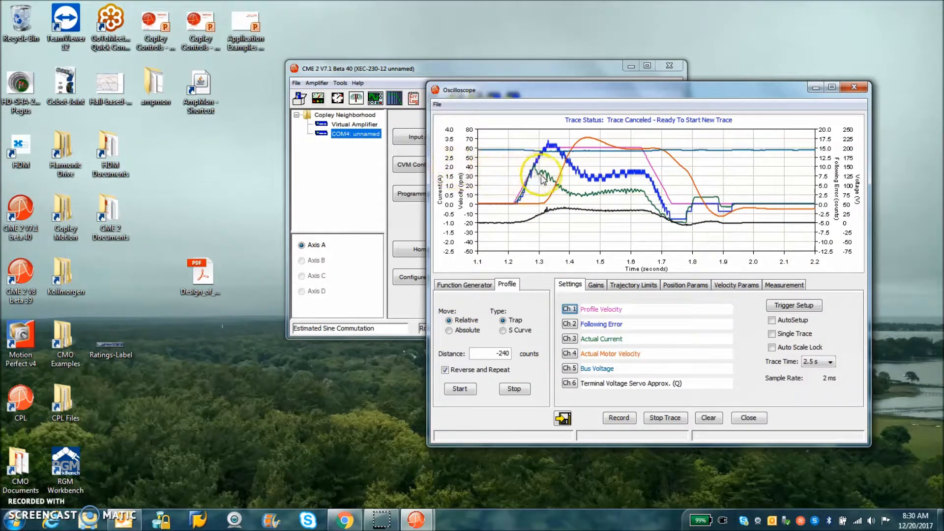
pyautogui.moveTo(591, 201)
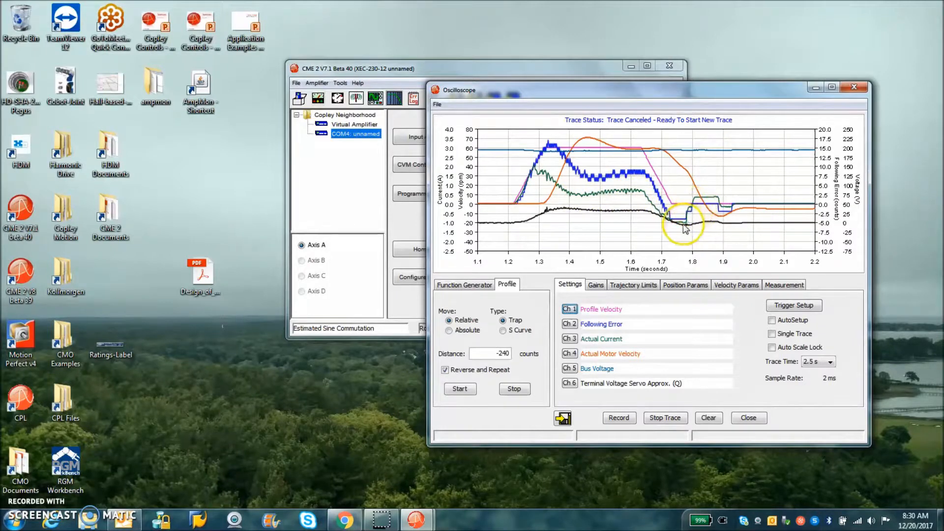
pyautogui.moveTo(730, 220)
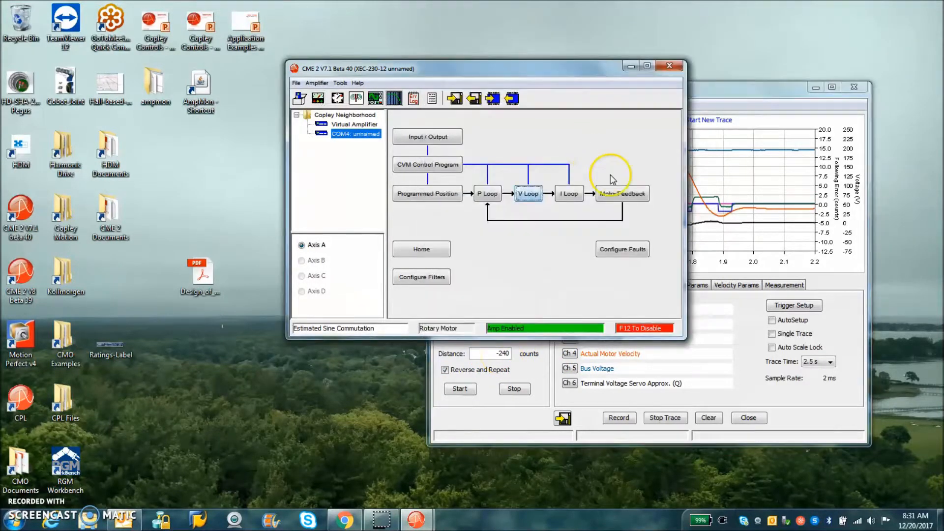
# - Check the Hall Motor/Feedback settings, then view the V Loop 50 Hz low-pass Butterworth output filter
pyautogui.click(624, 194)
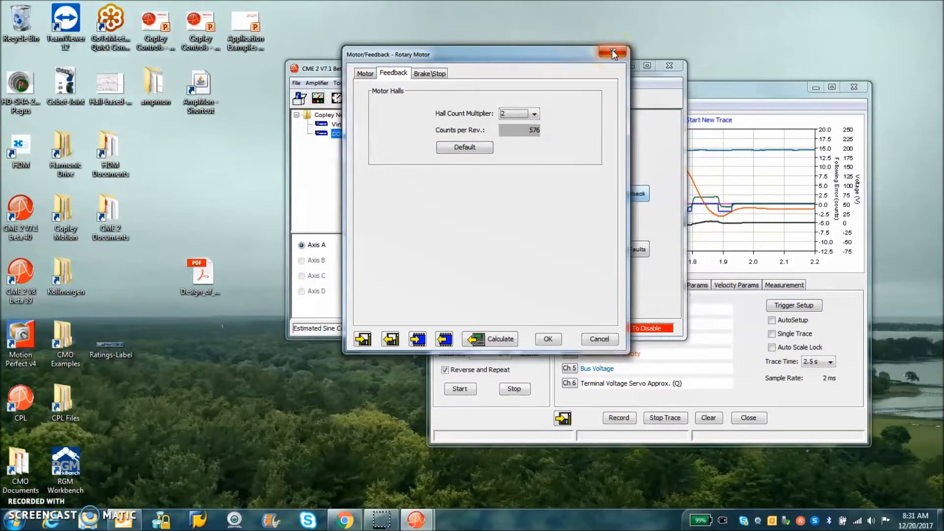
pyautogui.click(611, 51)
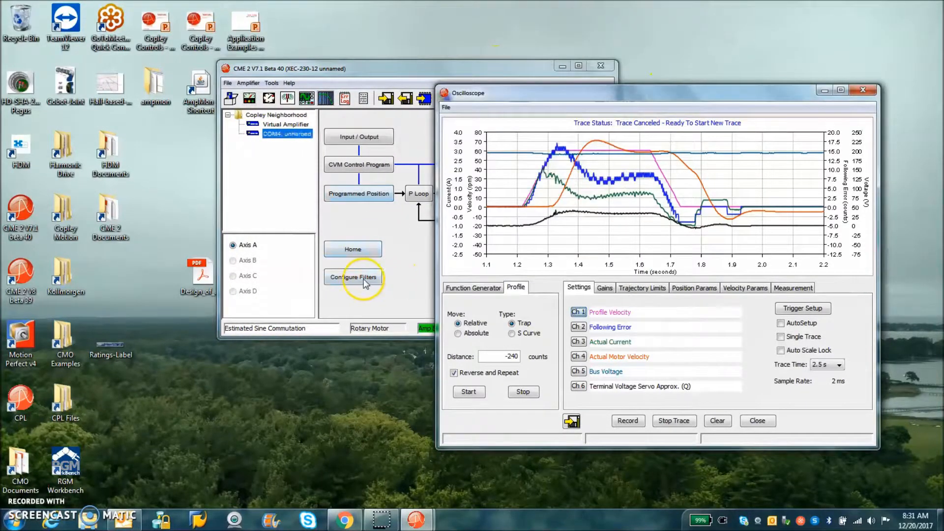
pyautogui.click(353, 278)
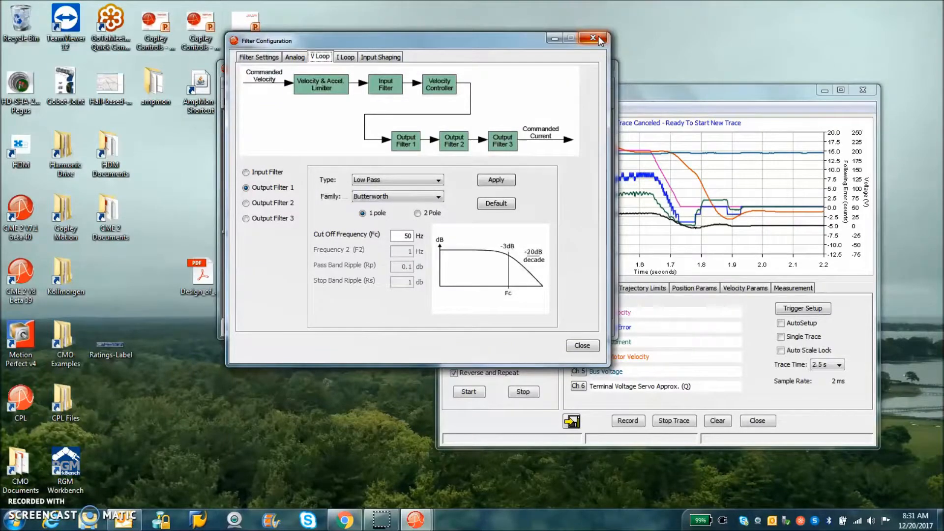
# - Close the Filter Configuration to view the Hall-based emulated sinusoidal scope image
pyautogui.click(590, 40)
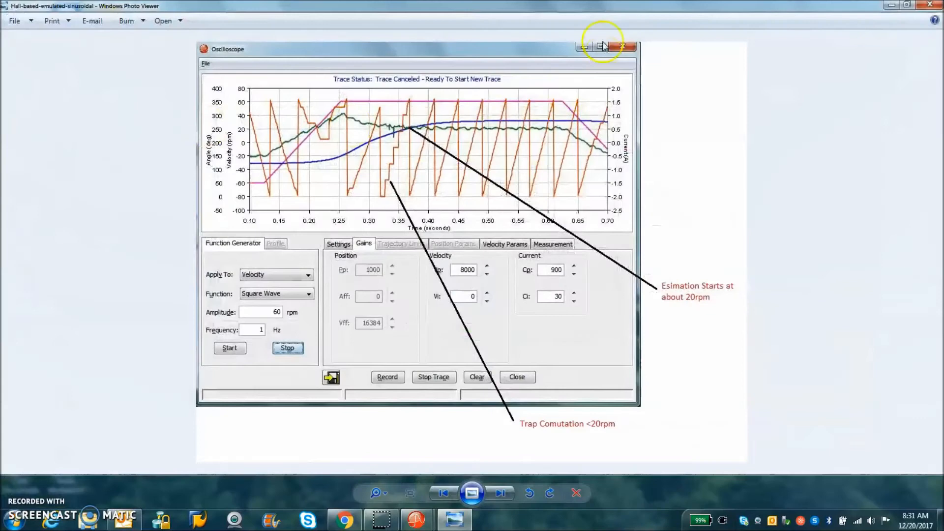
pyautogui.moveTo(270, 206)
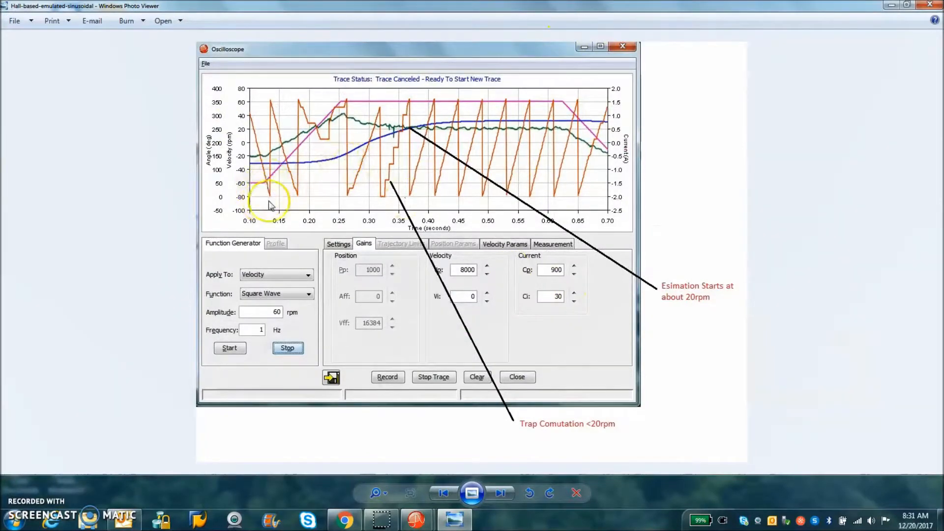
pyautogui.moveTo(324, 215)
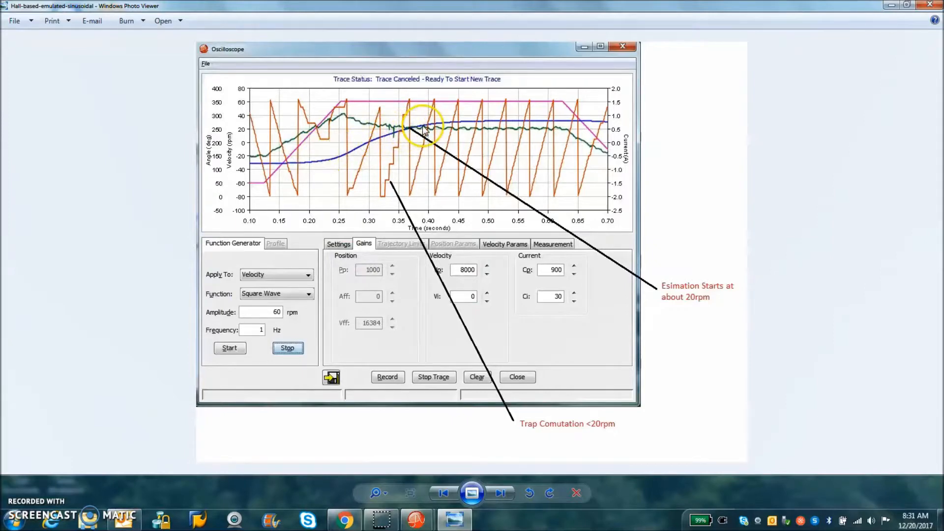
pyautogui.moveTo(381, 206)
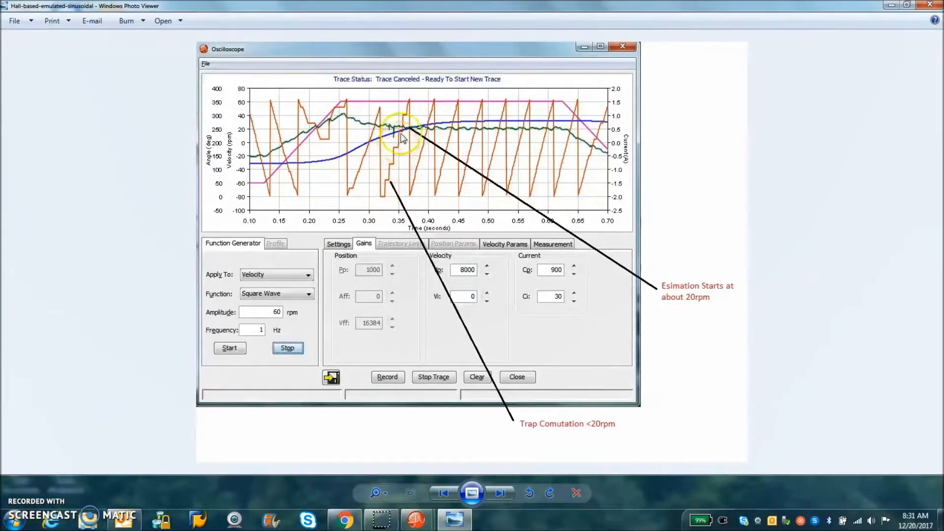
pyautogui.moveTo(383, 207)
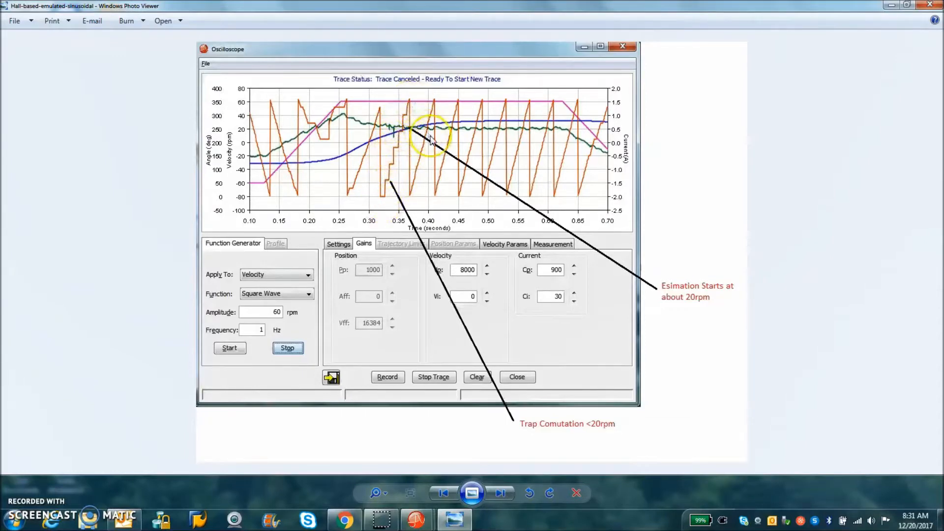
pyautogui.moveTo(425, 199)
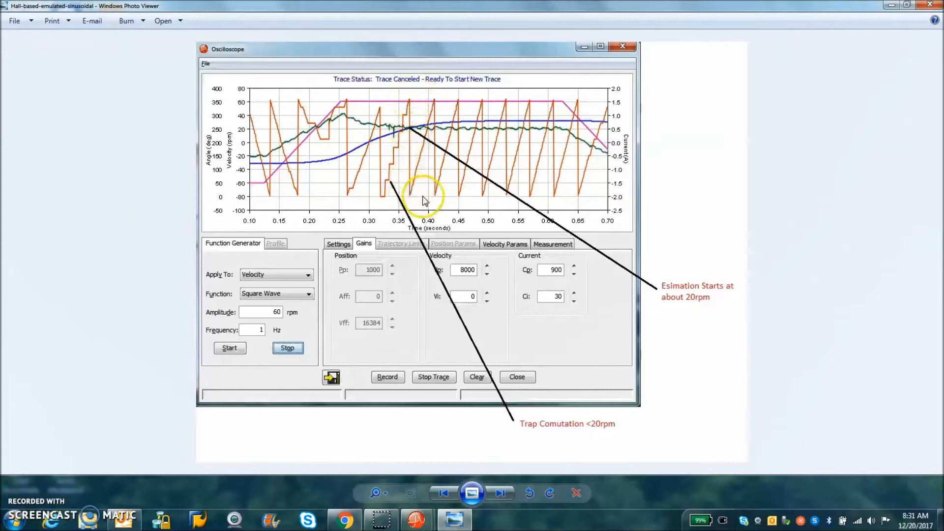
pyautogui.moveTo(419, 159)
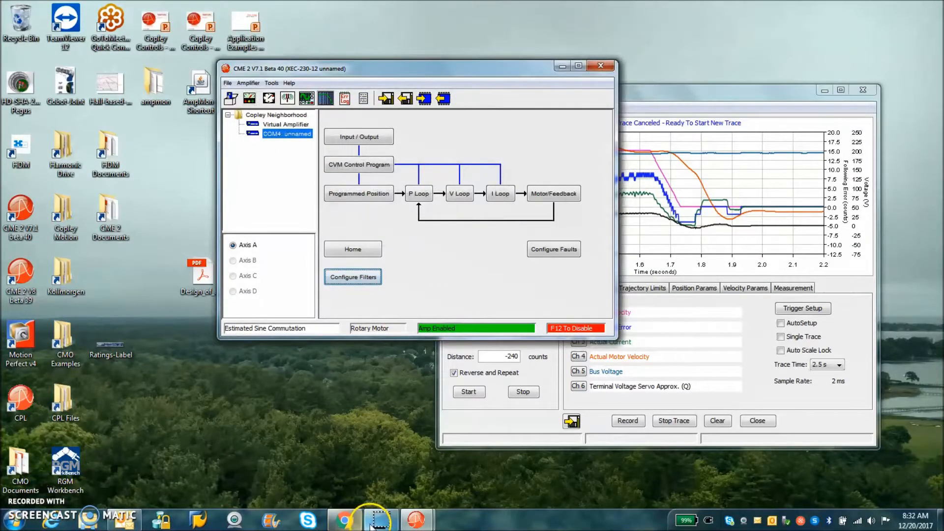
# - Bring up the ETM Major Benefits page comparing the 510 g ETM coil with conventional windings
pyautogui.click(341, 520)
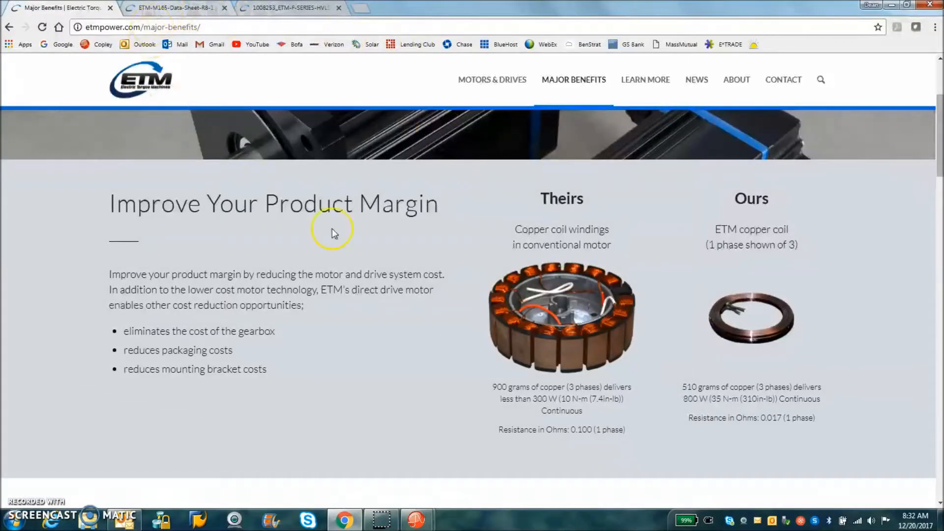
pyautogui.moveTo(555, 223)
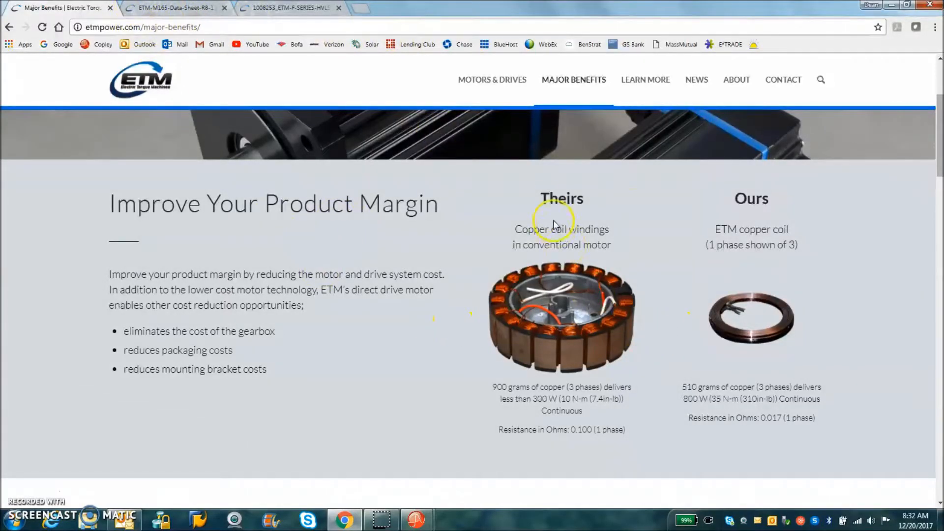
pyautogui.moveTo(606, 319)
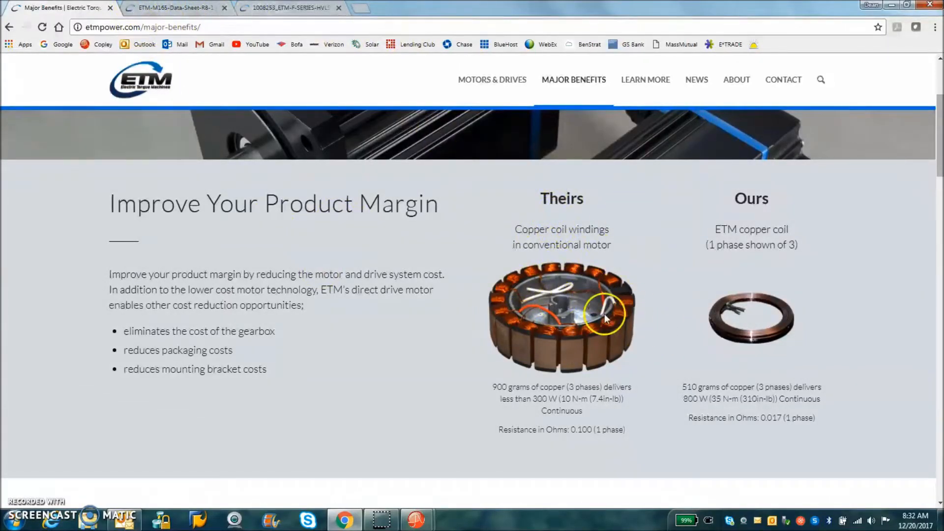
pyautogui.moveTo(609, 395)
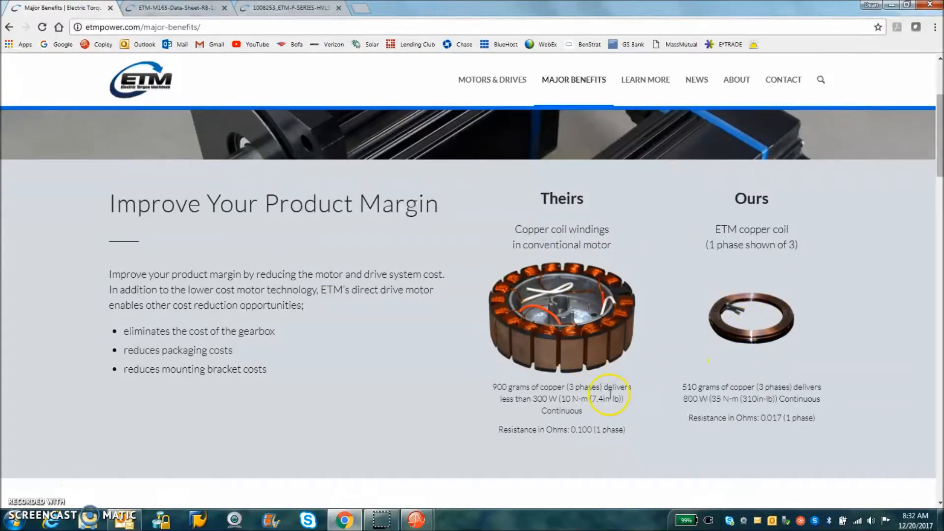
pyautogui.moveTo(740, 325)
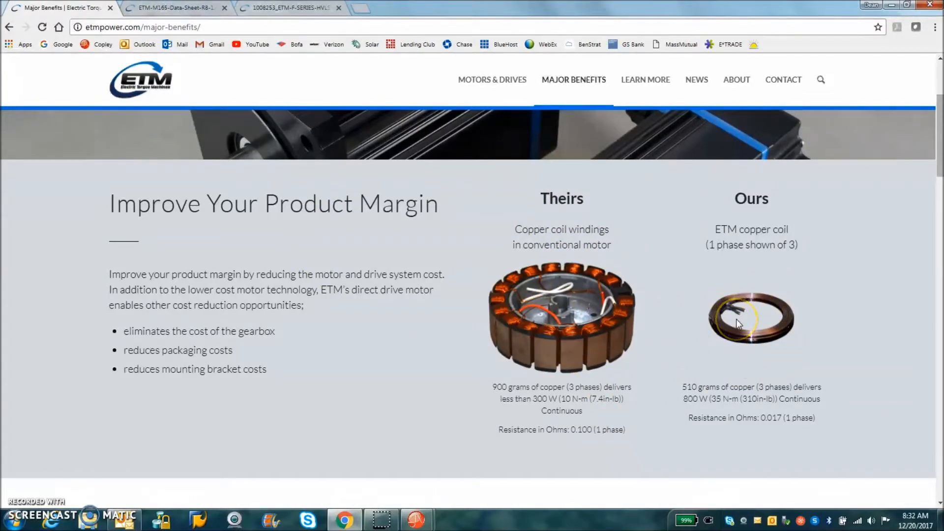
pyautogui.moveTo(425, 261)
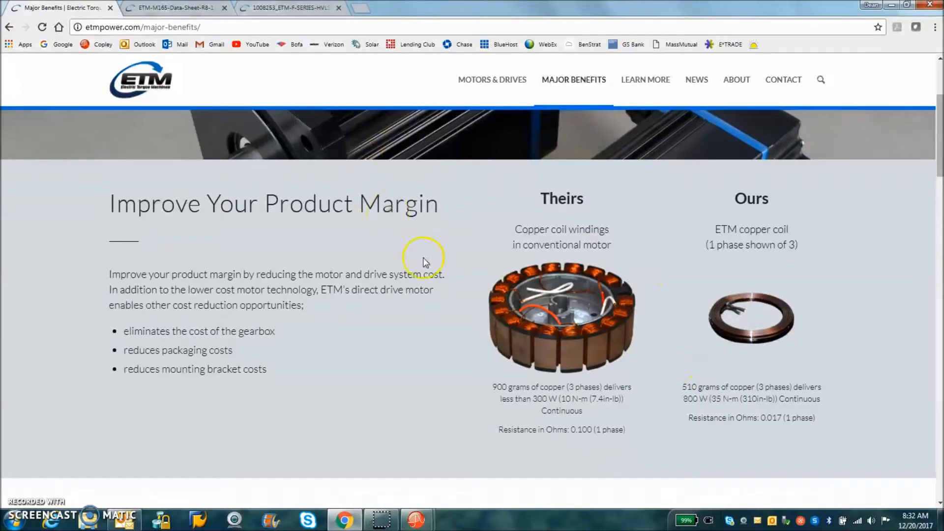
# - Switch to the ETM-M165 datasheet's page-2 specifications with 38 N·m continuous stall torque
pyautogui.click(175, 8)
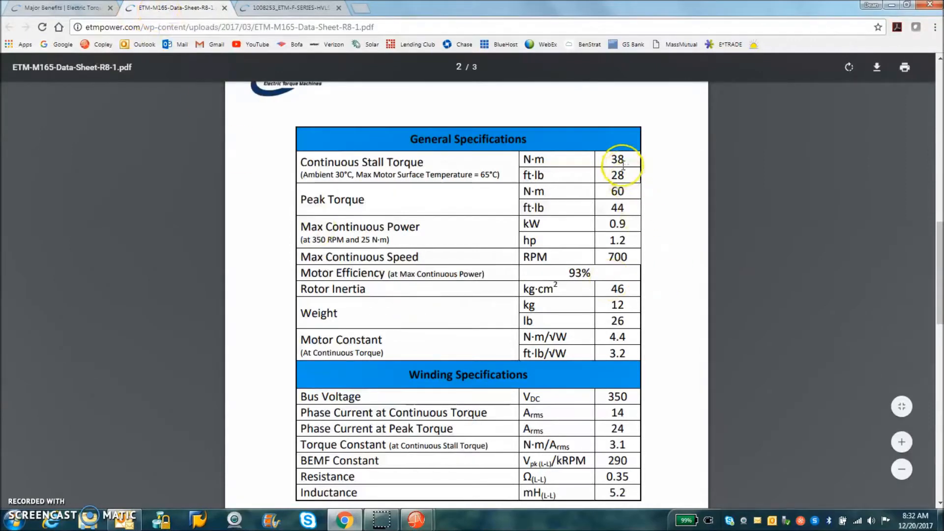
pyautogui.moveTo(609, 297)
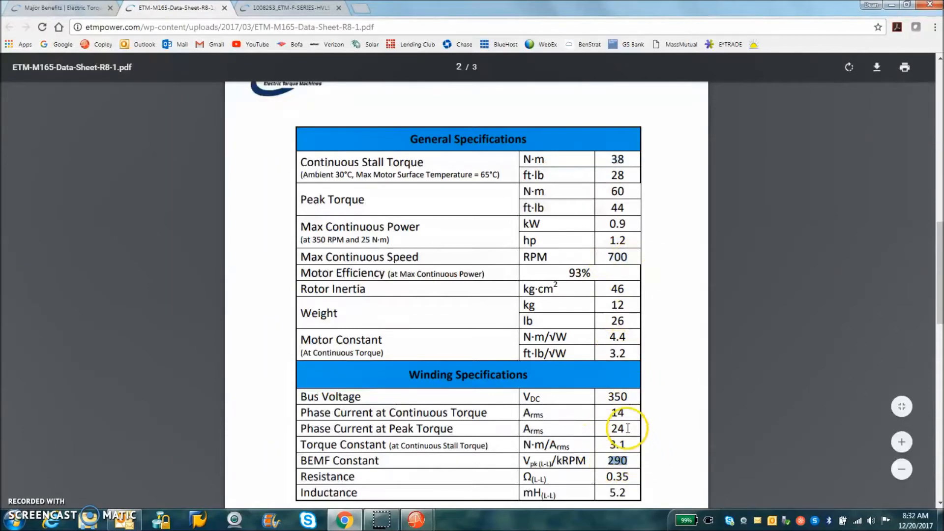
pyautogui.moveTo(609, 412)
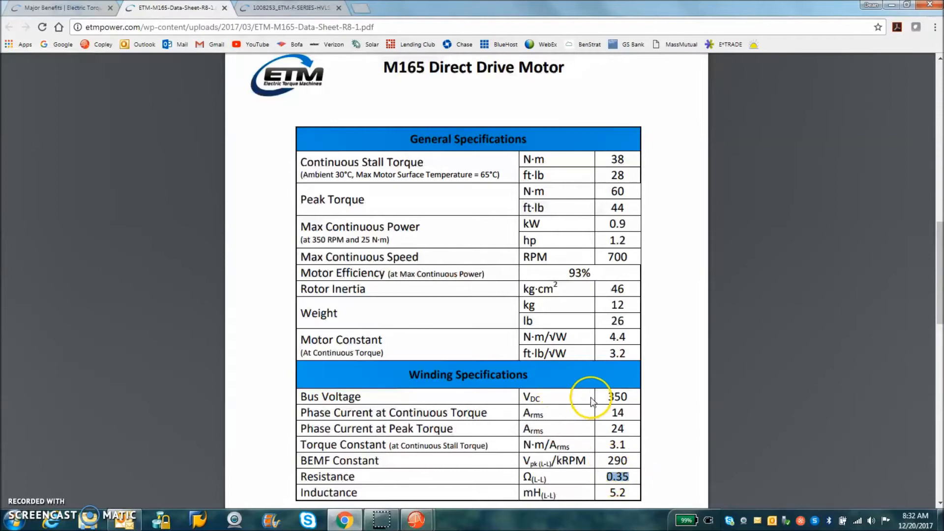
# - Switch to the F-Series HVLS datasheet's page-3 torque-vs-speed curves for F170, F70 and F13
pyautogui.click(298, 8)
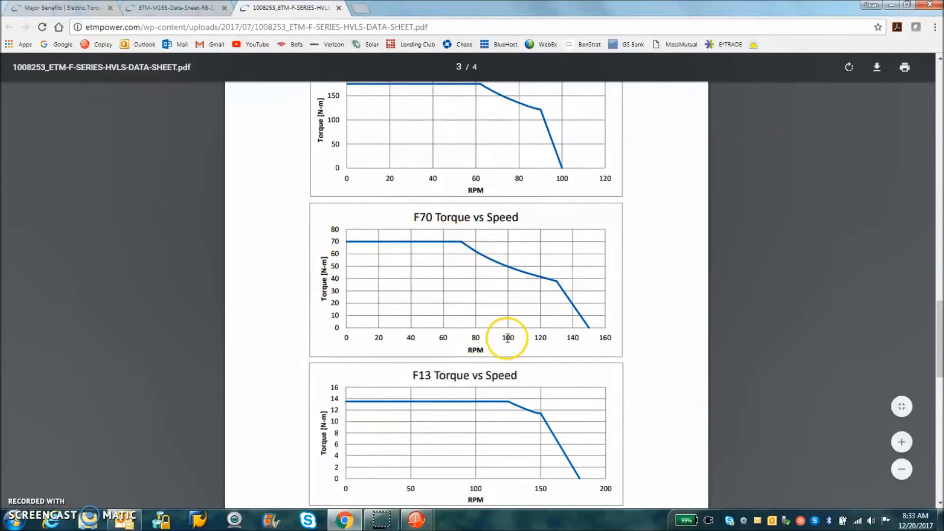
pyautogui.moveTo(556, 287)
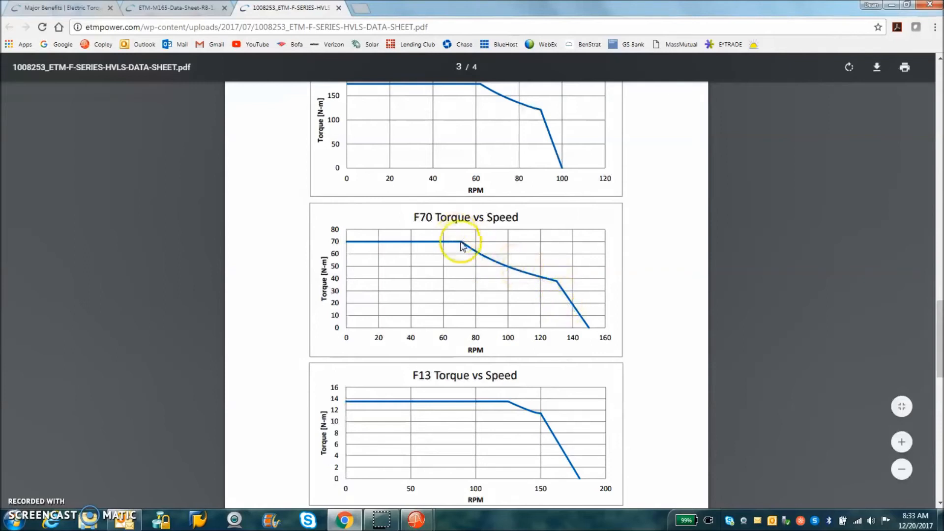
pyautogui.moveTo(151, 112)
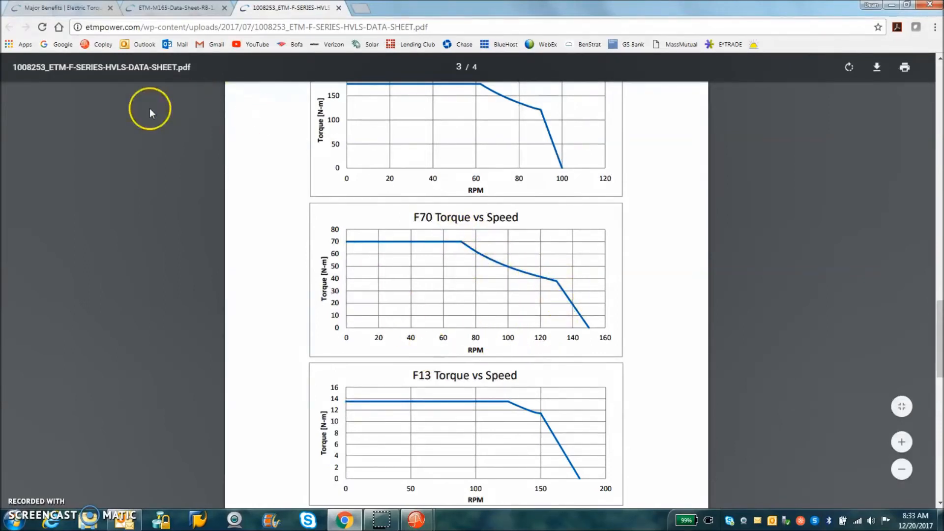
pyautogui.moveTo(102, 394)
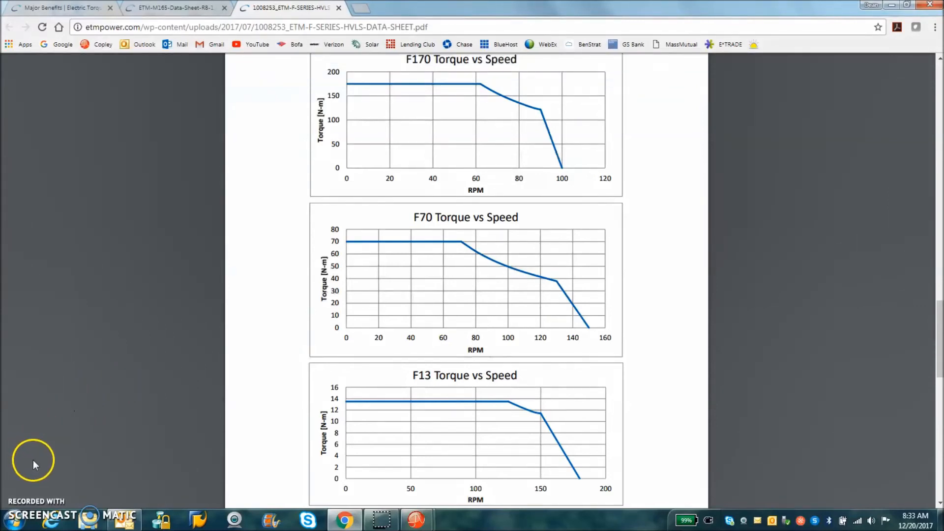
pyautogui.moveTo(24, 494)
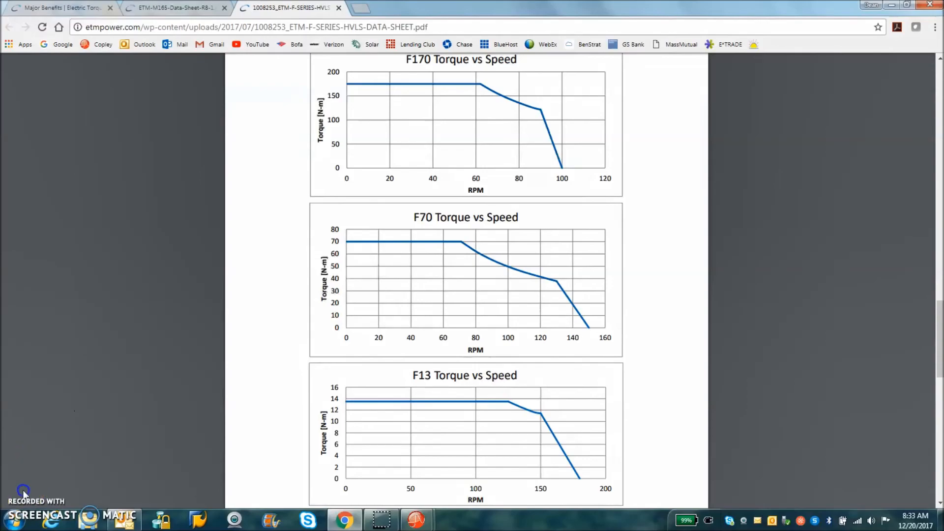